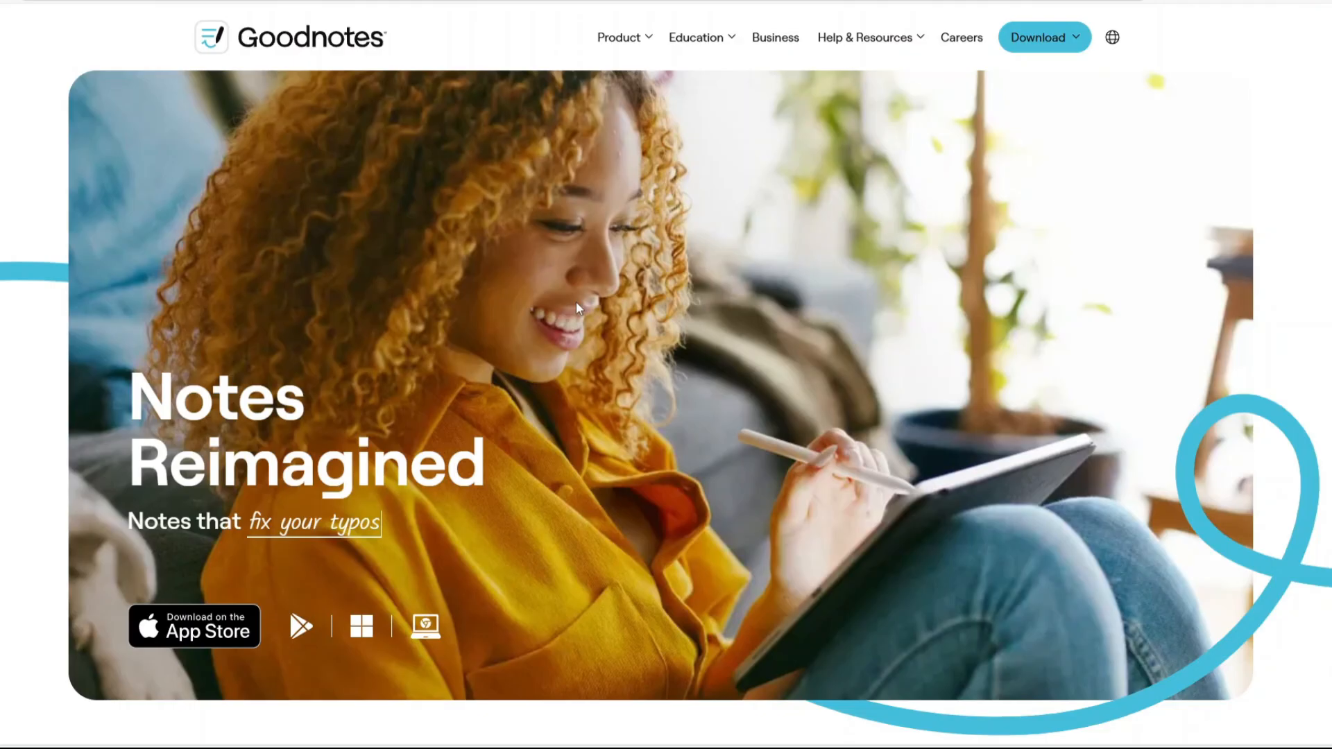
# - Scroll the Goodnotes homepage past handwriting, spellcheck and library sections to the business sign-up form
pyautogui.scroll(-3)
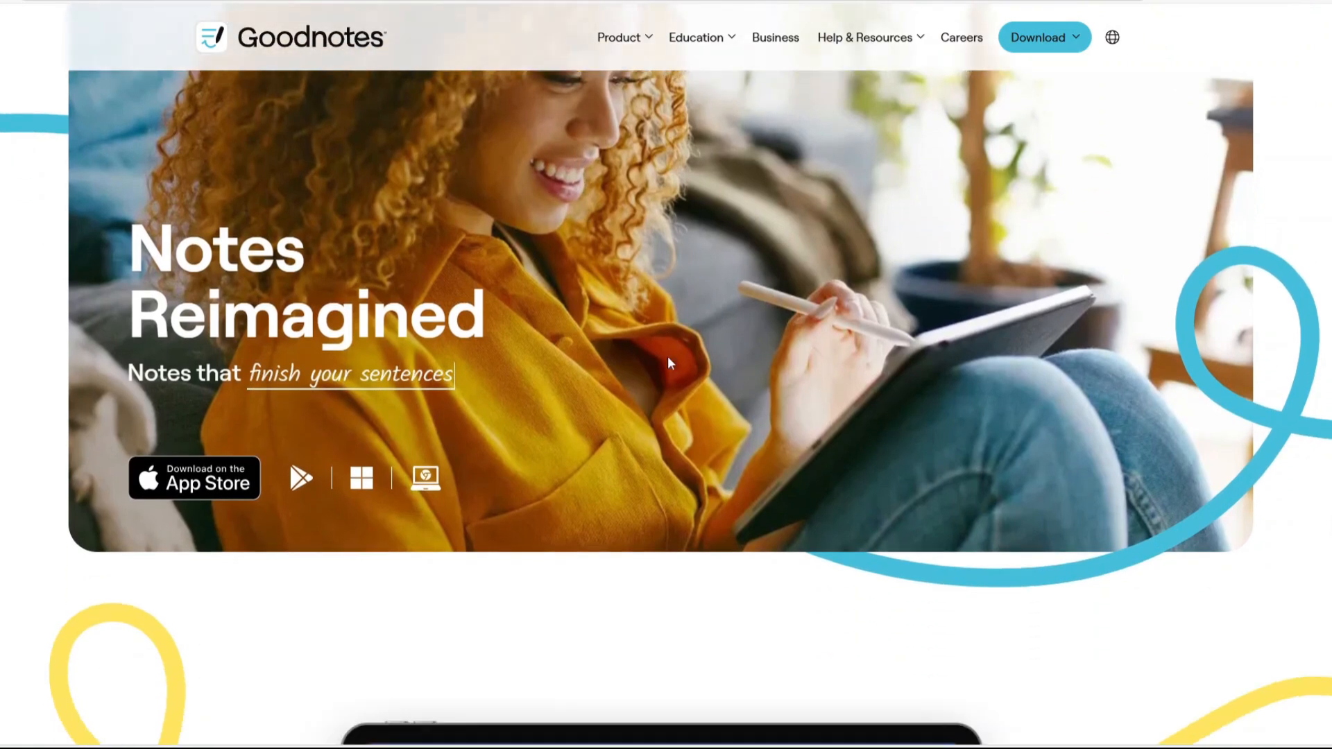
pyautogui.scroll(-3)
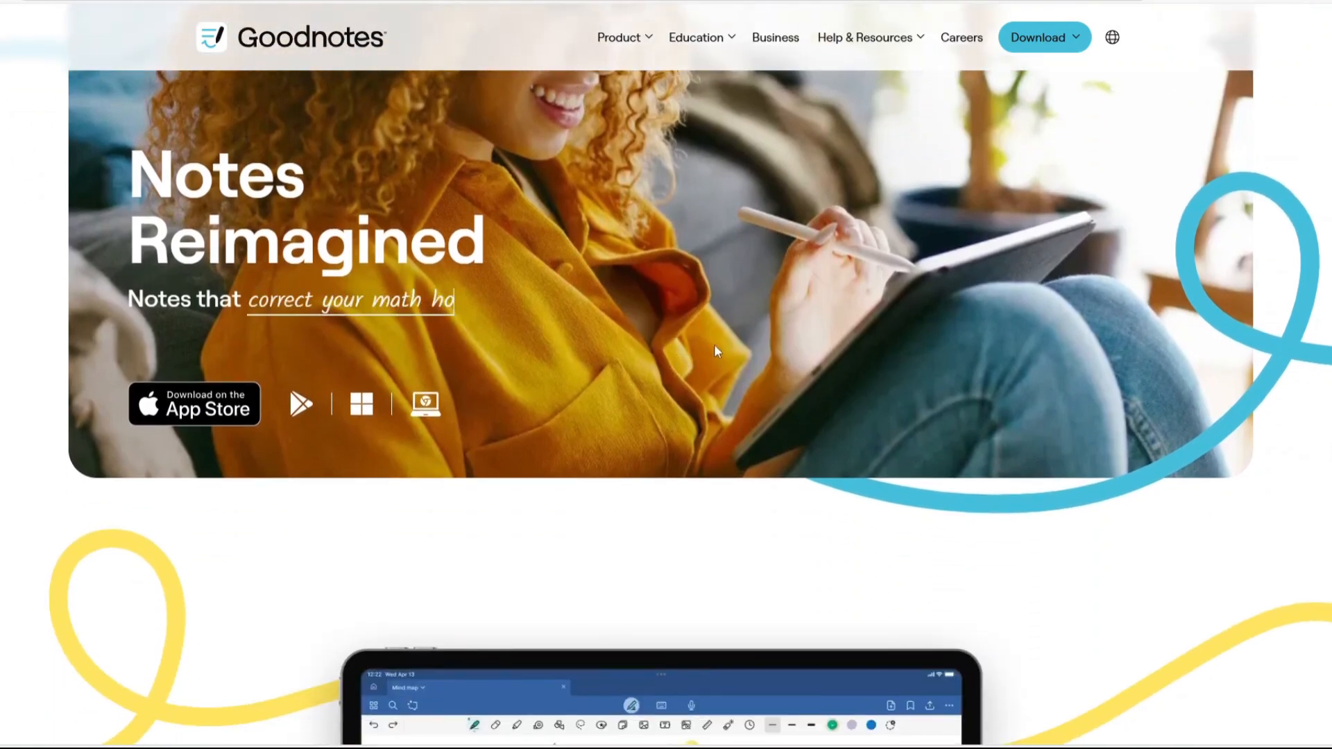
pyautogui.scroll(-3)
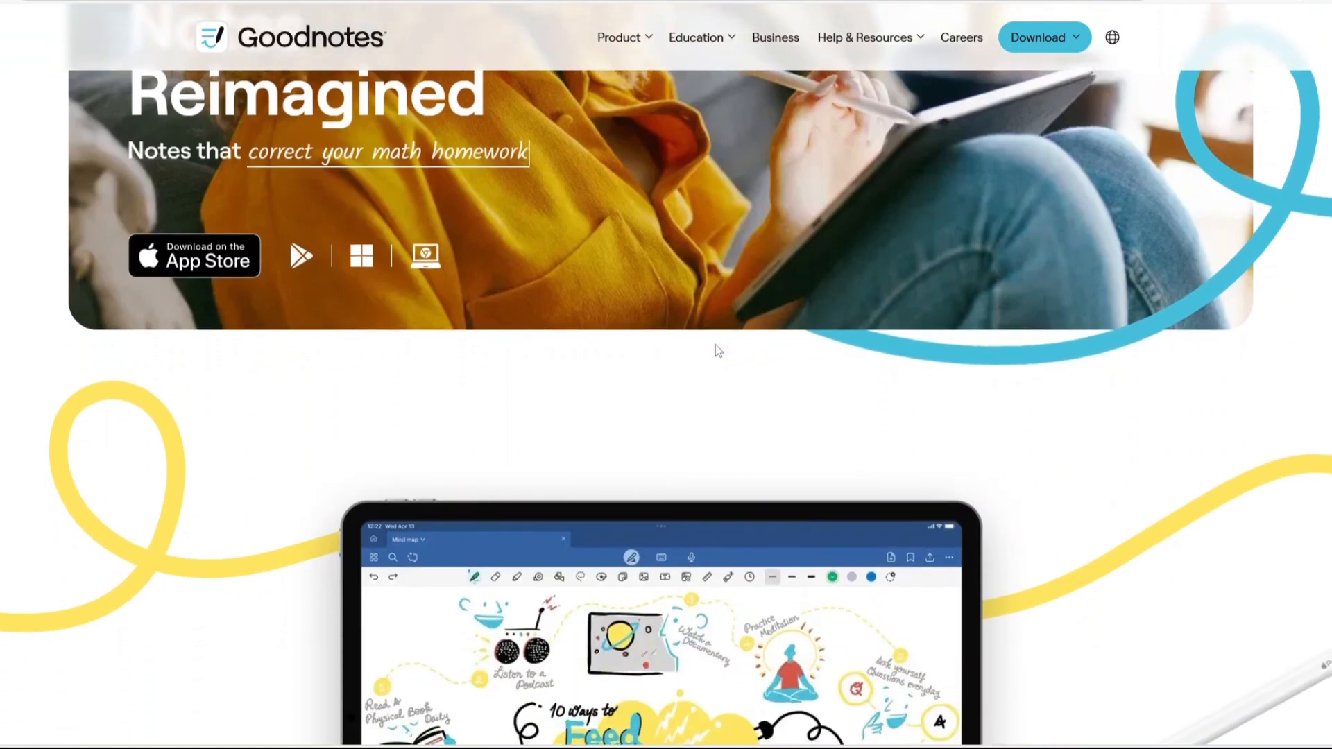
pyautogui.scroll(-3)
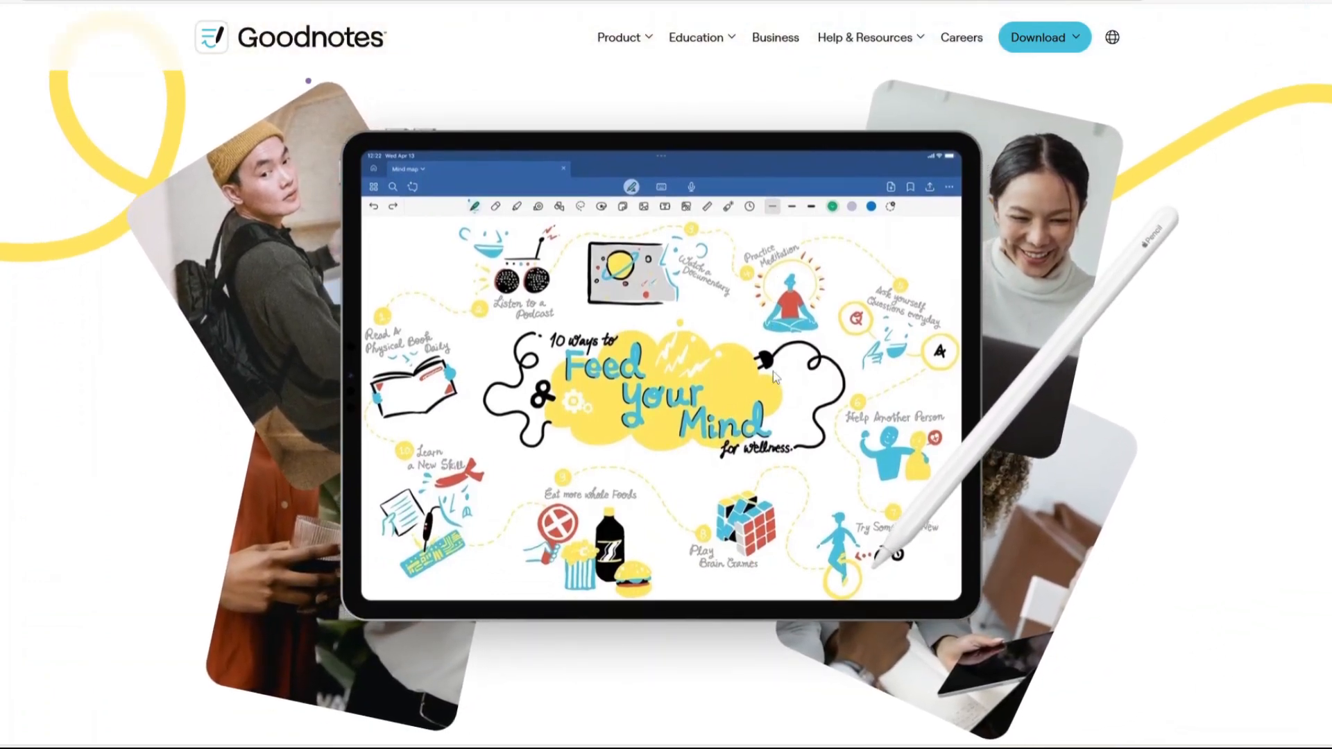
pyautogui.scroll(-3)
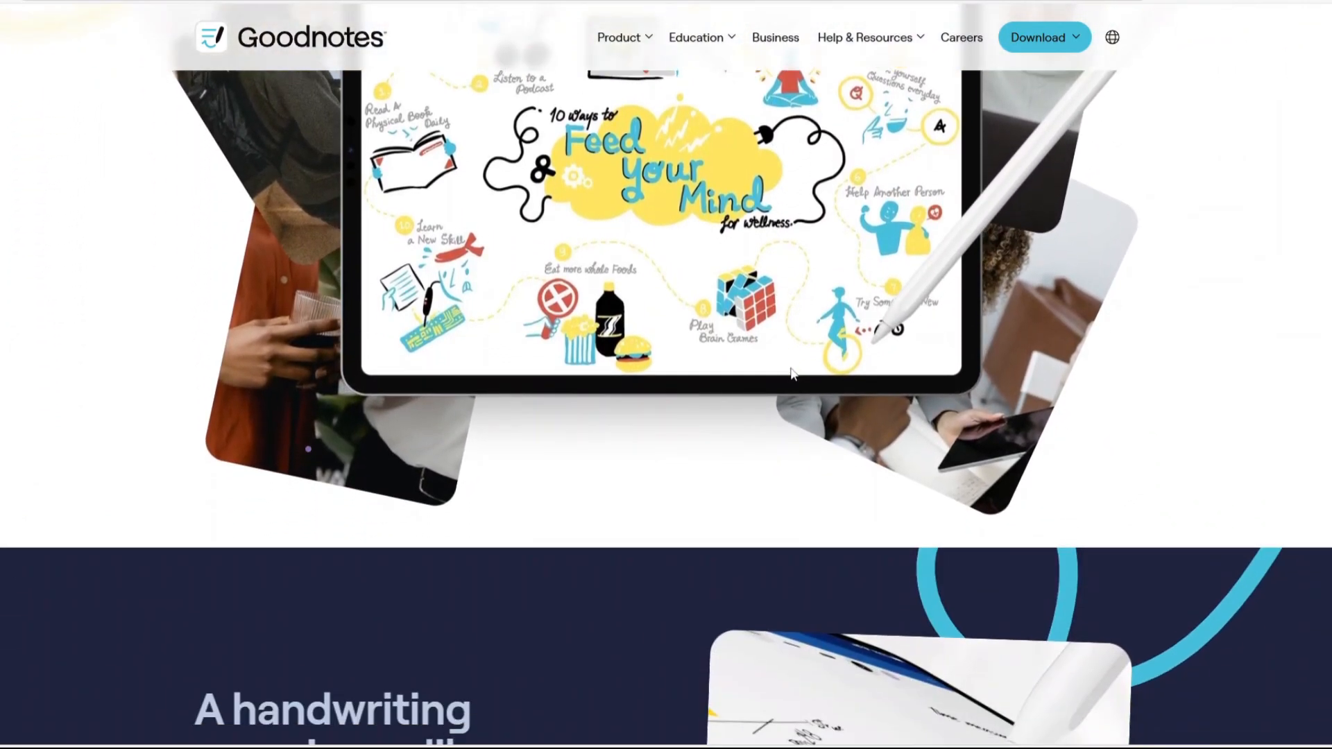
pyautogui.scroll(-3)
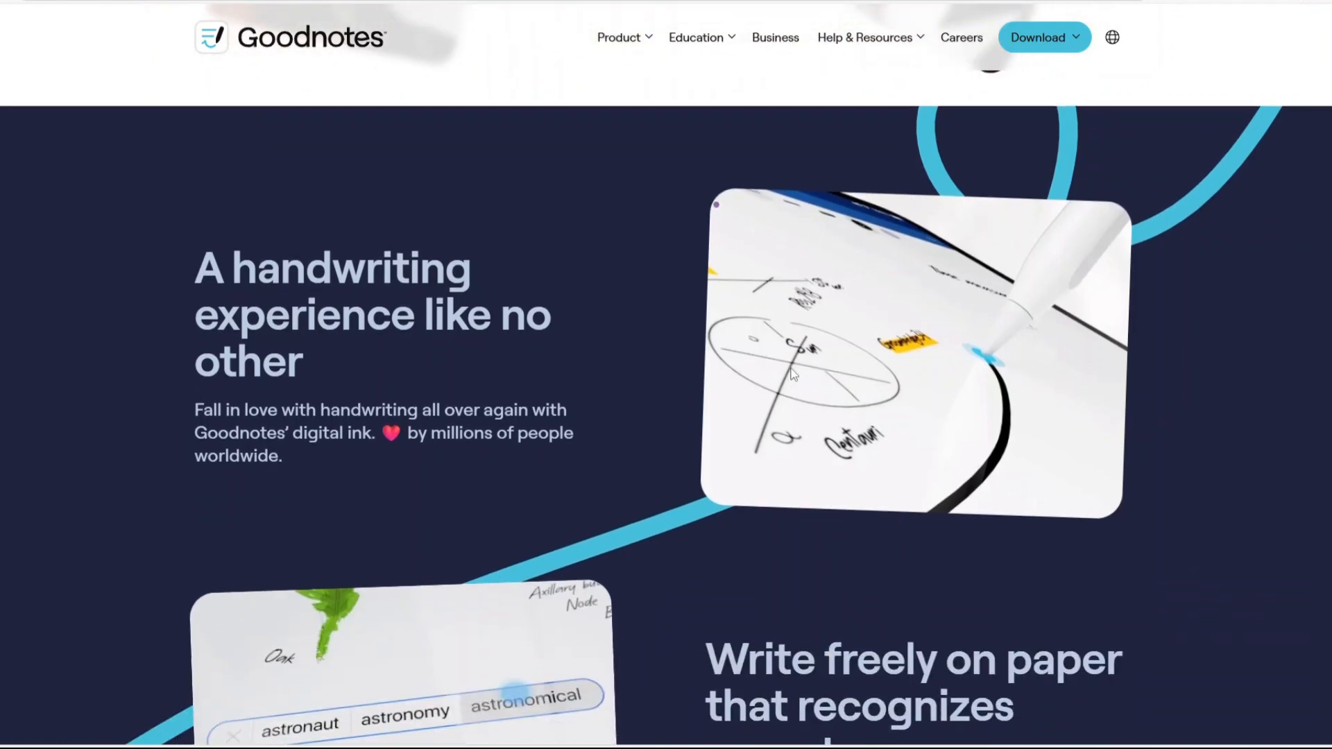
pyautogui.scroll(-3)
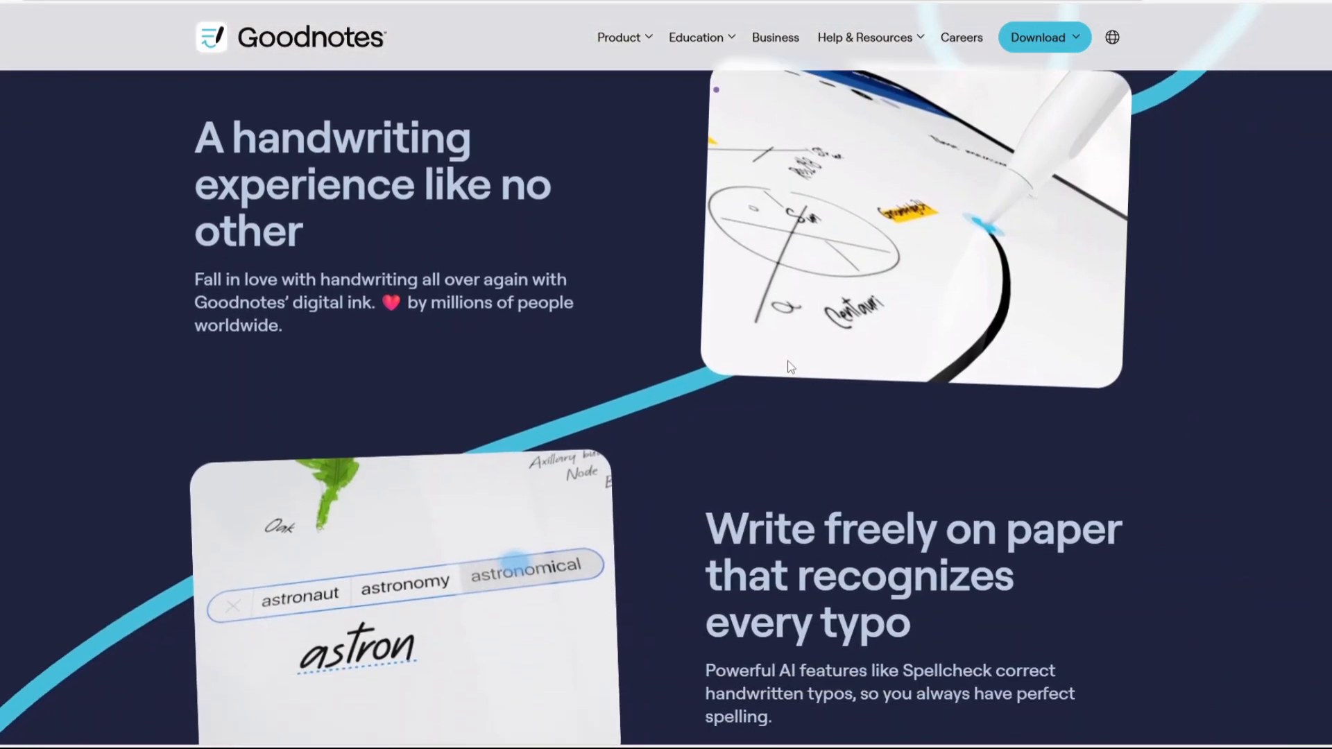
pyautogui.scroll(-3)
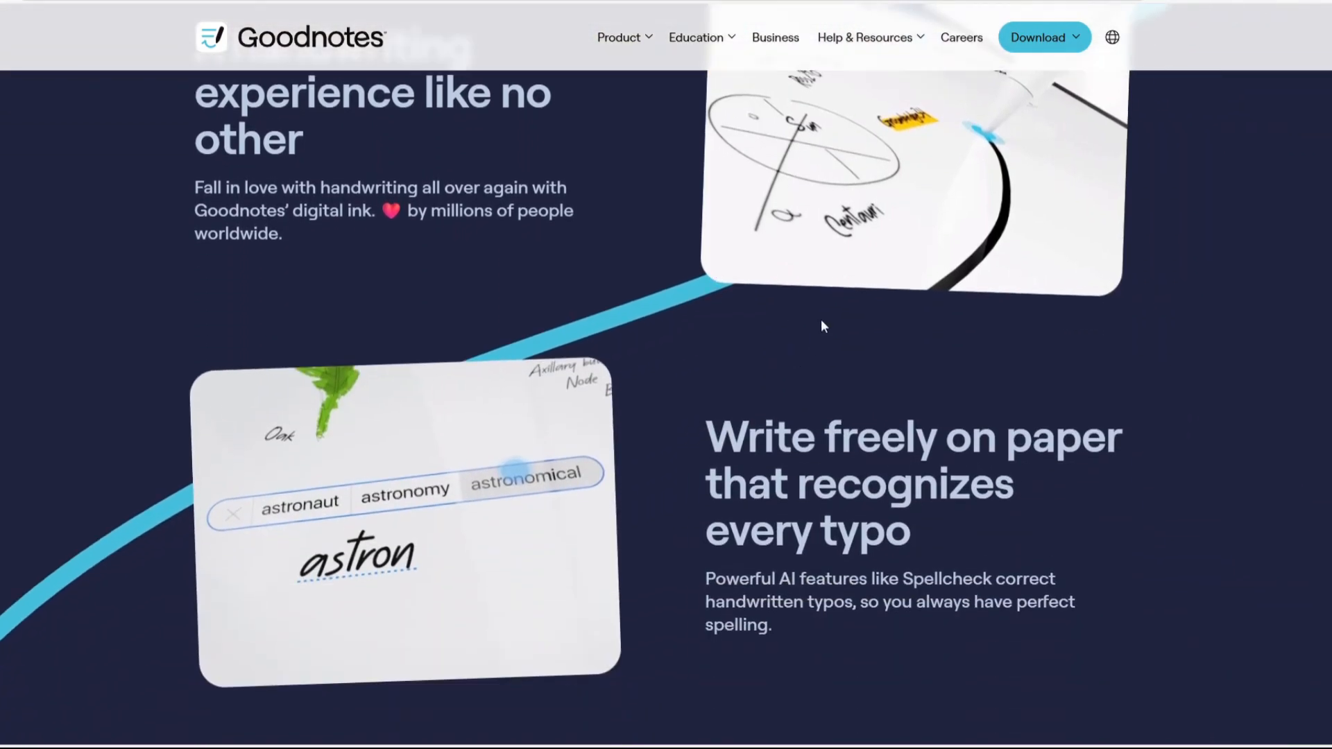
pyautogui.scroll(-3)
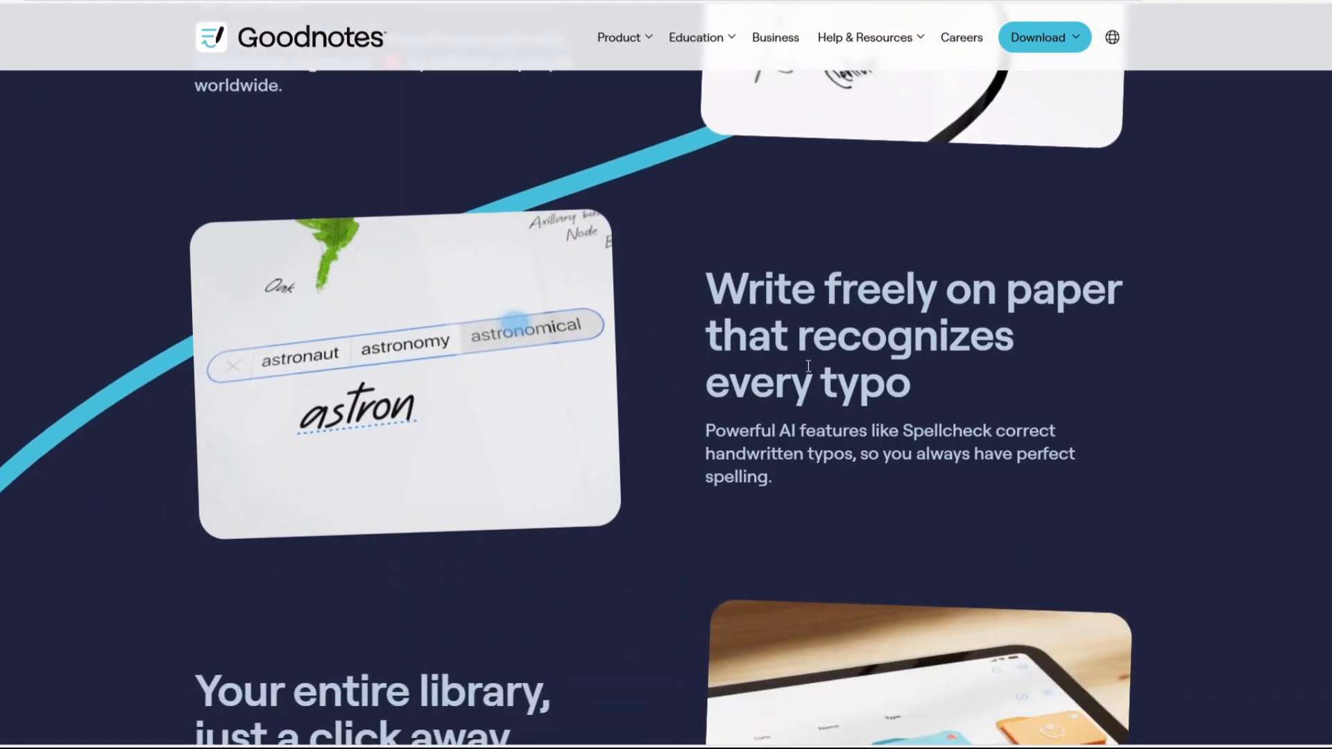
pyautogui.scroll(-3)
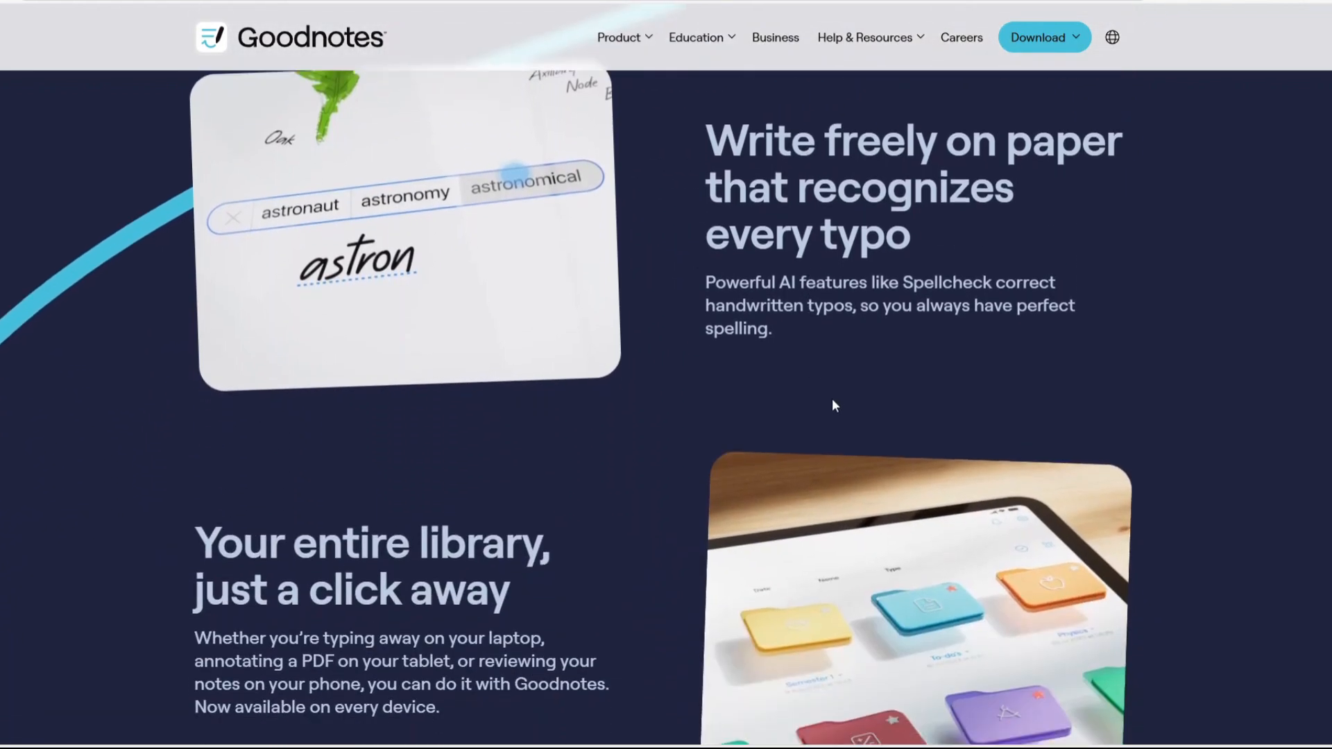
pyautogui.scroll(-3)
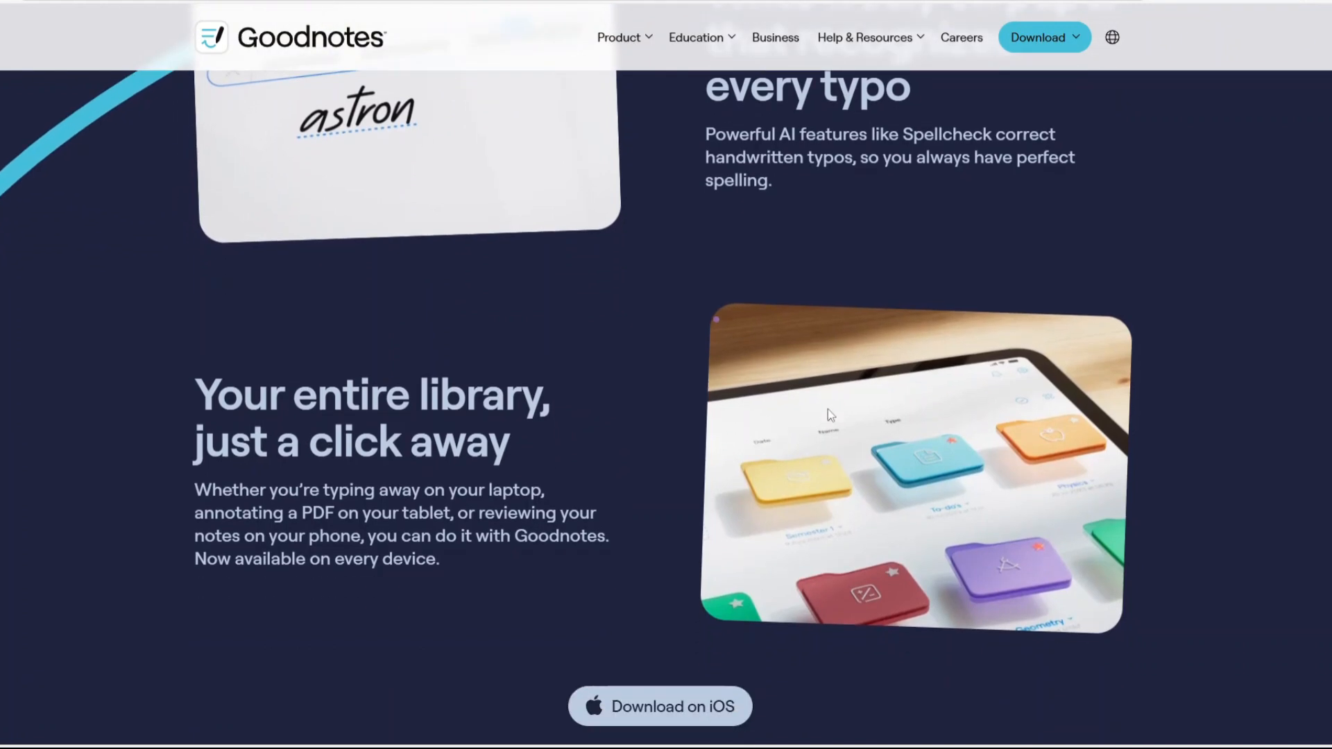
pyautogui.scroll(-3)
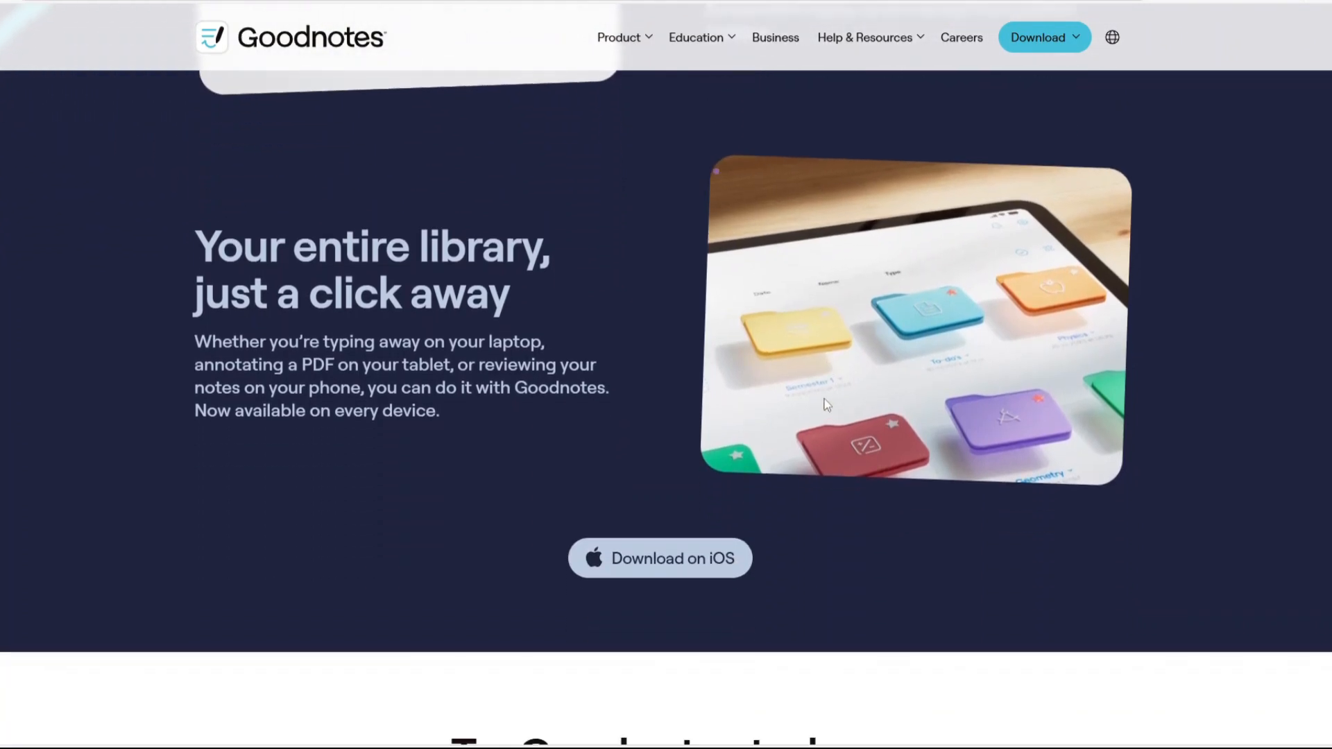
pyautogui.scroll(-3)
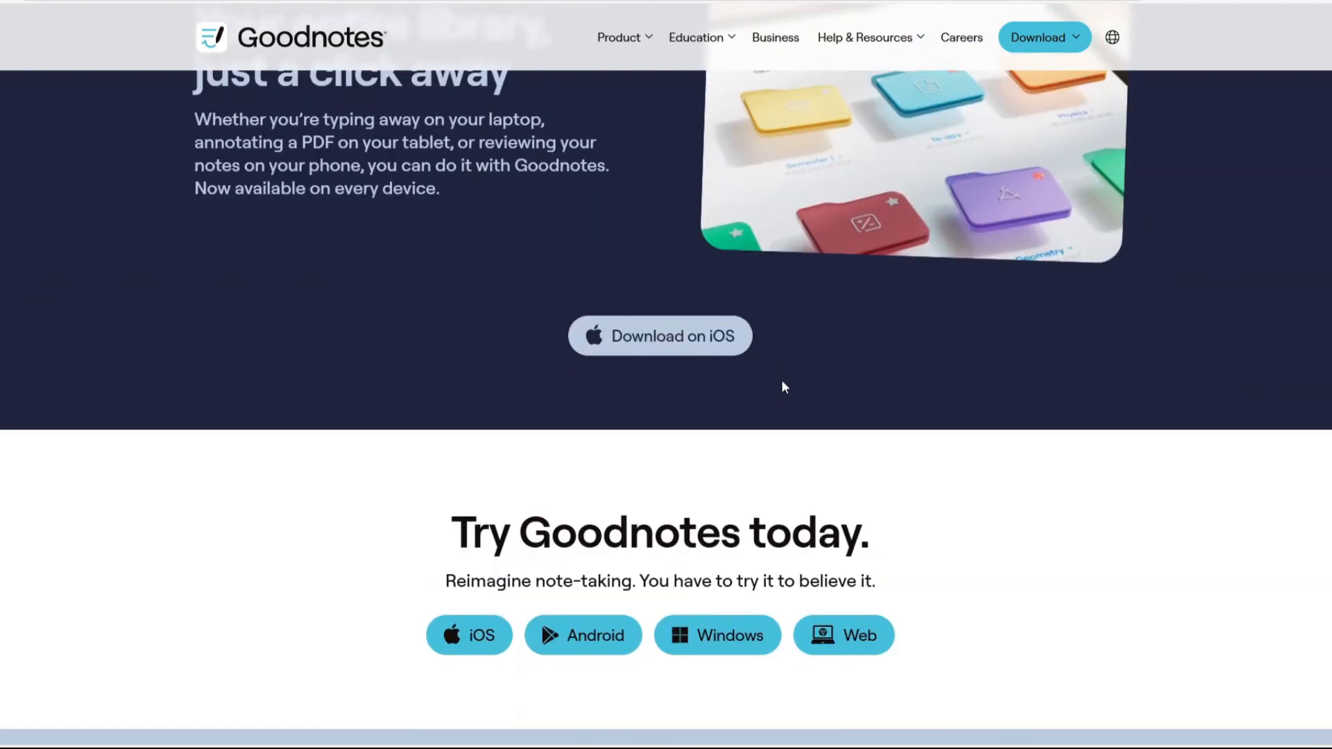
pyautogui.scroll(-3)
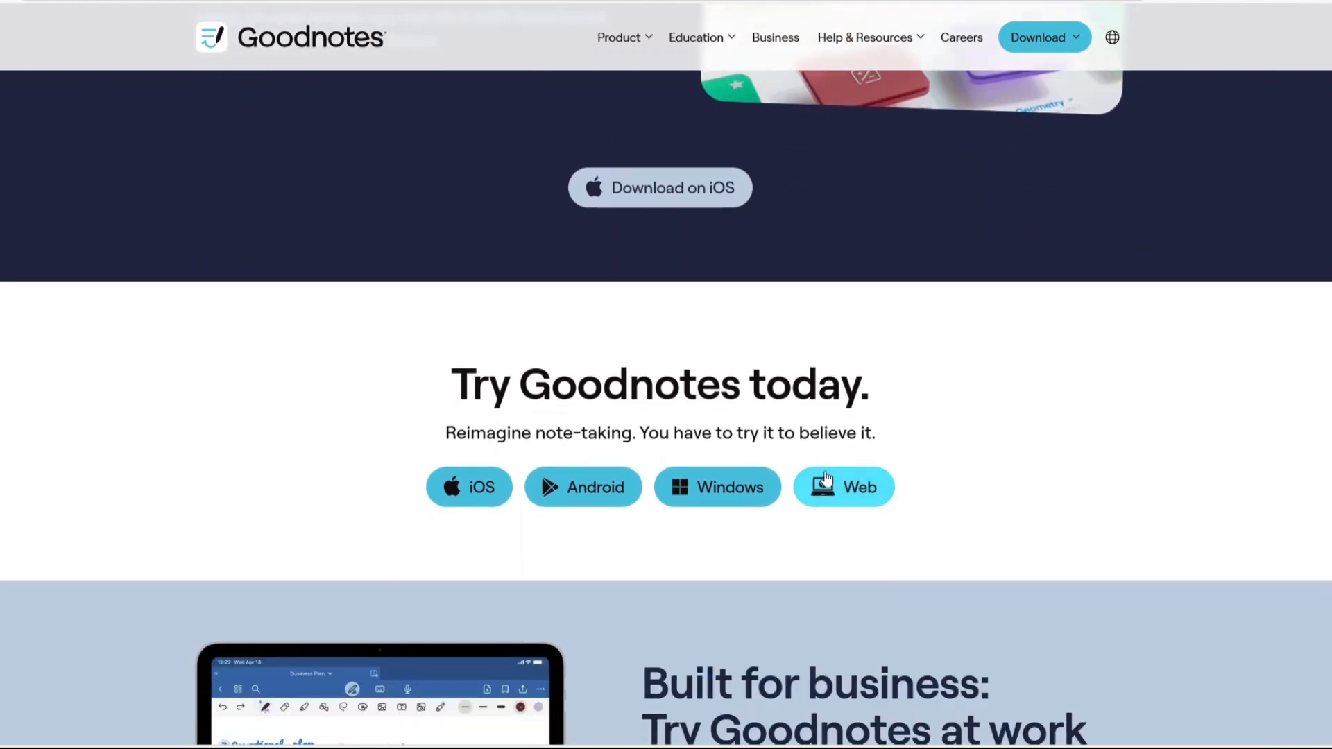
pyautogui.scroll(-3)
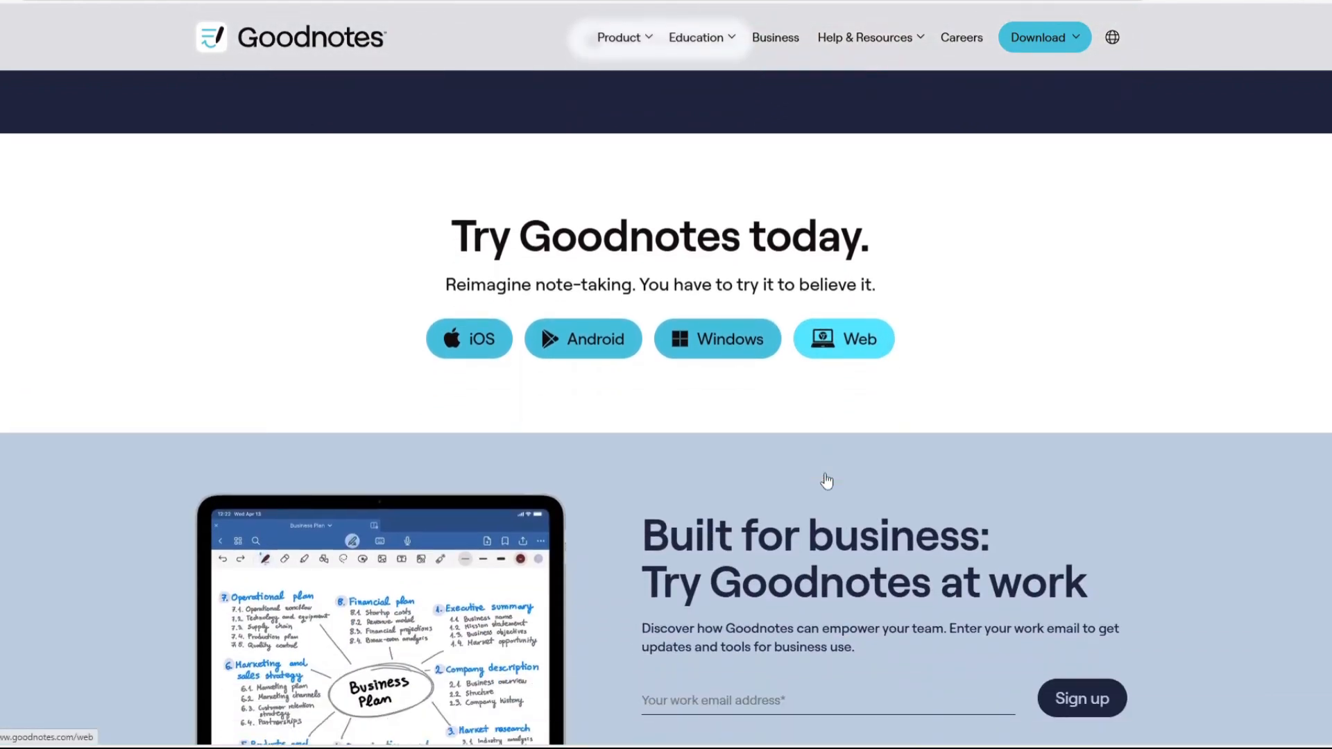
pyautogui.scroll(-3)
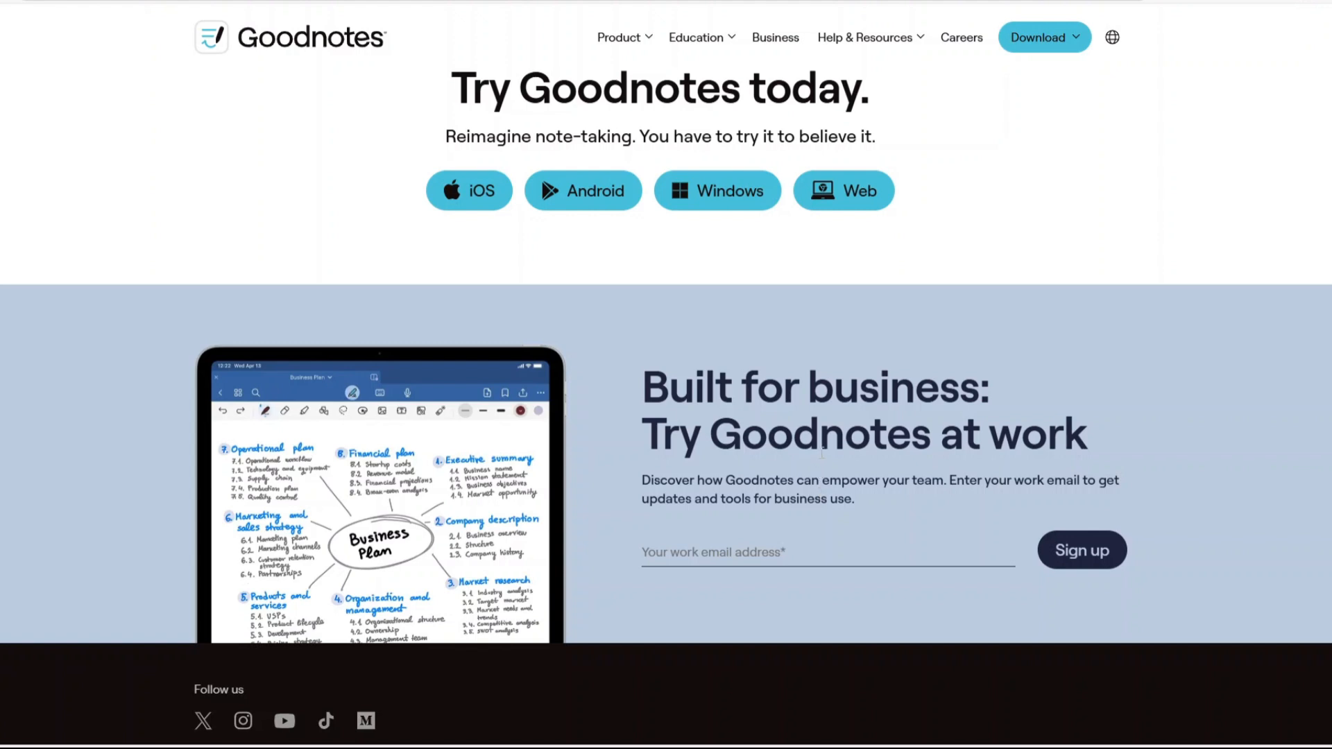
pyautogui.scroll(-3)
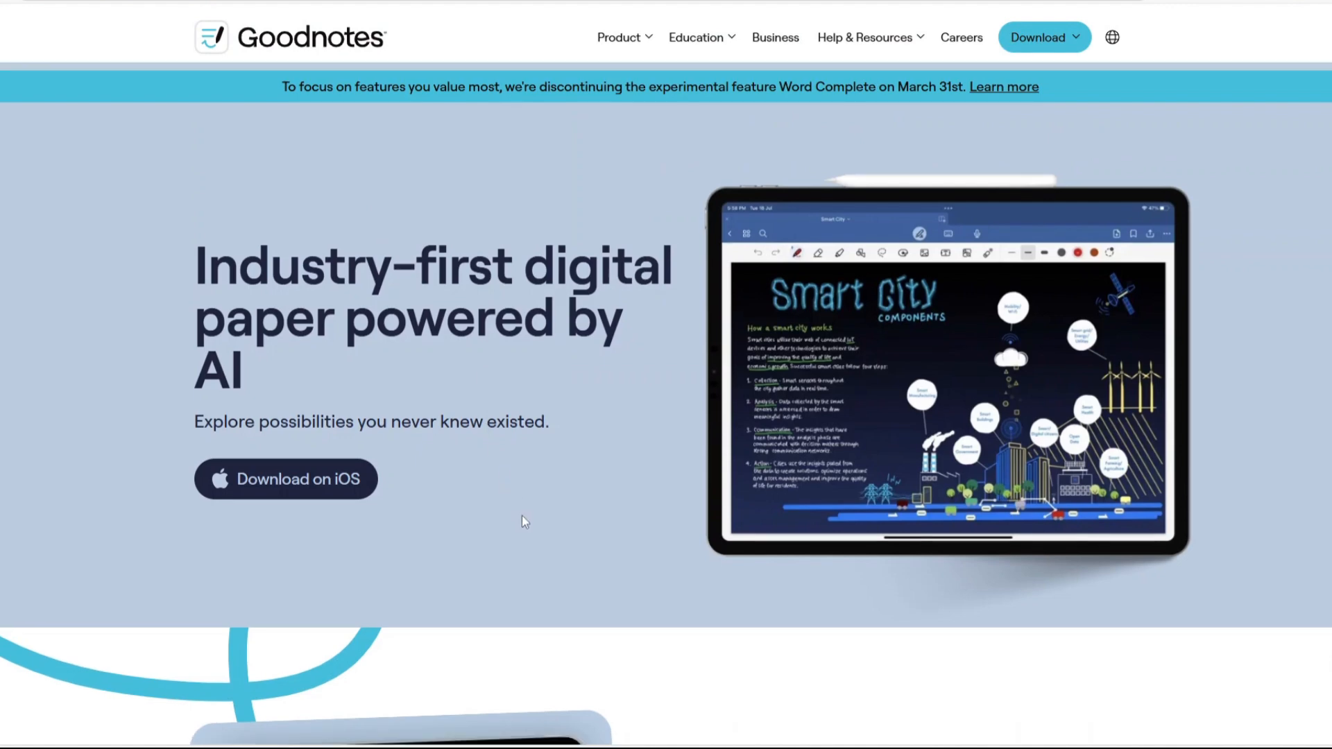
# - Scroll the digital paper page to 'Combine handwritten and typed text on one page'
pyautogui.scroll(-3)
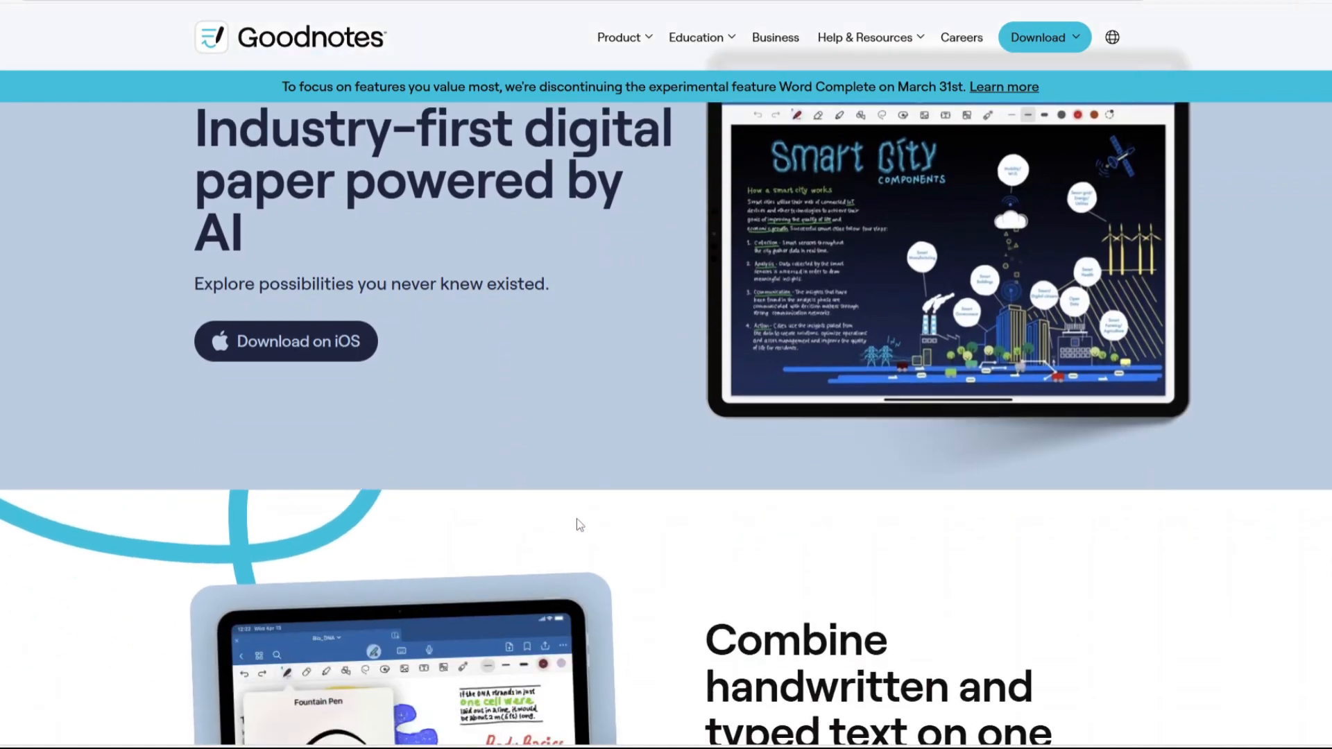
pyautogui.scroll(-3)
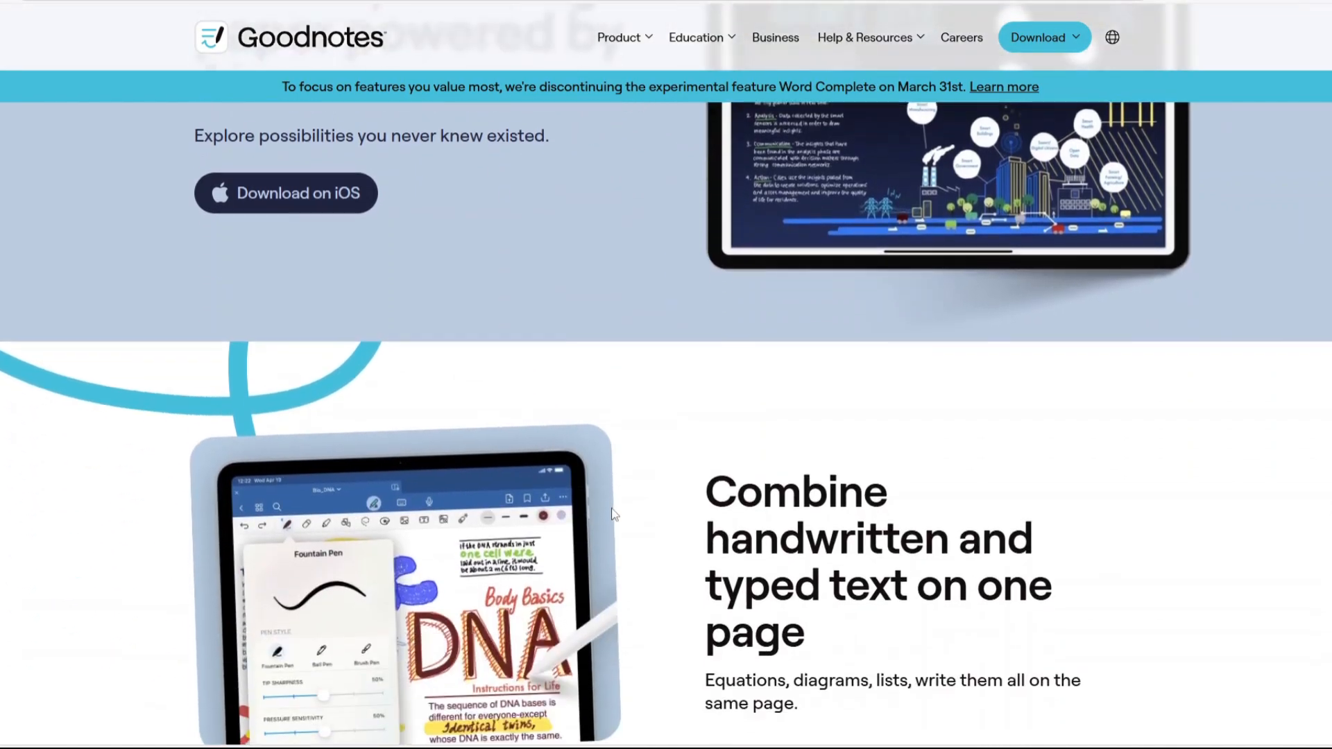
pyautogui.scroll(-3)
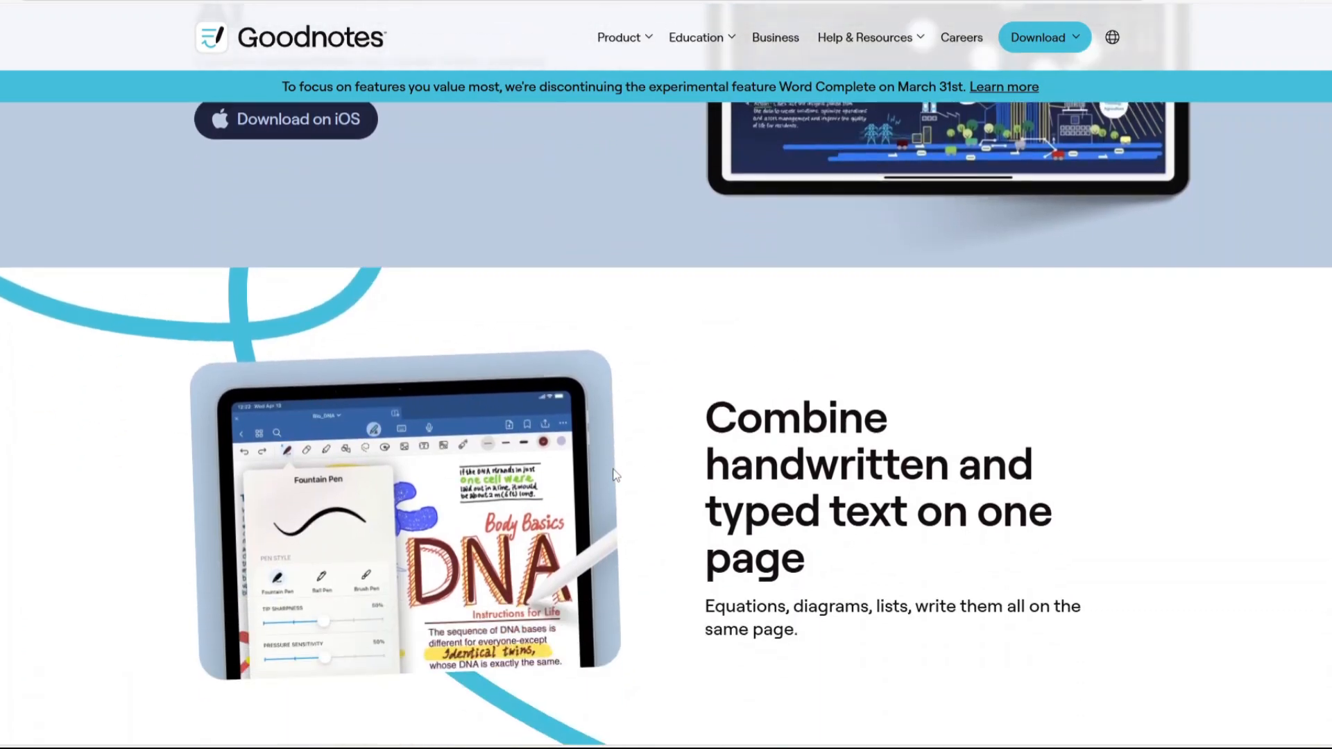
pyautogui.scroll(-3)
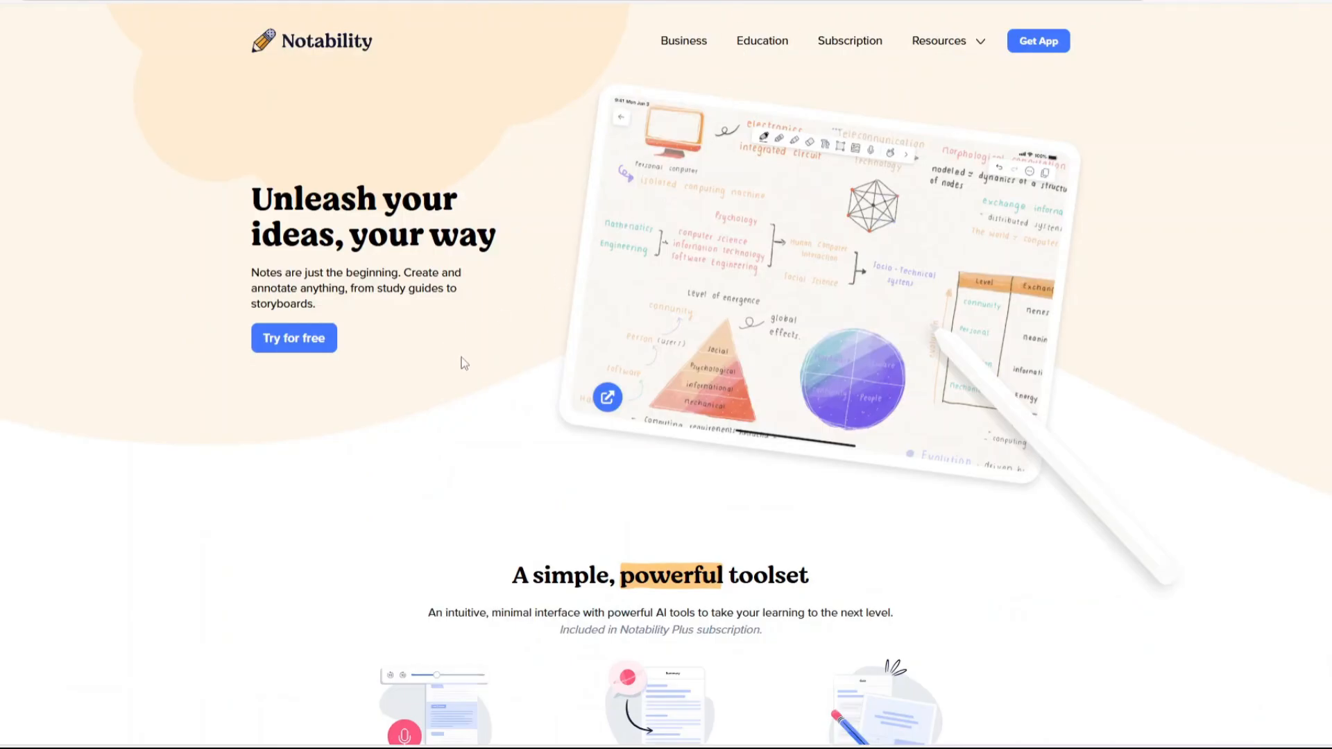
# - Scroll past the Notability Gallery cards, switch testimonials, and reach the App Store download section
pyautogui.scroll(-3)
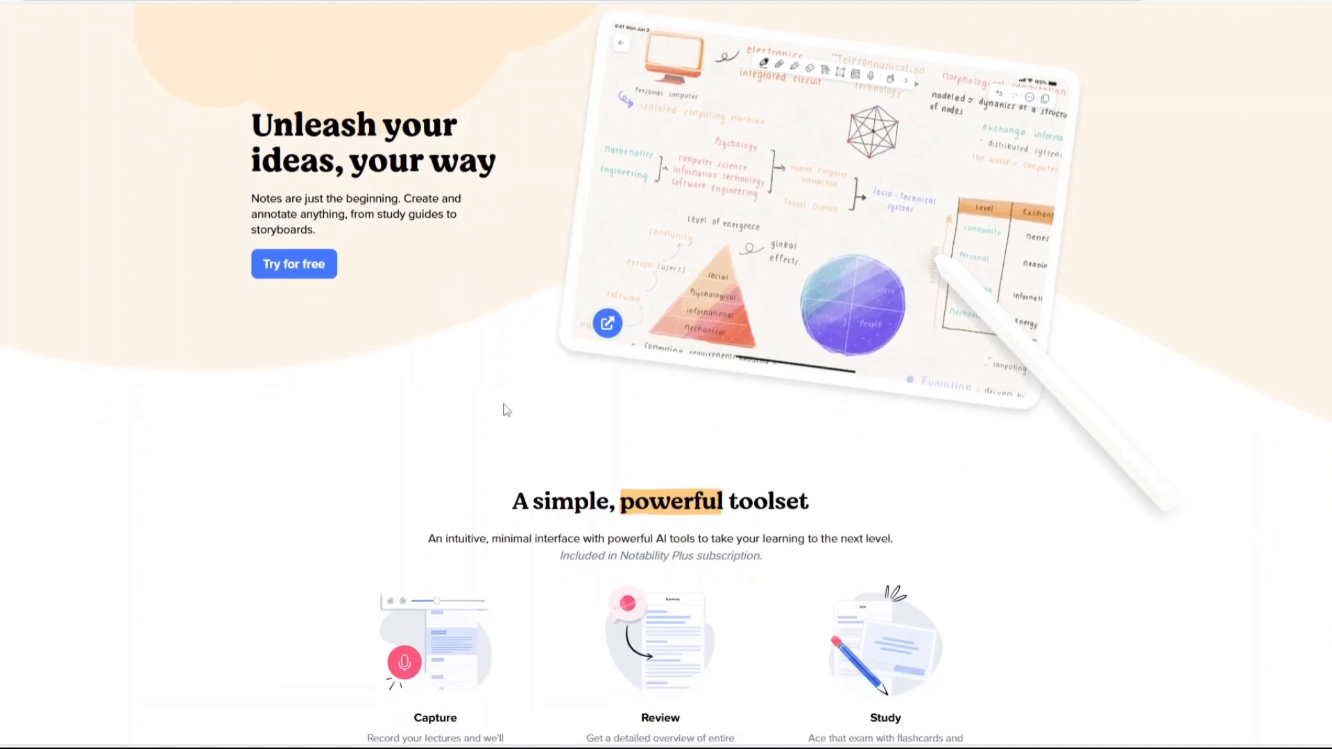
pyautogui.scroll(-3)
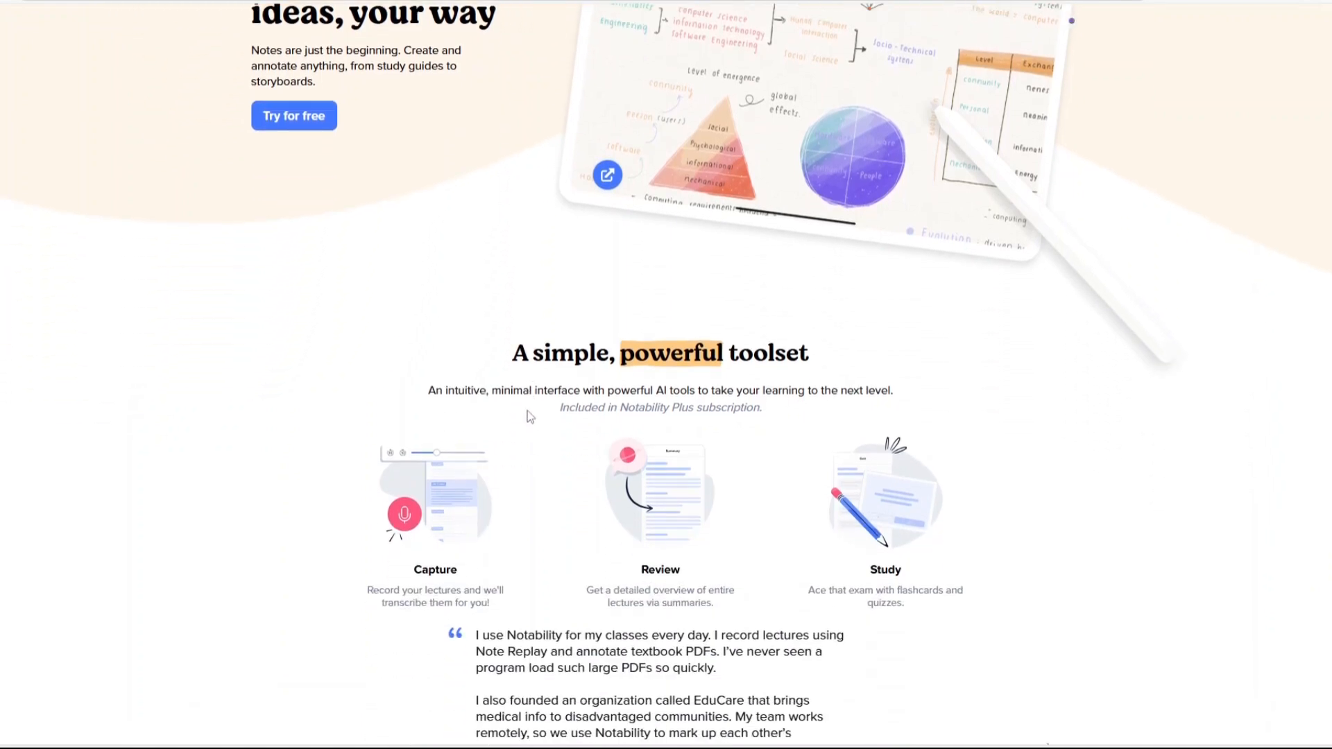
pyautogui.scroll(-3)
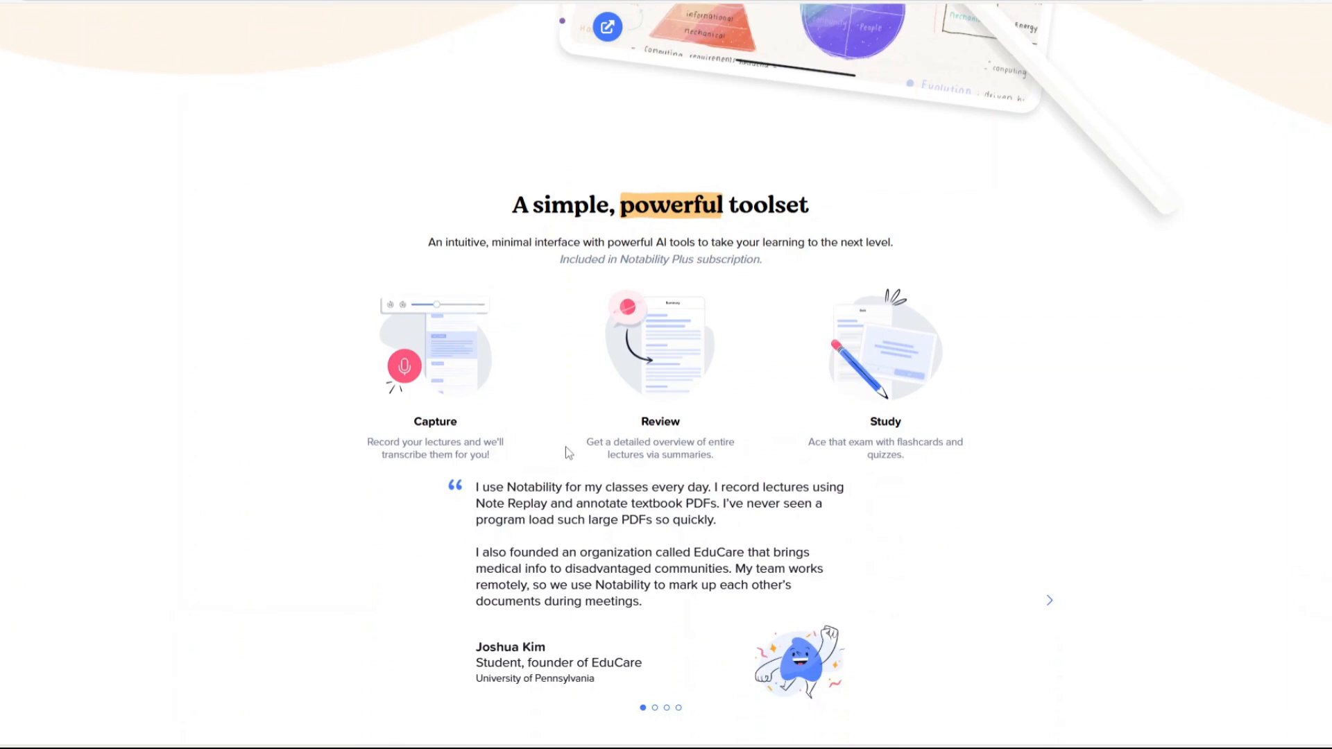
pyautogui.scroll(-3)
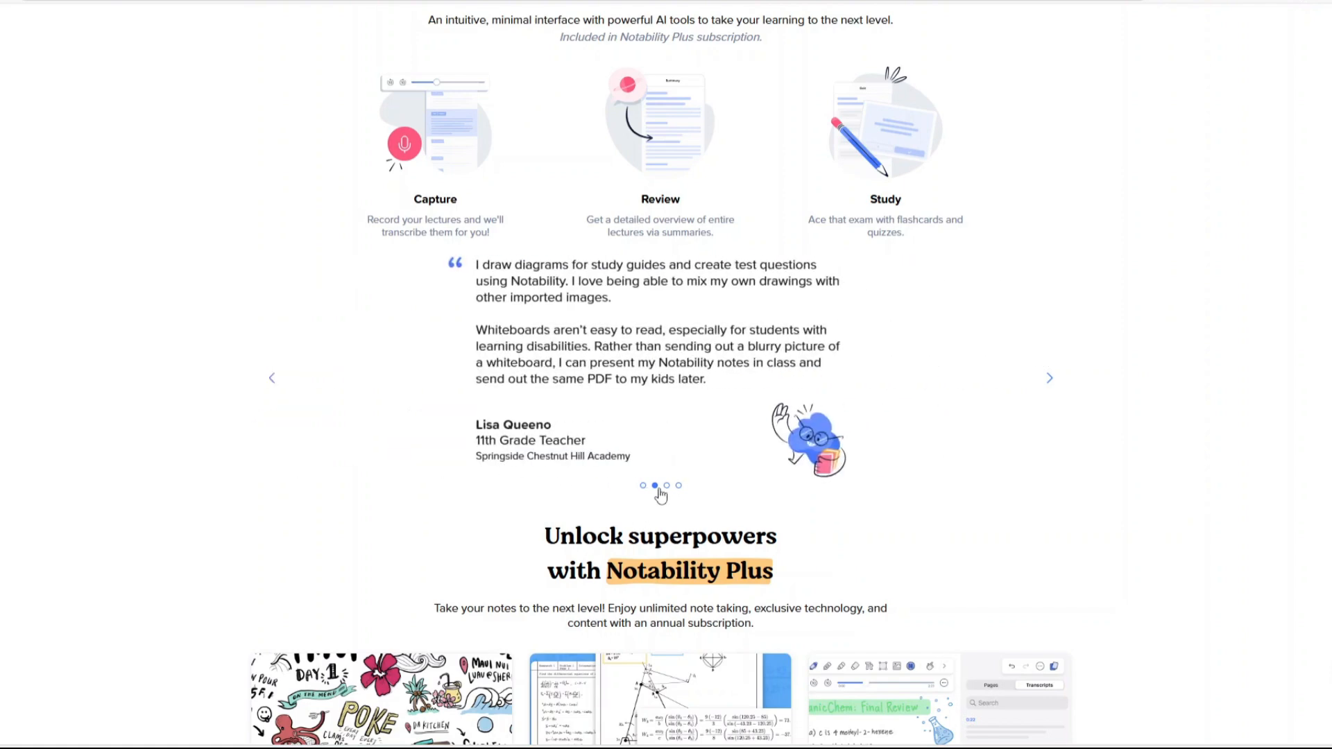
pyautogui.click(678, 485)
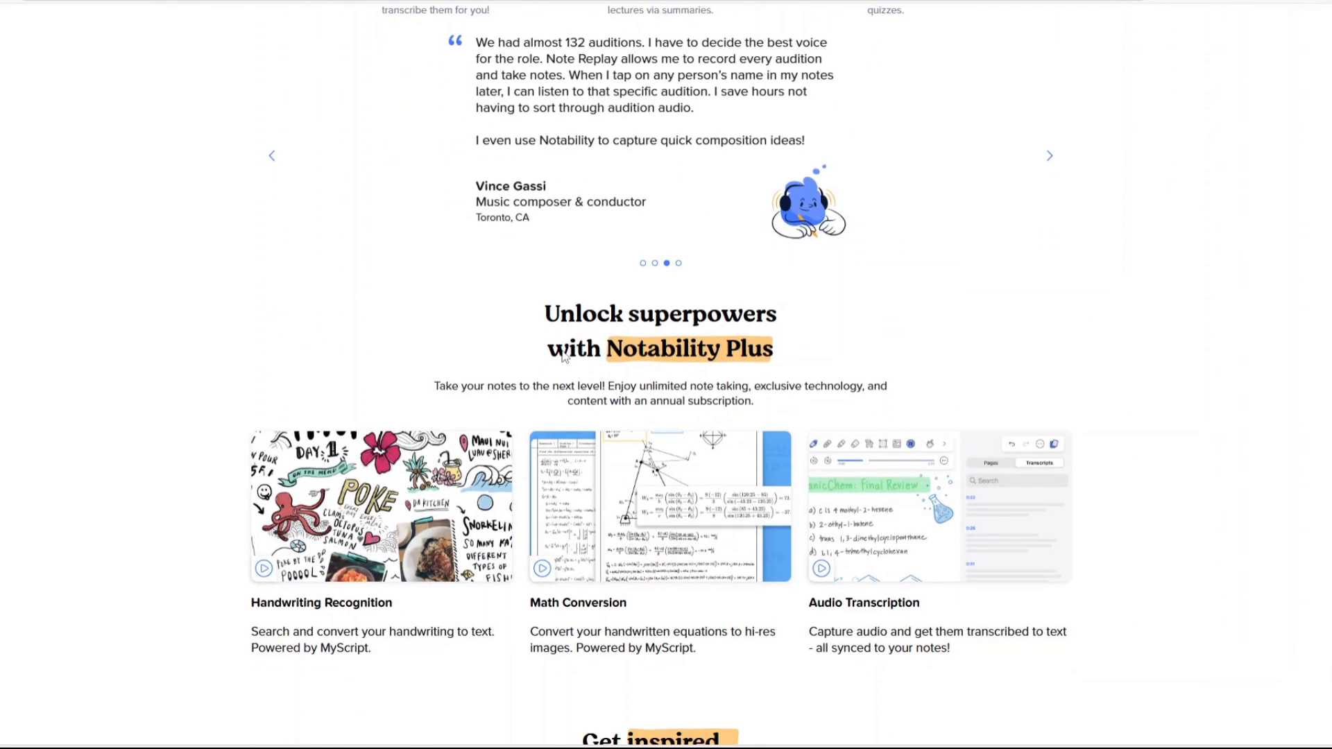
pyautogui.scroll(-3)
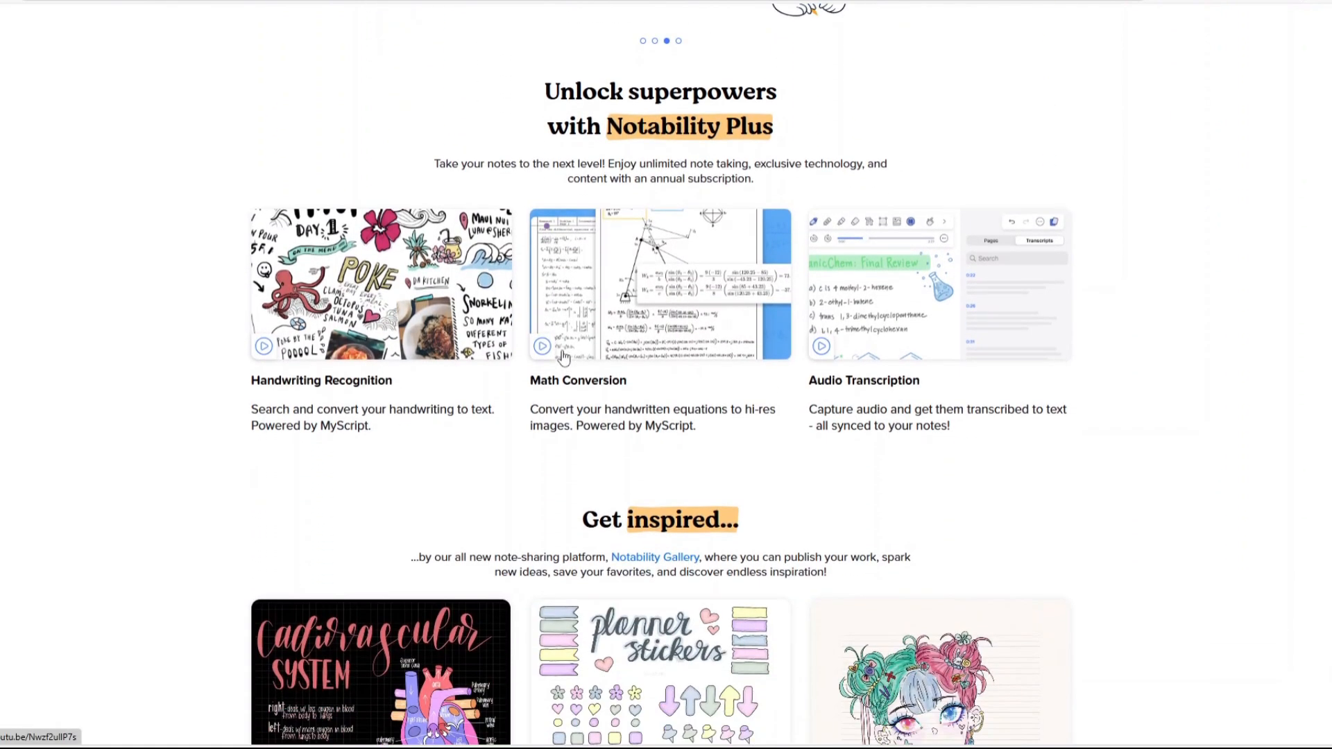
pyautogui.scroll(-3)
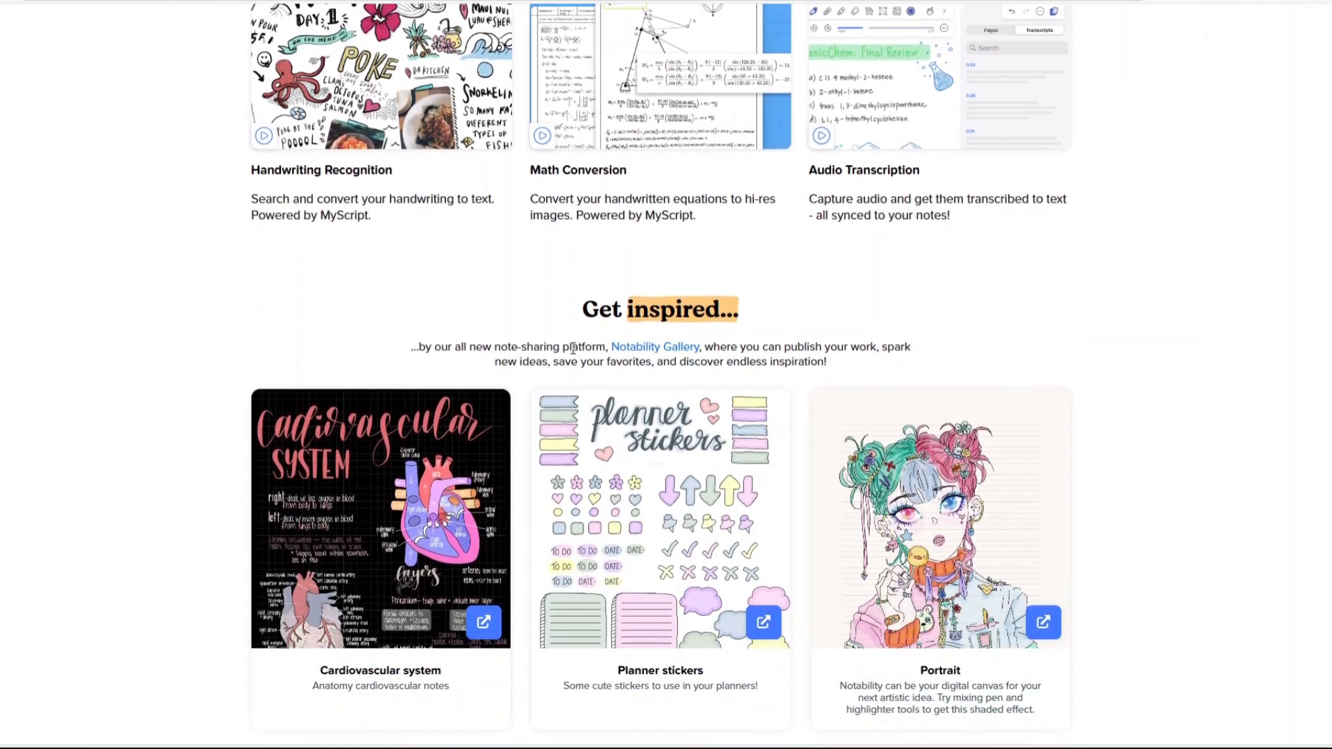
pyautogui.scroll(-3)
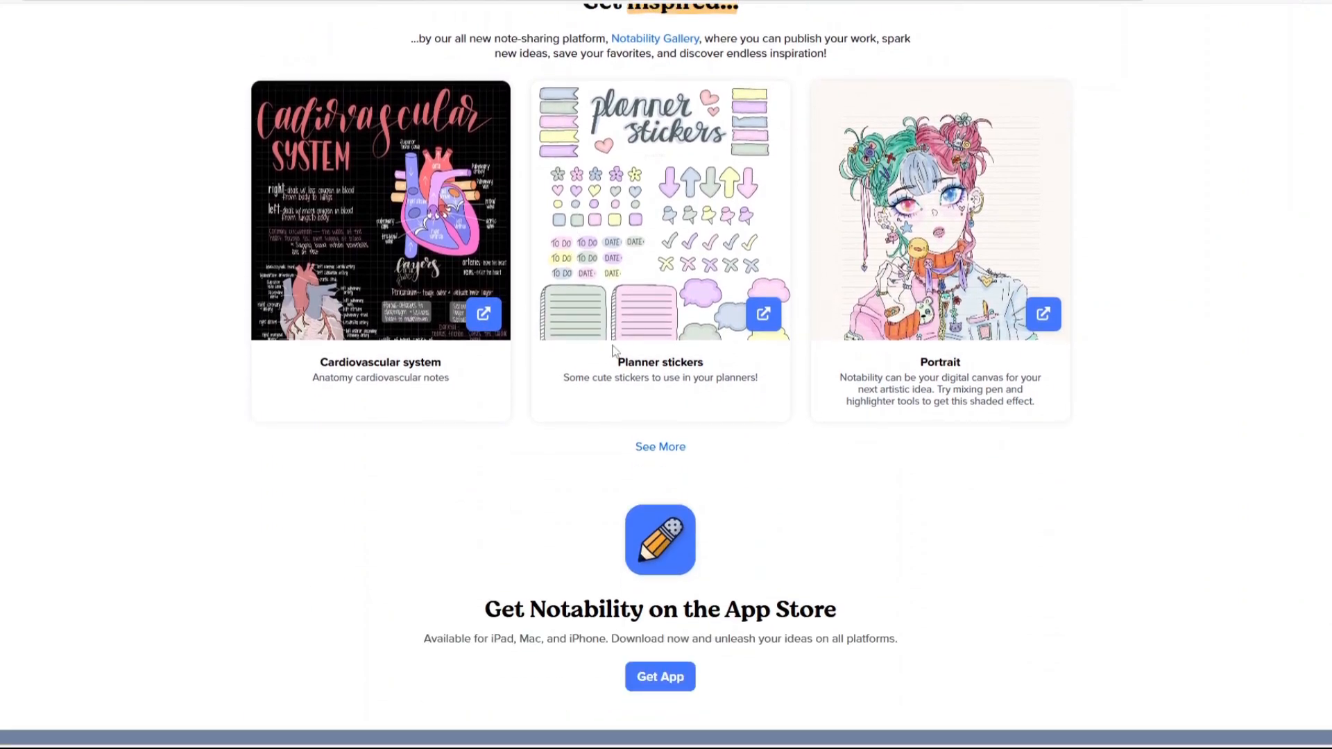
pyautogui.scroll(-3)
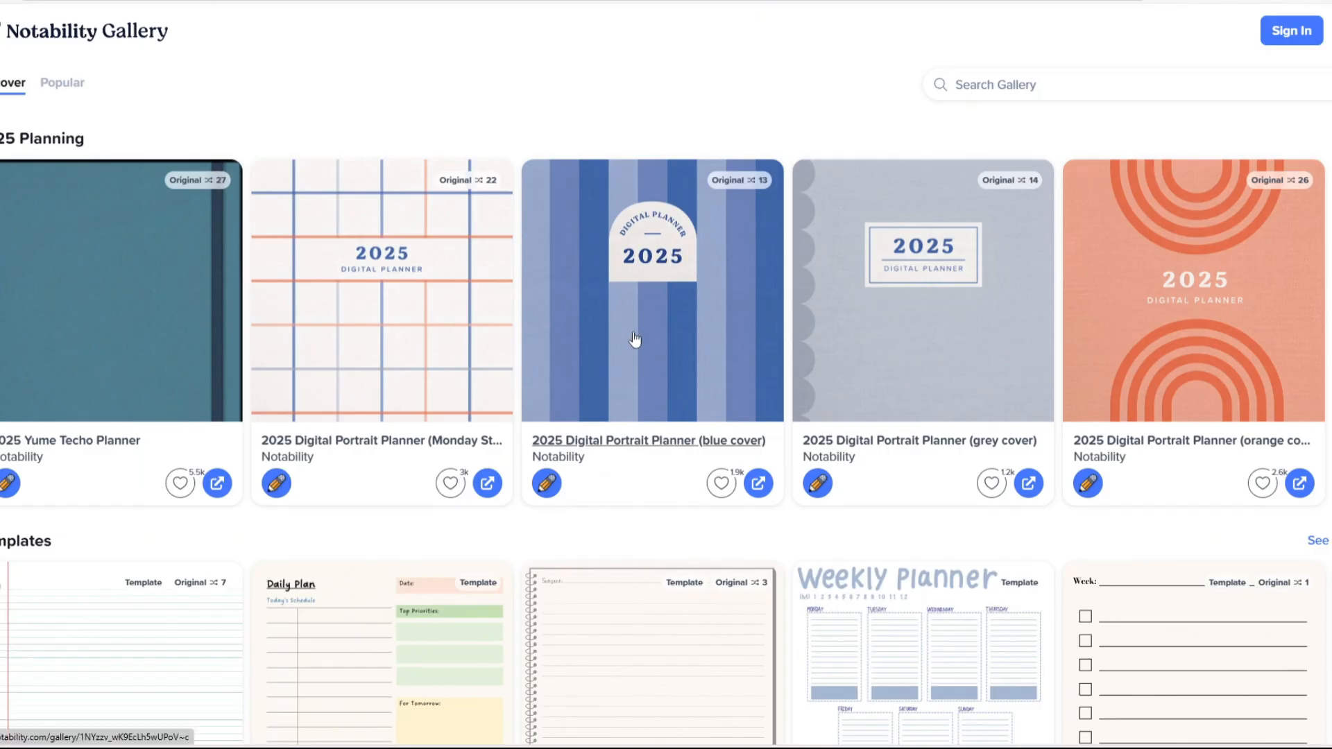
# - Browse the Notability Gallery's 2025 Planning and Templates rows
pyautogui.scroll(-3)
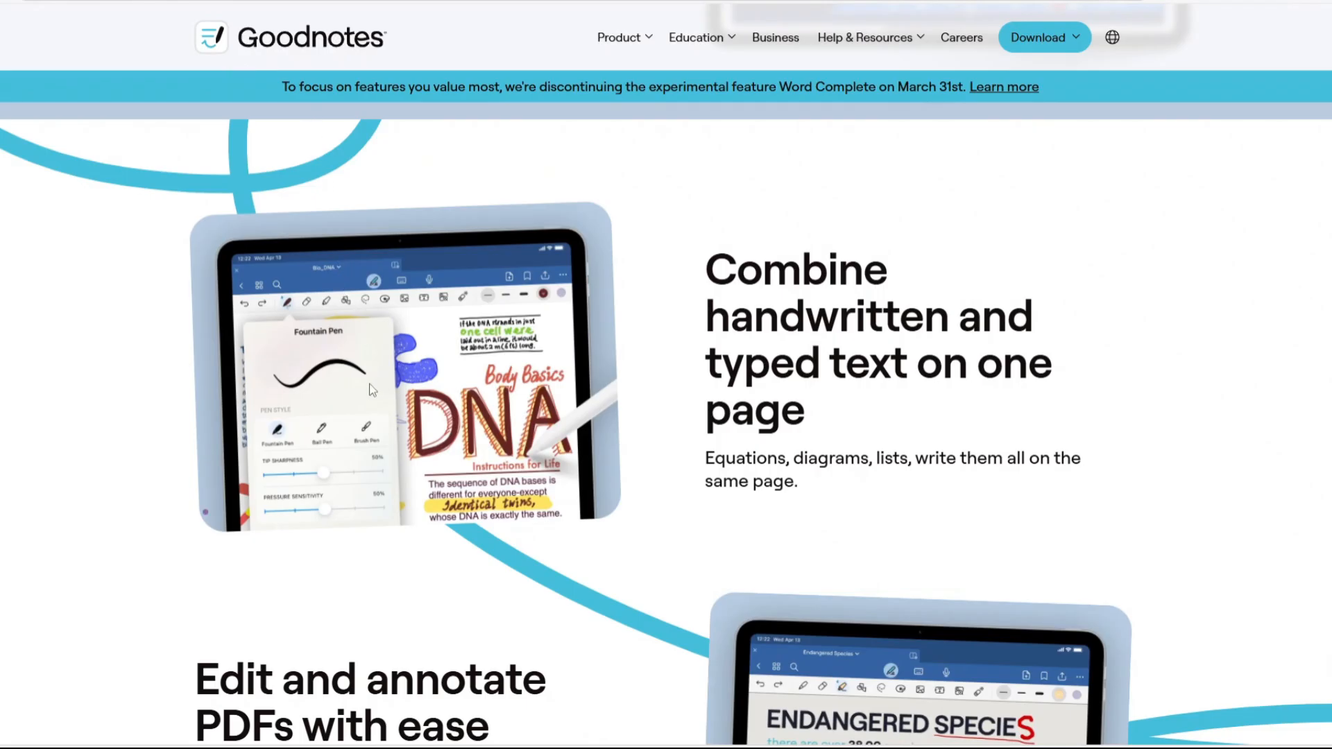
# - Scroll the Goodnotes AI features page down to the FAQs
pyautogui.scroll(-3)
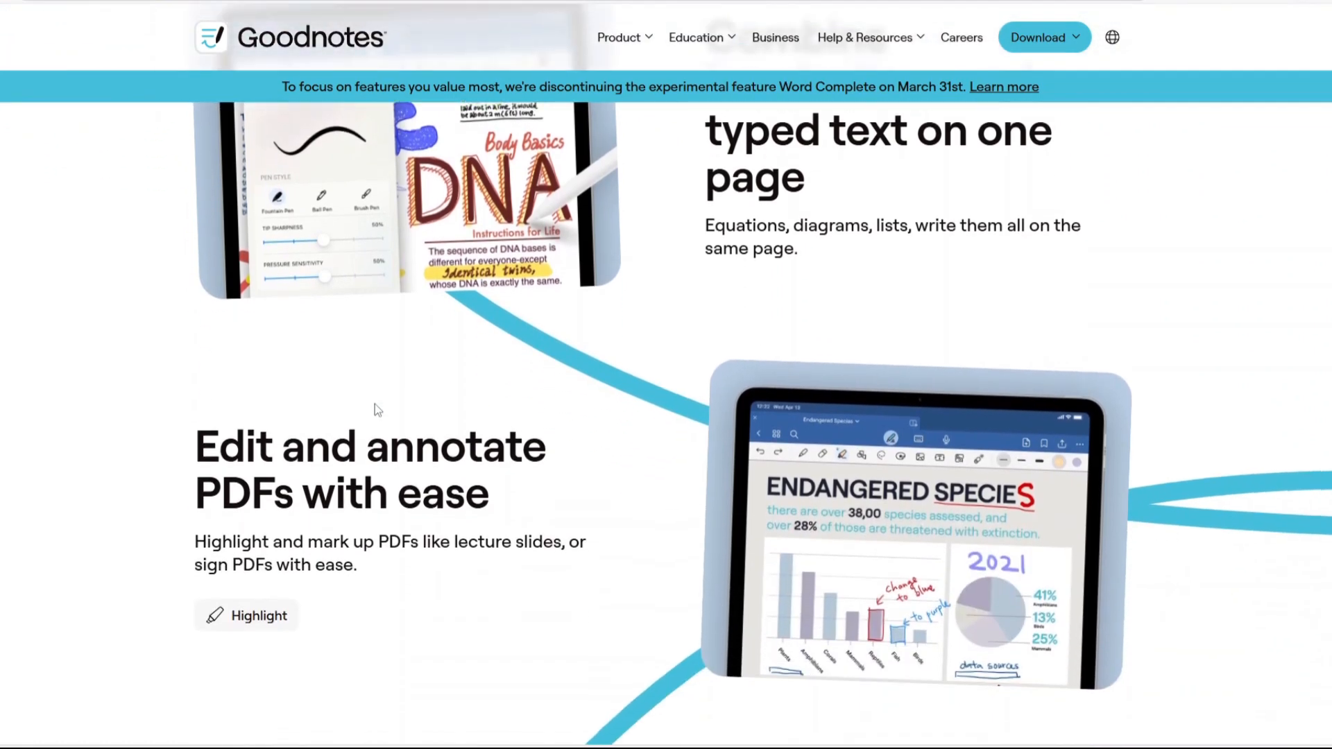
pyautogui.scroll(-3)
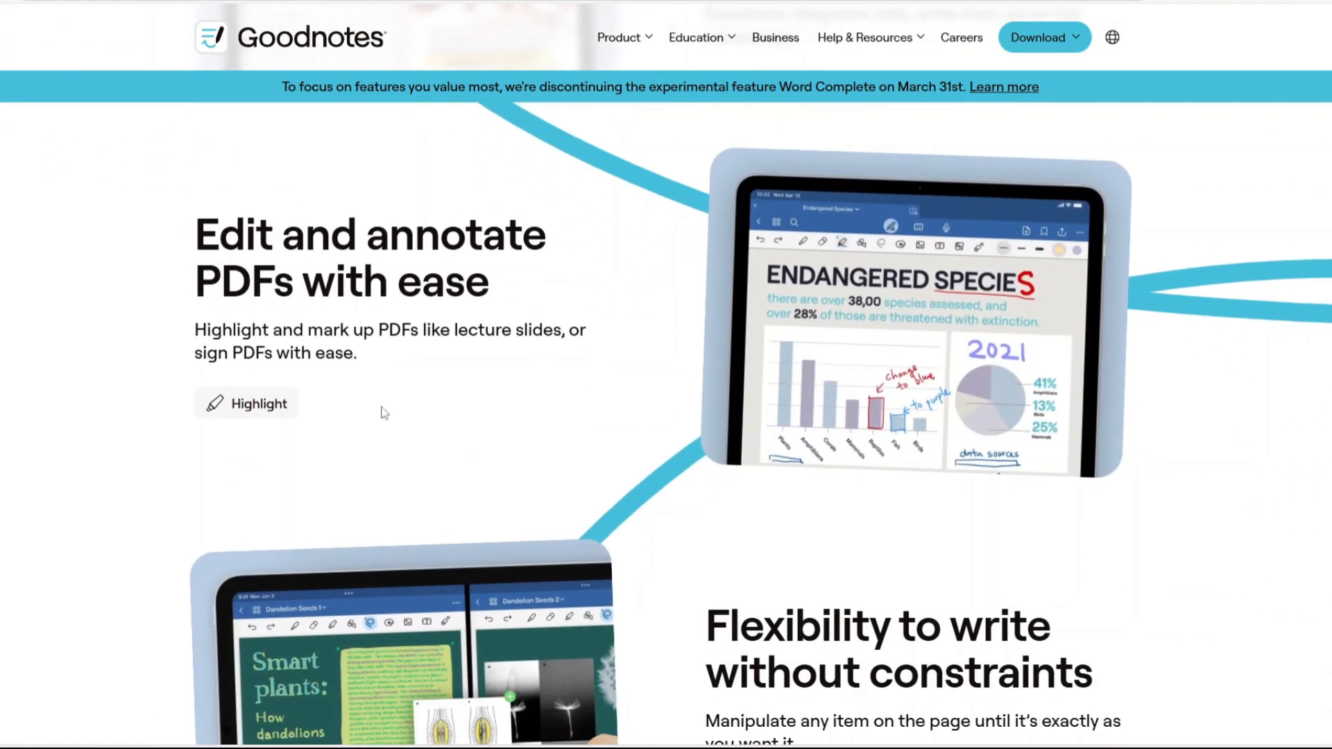
pyautogui.scroll(-3)
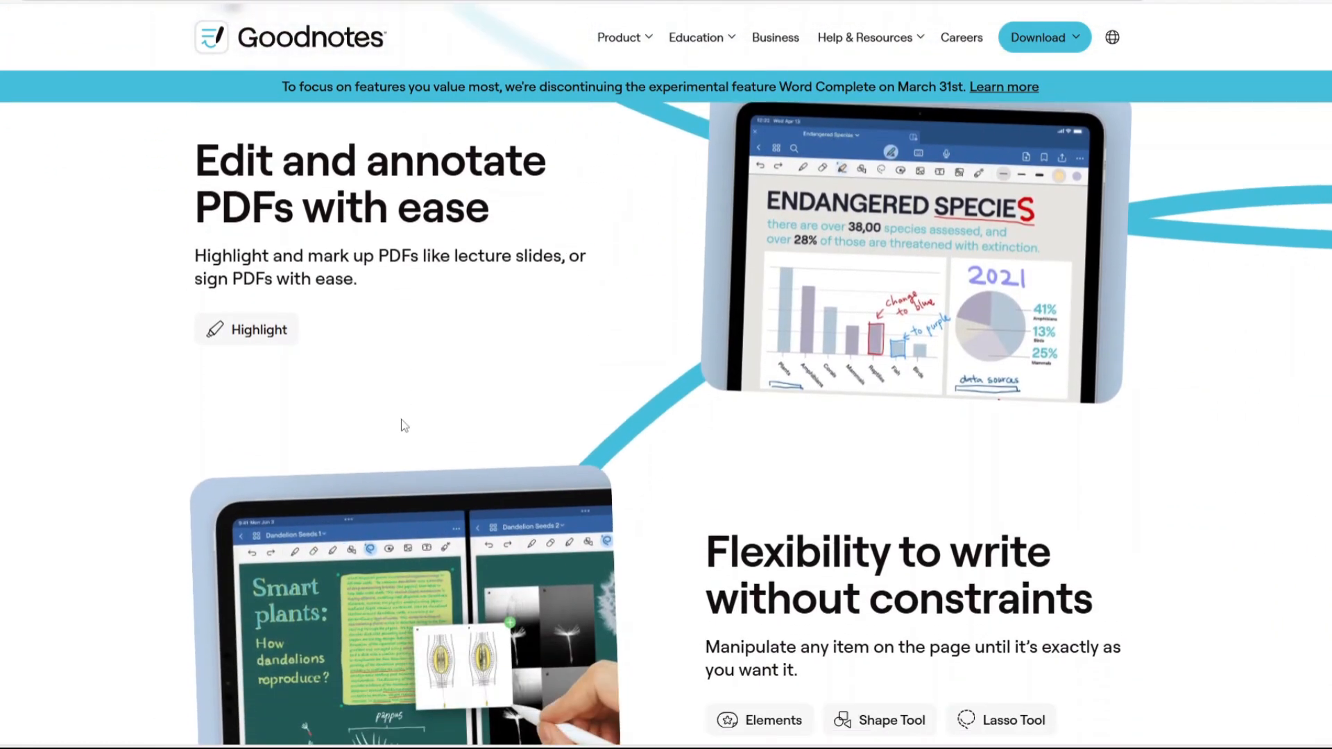
pyautogui.scroll(-3)
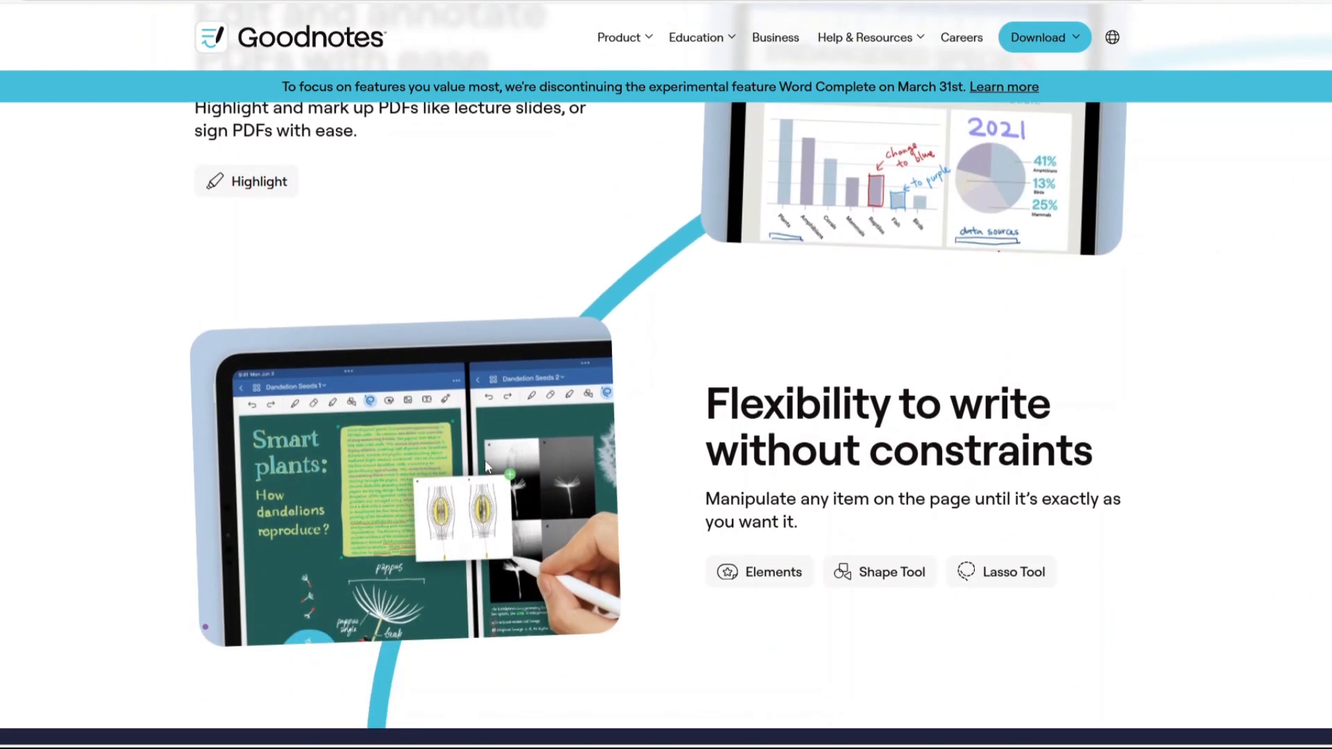
pyautogui.scroll(-3)
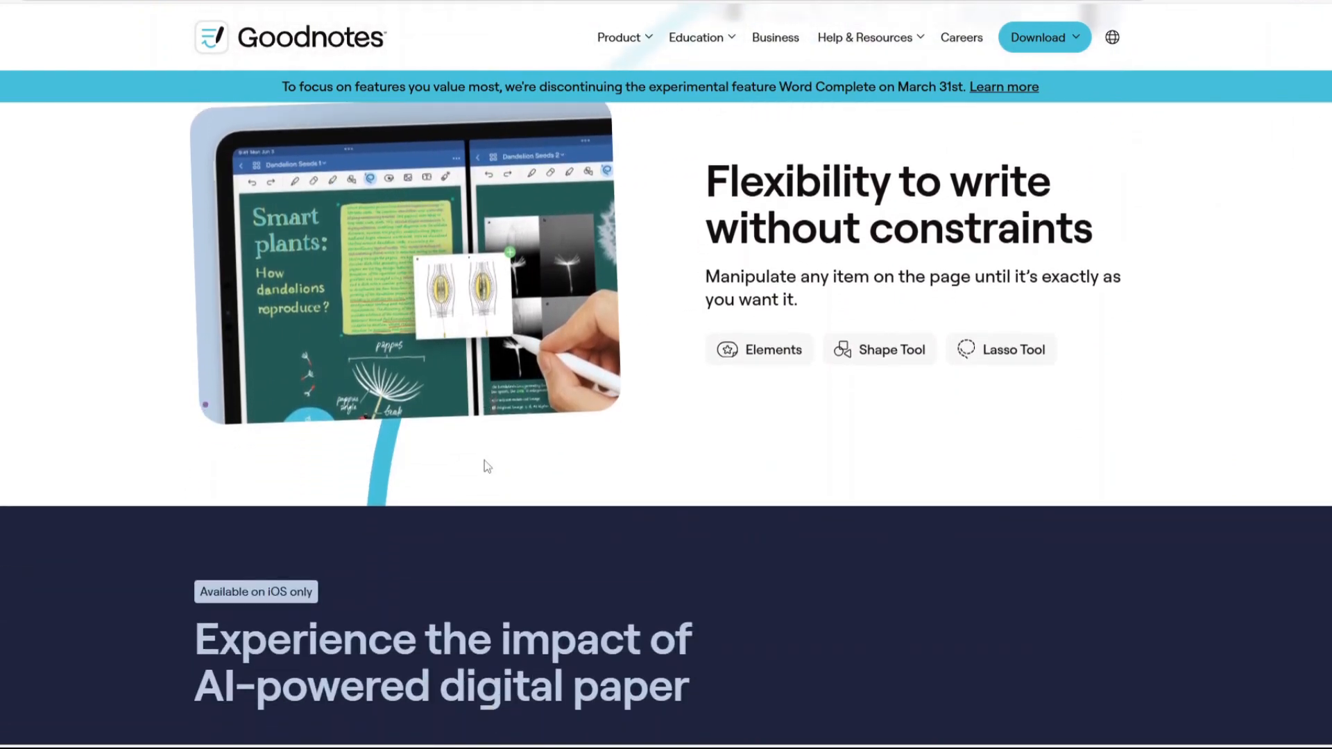
pyautogui.scroll(-3)
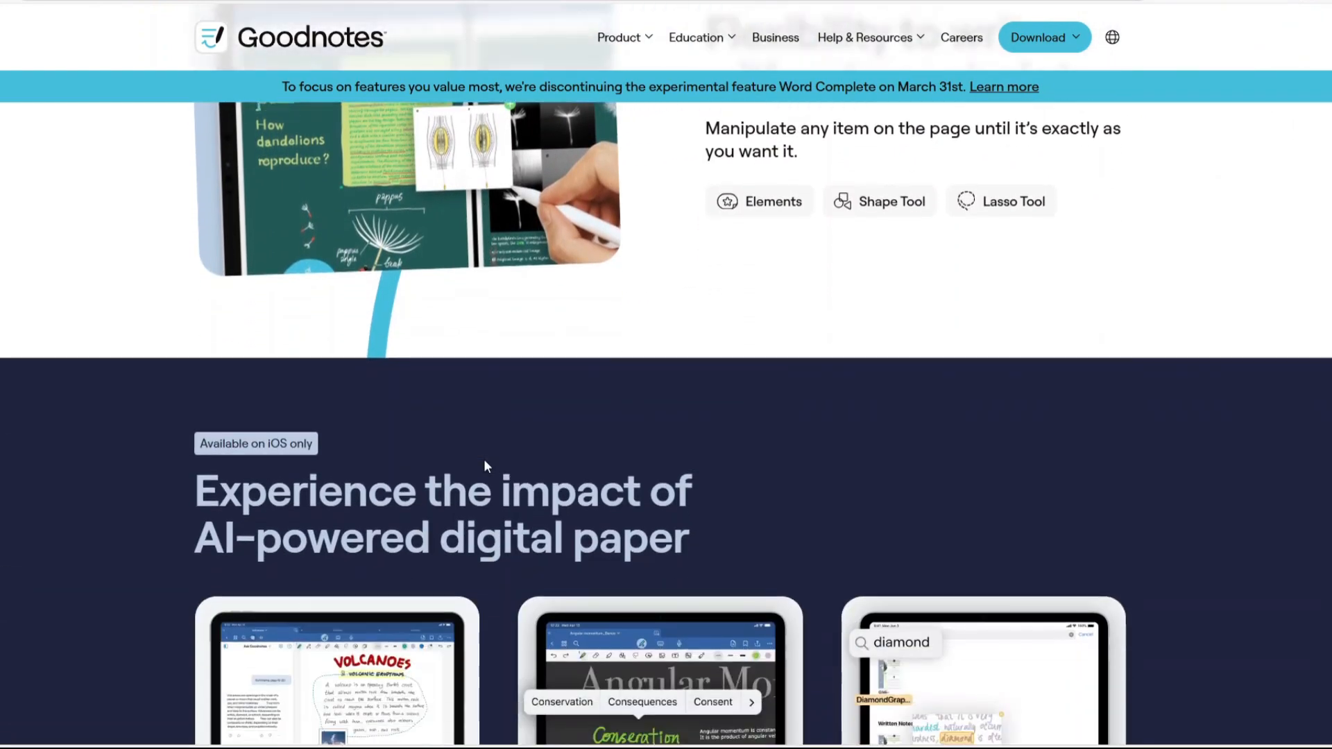
pyautogui.scroll(-3)
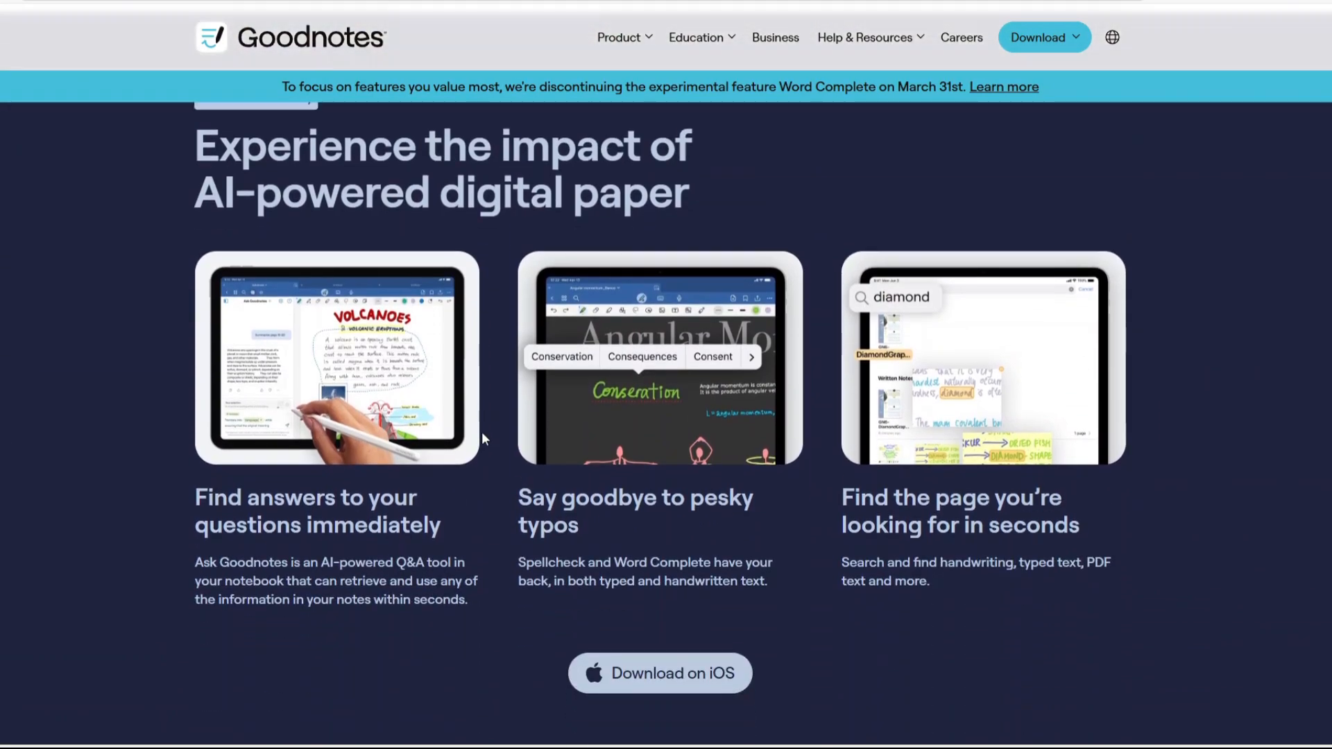
pyautogui.scroll(-3)
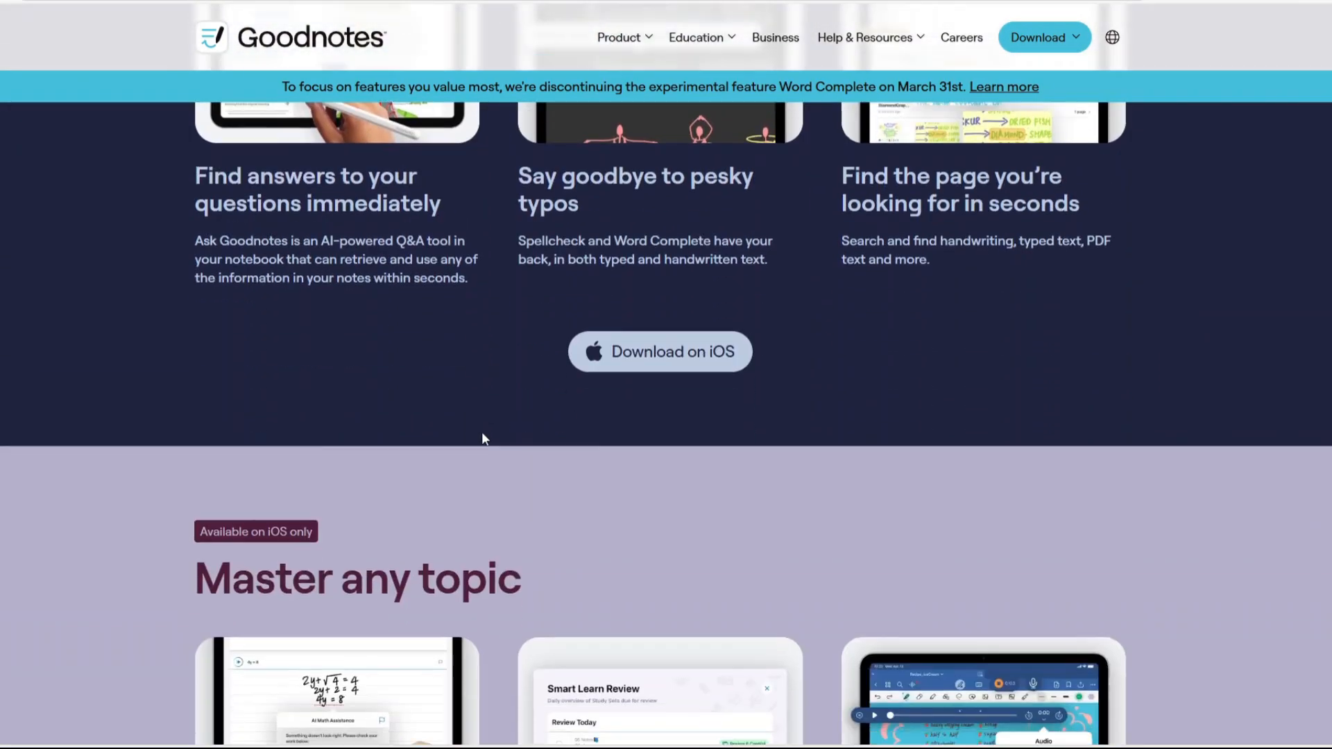
pyautogui.scroll(-3)
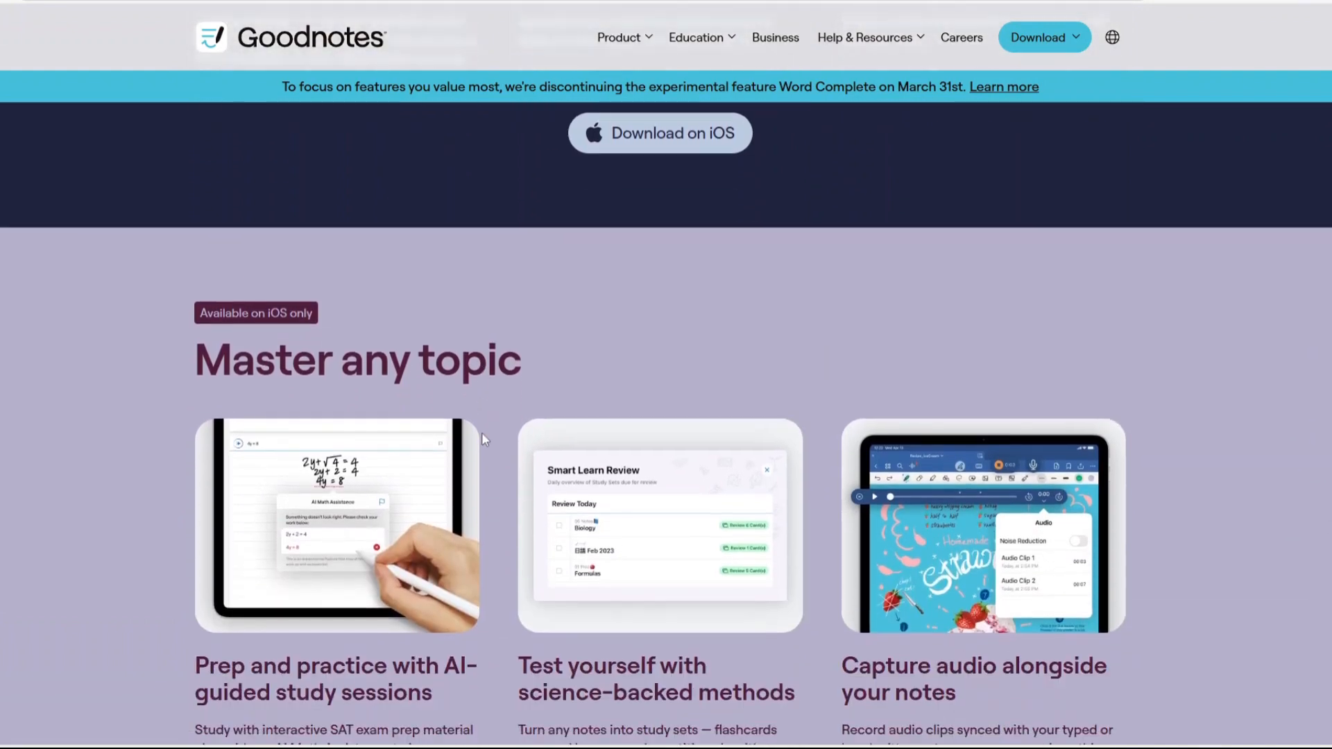
pyautogui.scroll(-3)
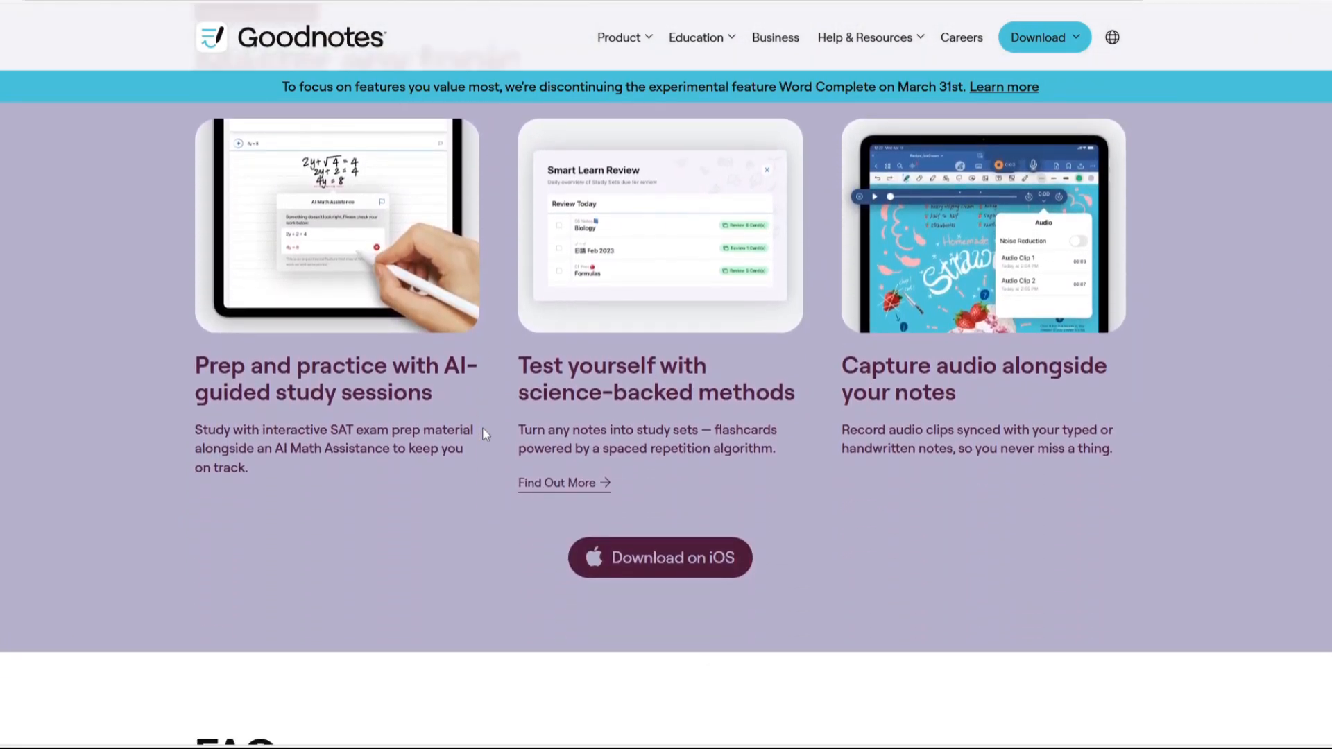
pyautogui.scroll(-3)
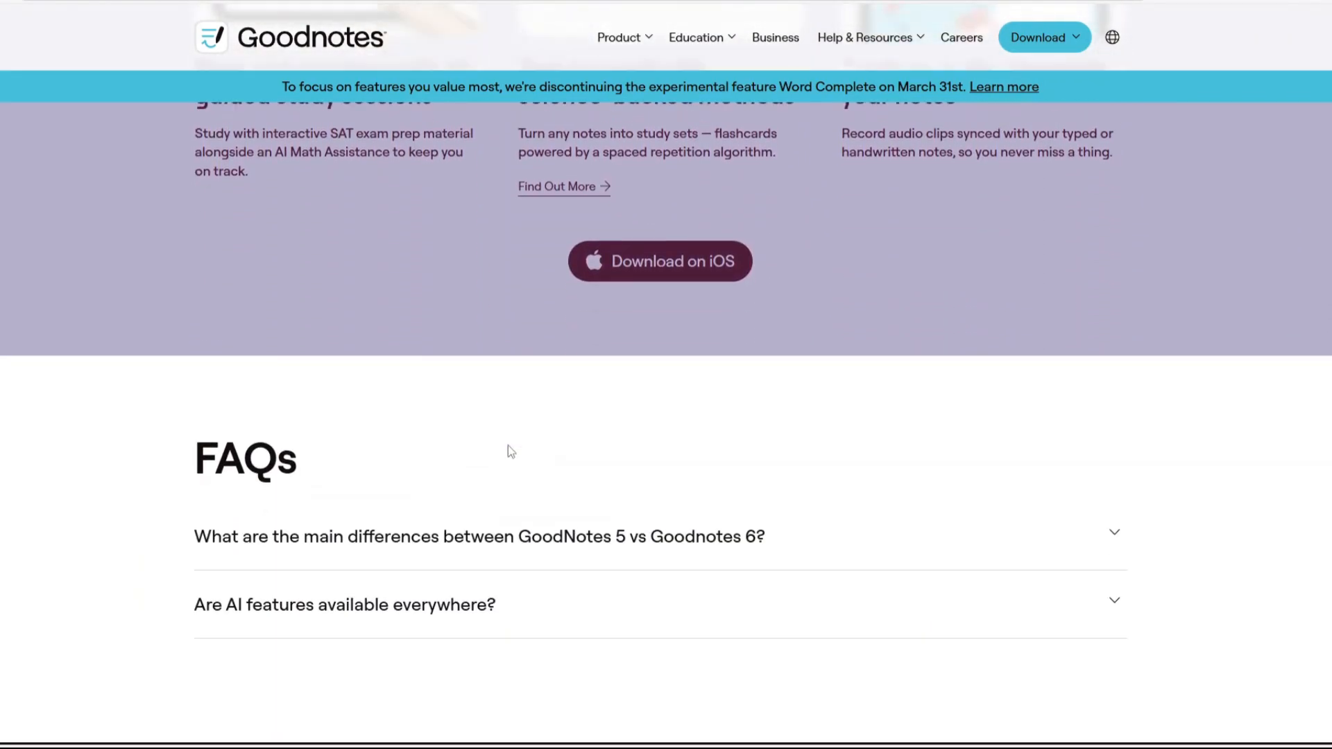
# - Expand the FAQ answer on GoodNotes 5 versus Goodnotes 6
pyautogui.click(480, 537)
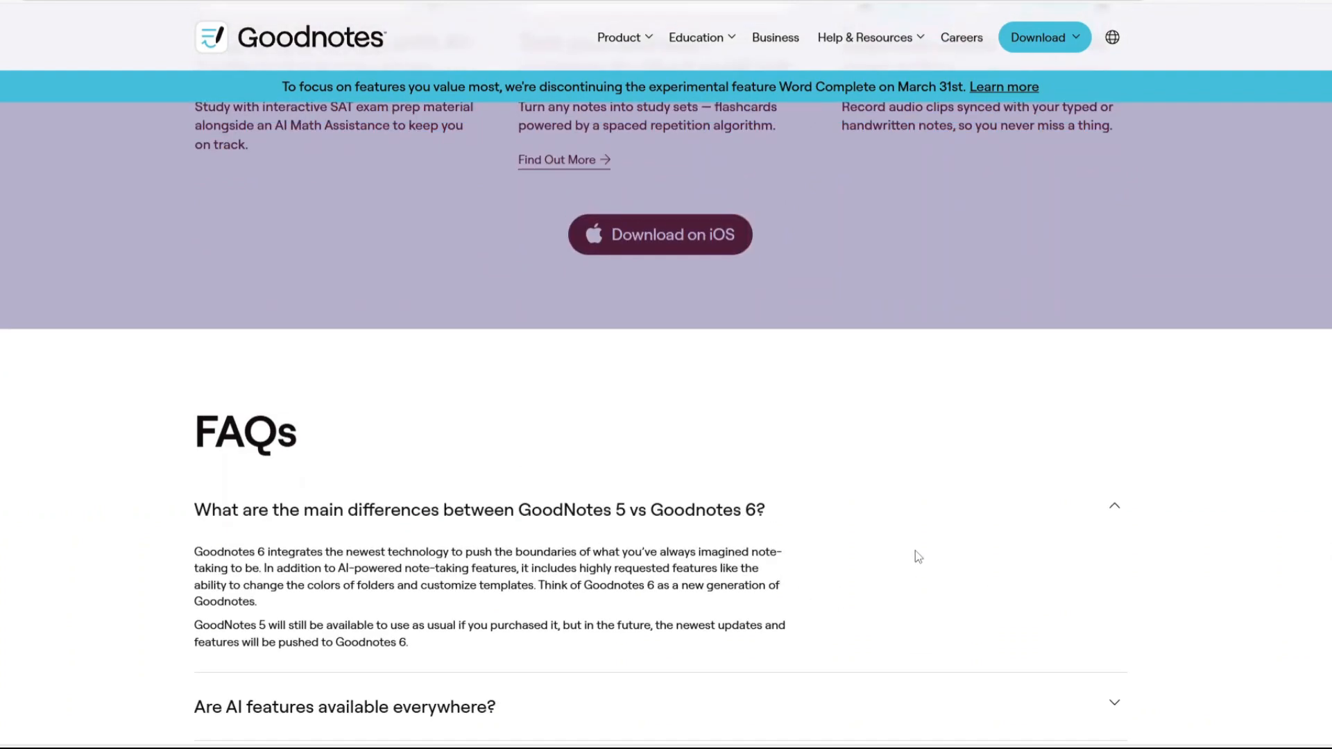
pyautogui.scroll(-3)
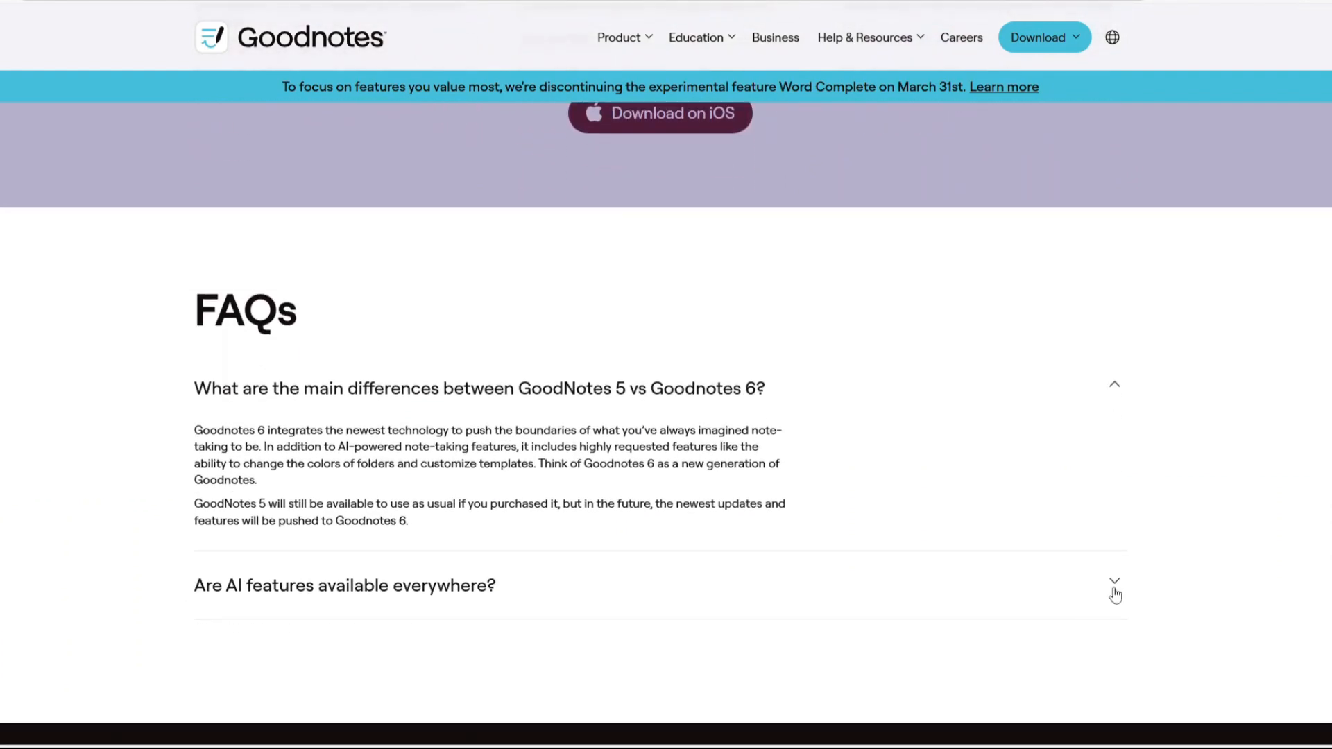
pyautogui.click(1115, 586)
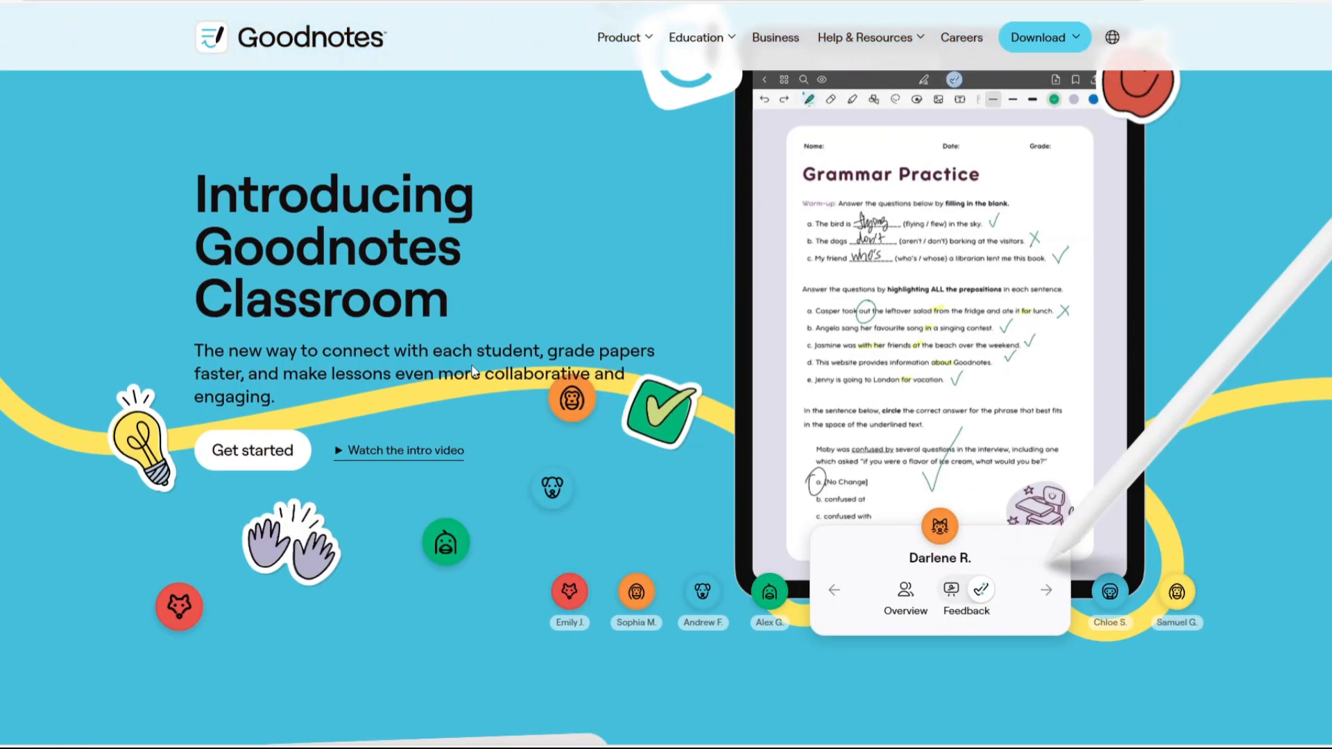
# - Scroll Goodnotes Classroom features down to the 'What teachers are saying' video and quotes
pyautogui.scroll(-3)
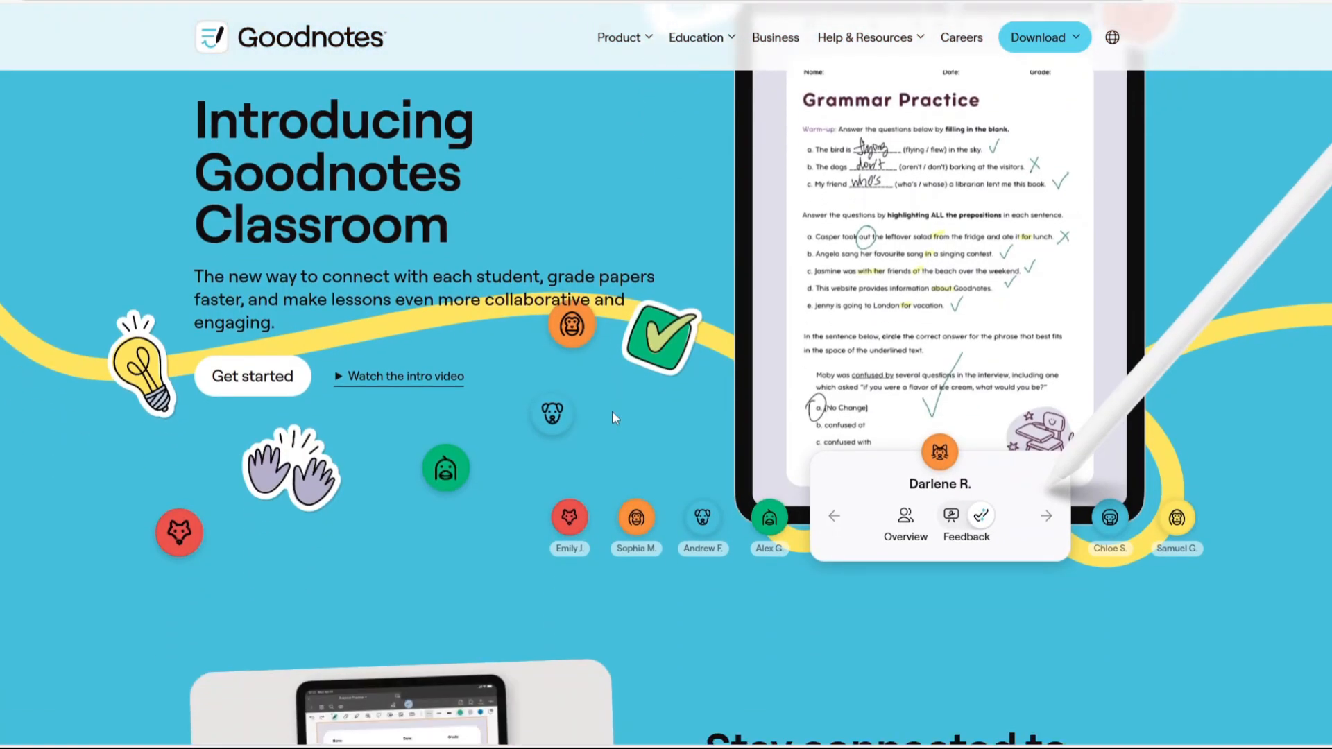
pyautogui.scroll(-3)
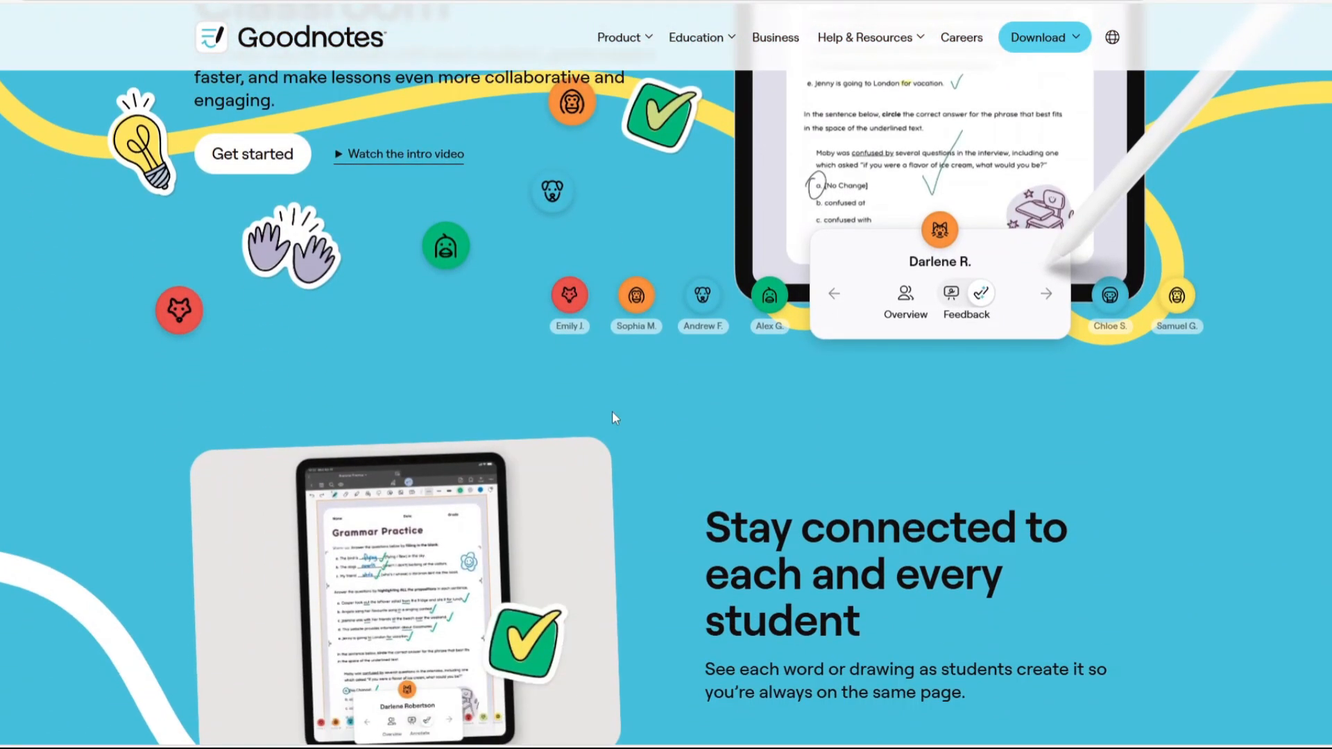
pyautogui.scroll(-3)
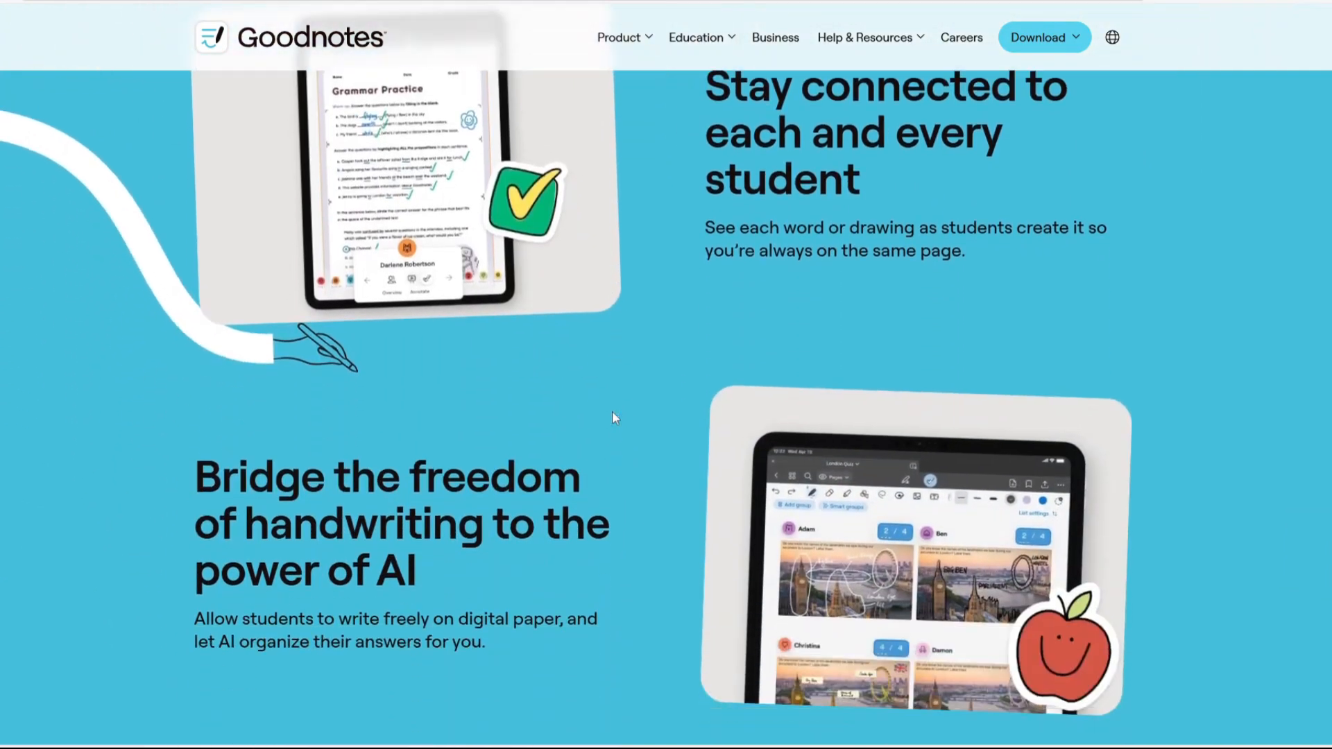
pyautogui.scroll(-3)
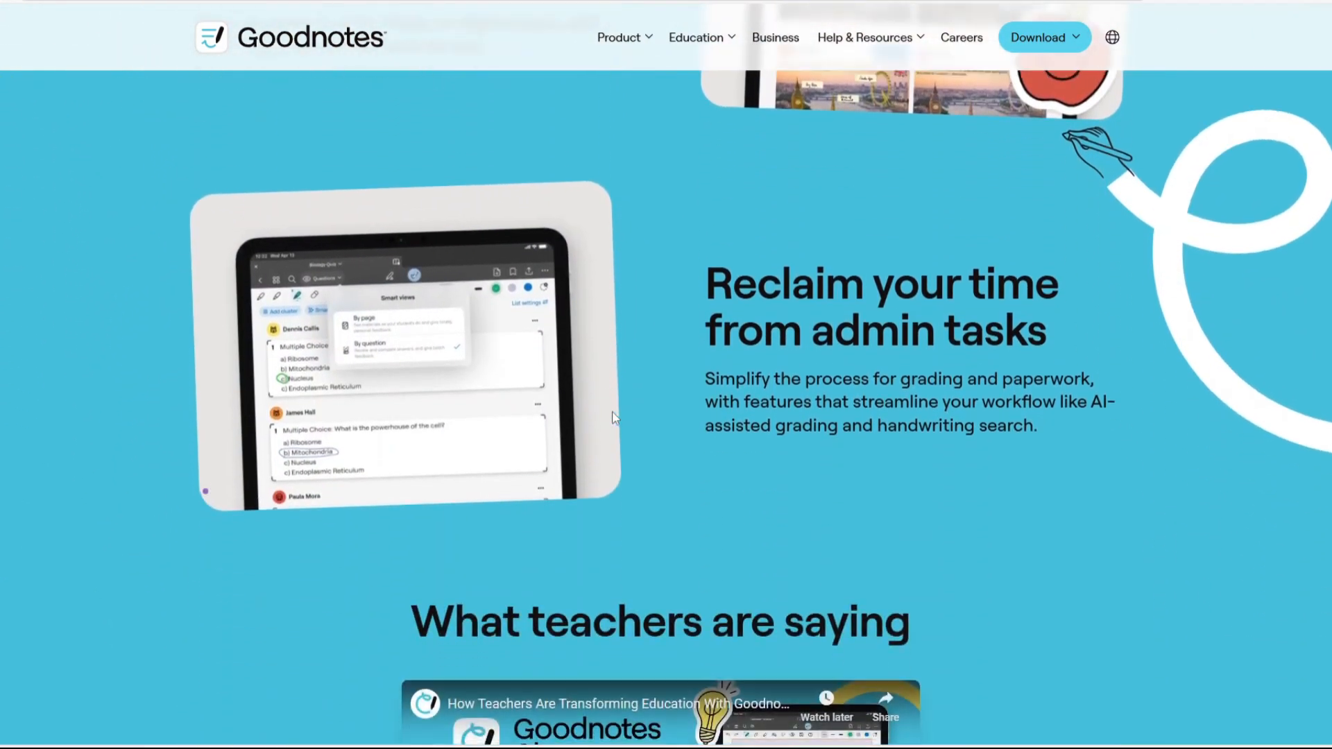
pyautogui.scroll(-3)
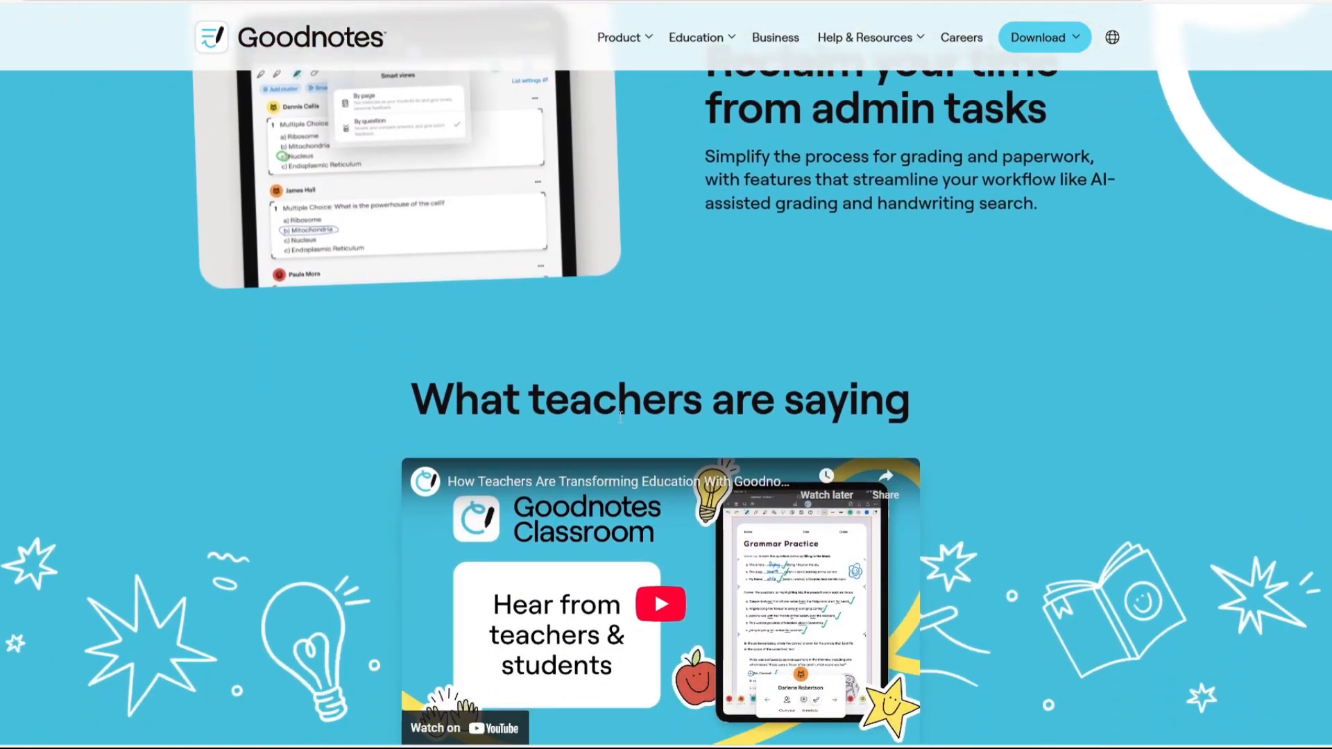
pyautogui.scroll(-3)
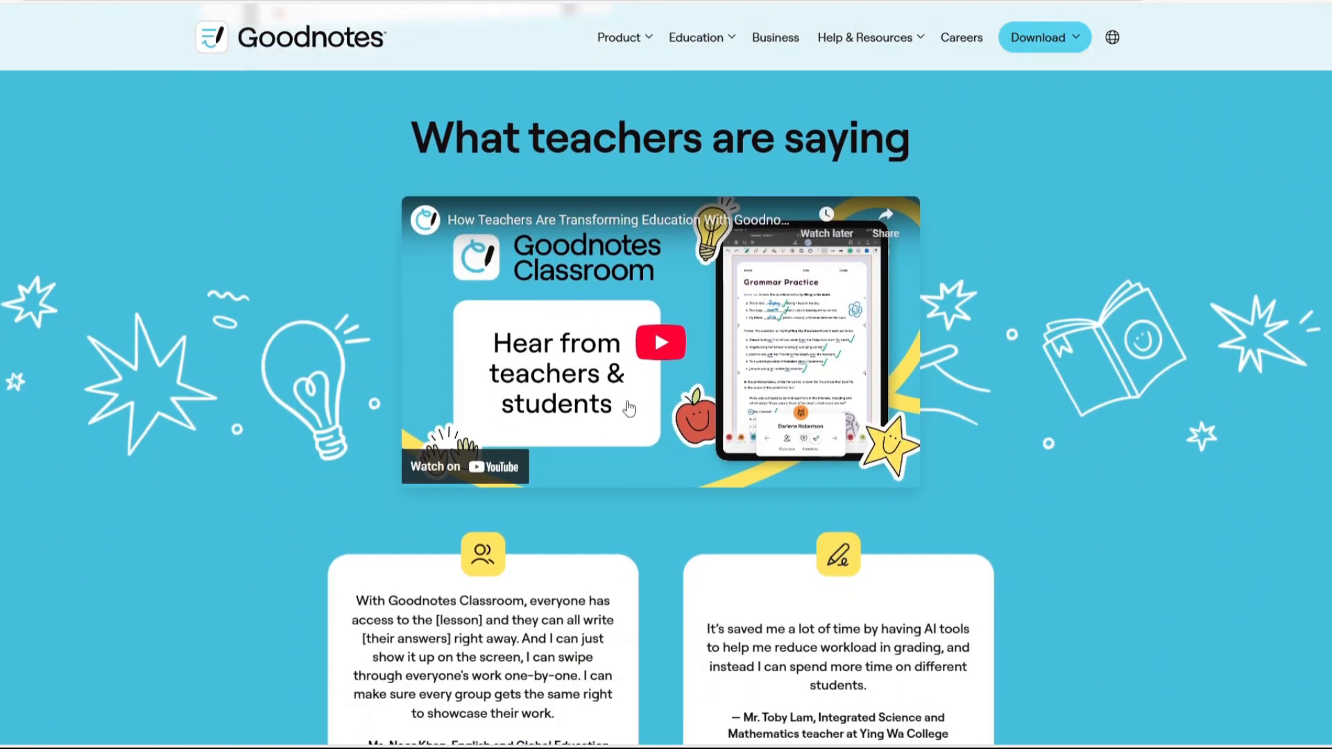
pyautogui.scroll(-3)
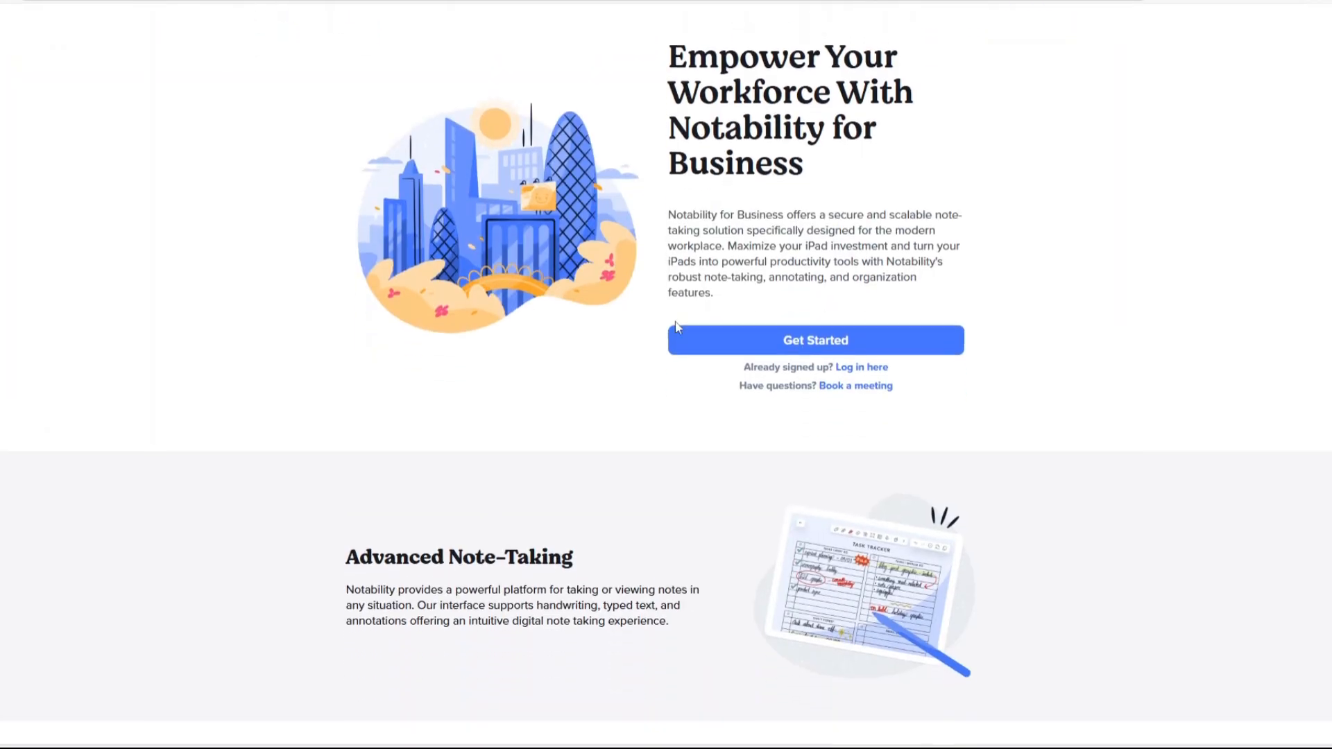
# - Scroll Notability for Business past Priority Enterprise Support to the FAQ section
pyautogui.scroll(-3)
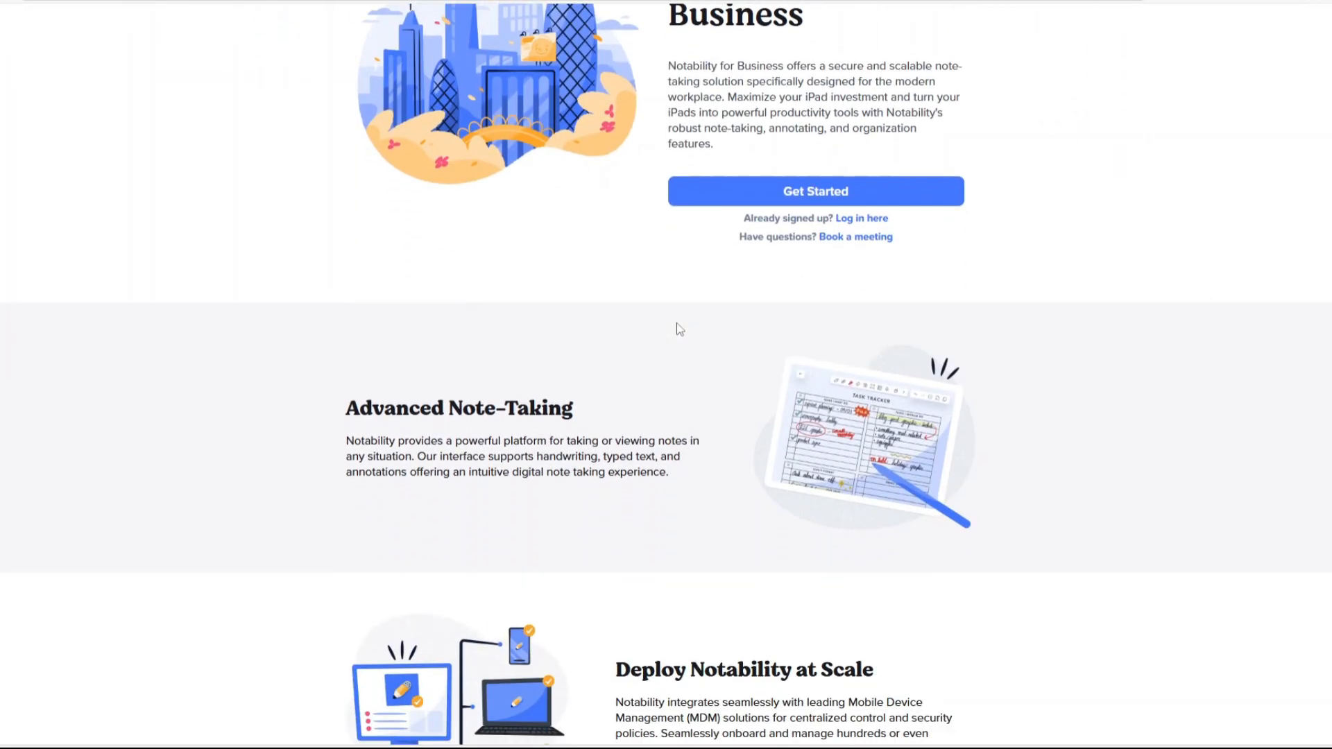
pyautogui.scroll(-3)
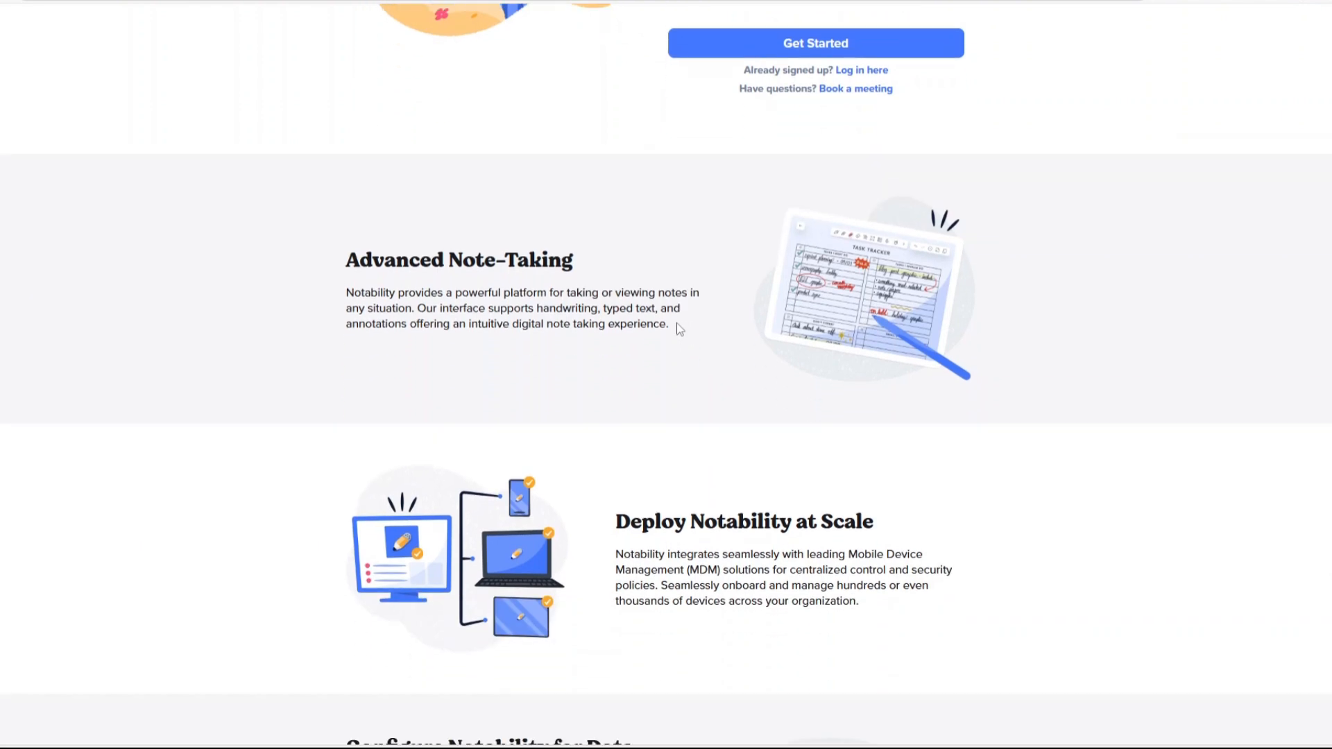
pyautogui.scroll(-3)
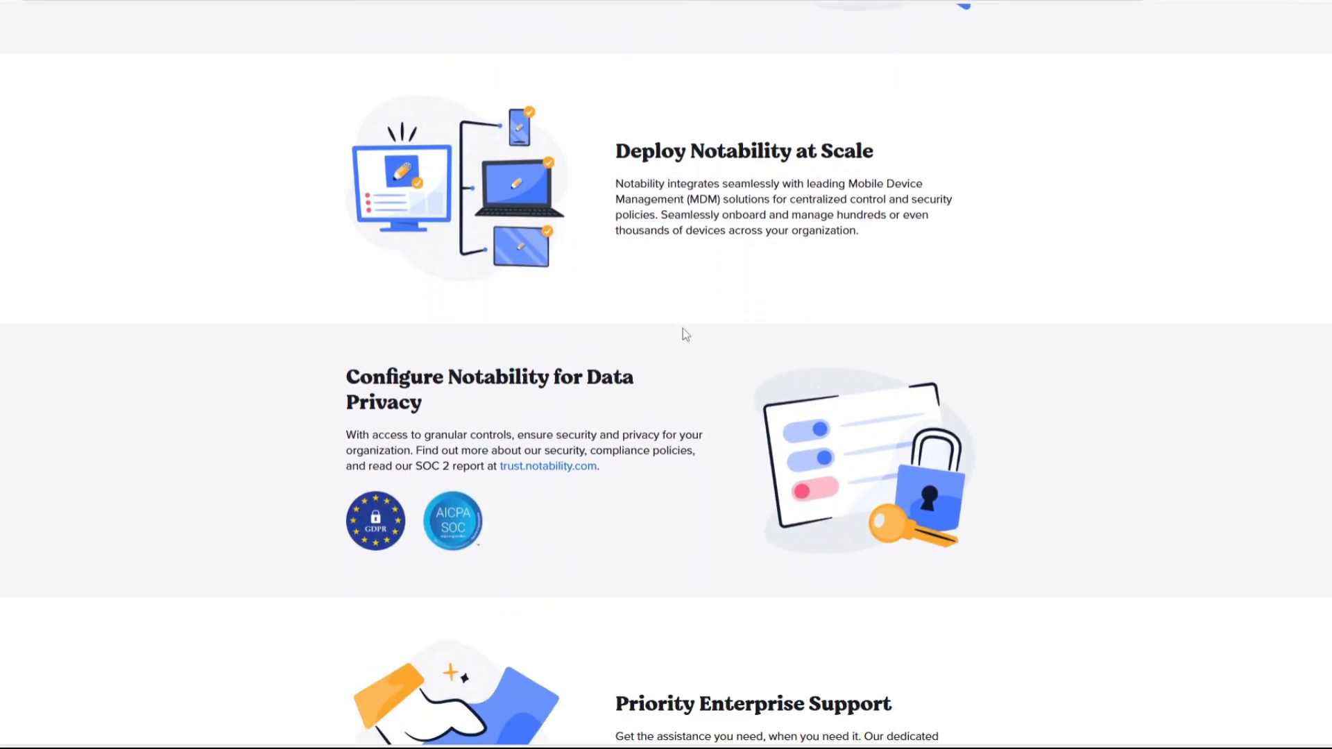
pyautogui.scroll(-3)
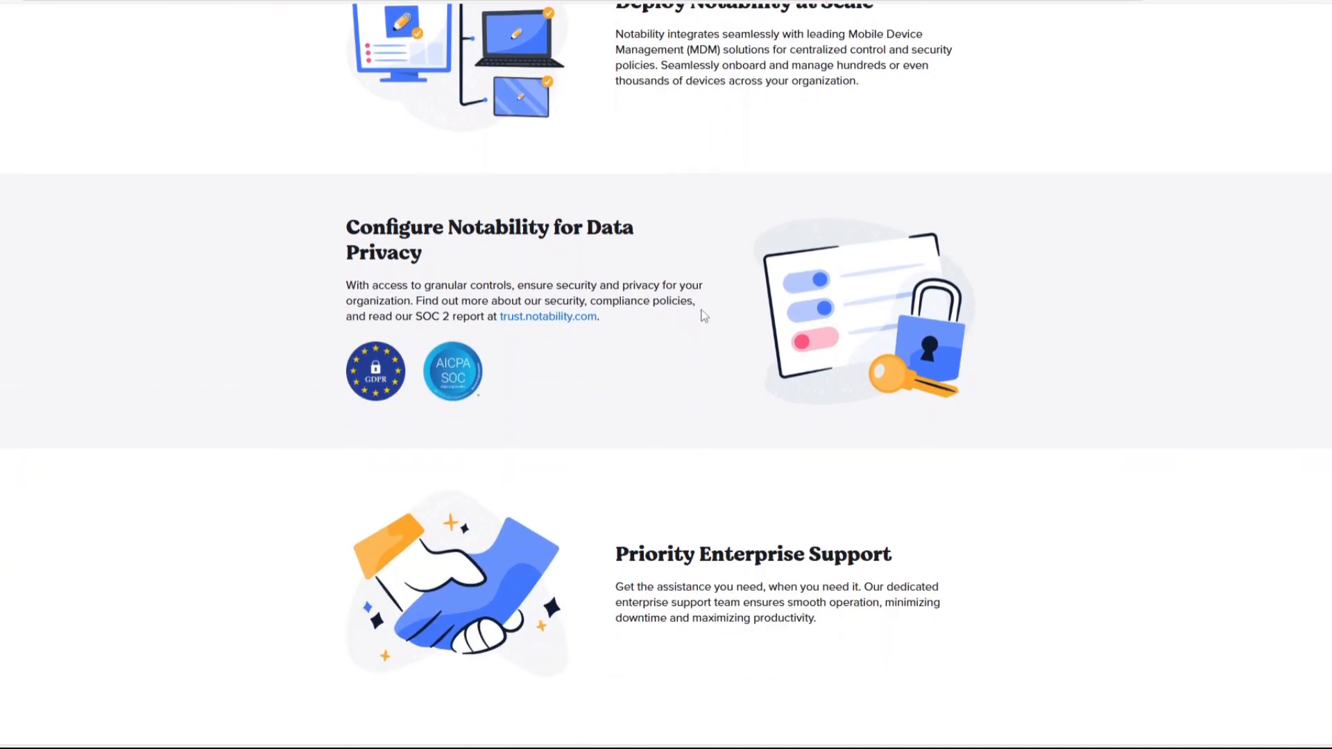
pyautogui.scroll(-3)
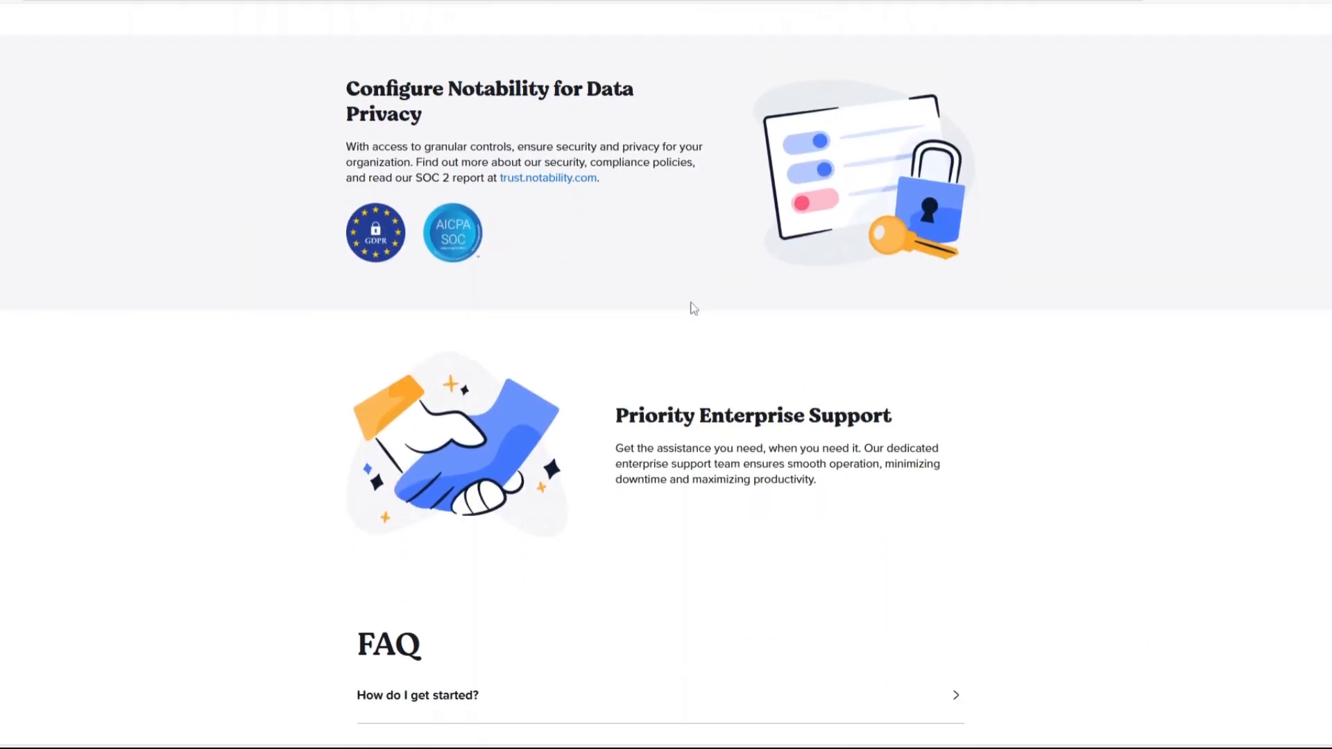
pyautogui.scroll(-3)
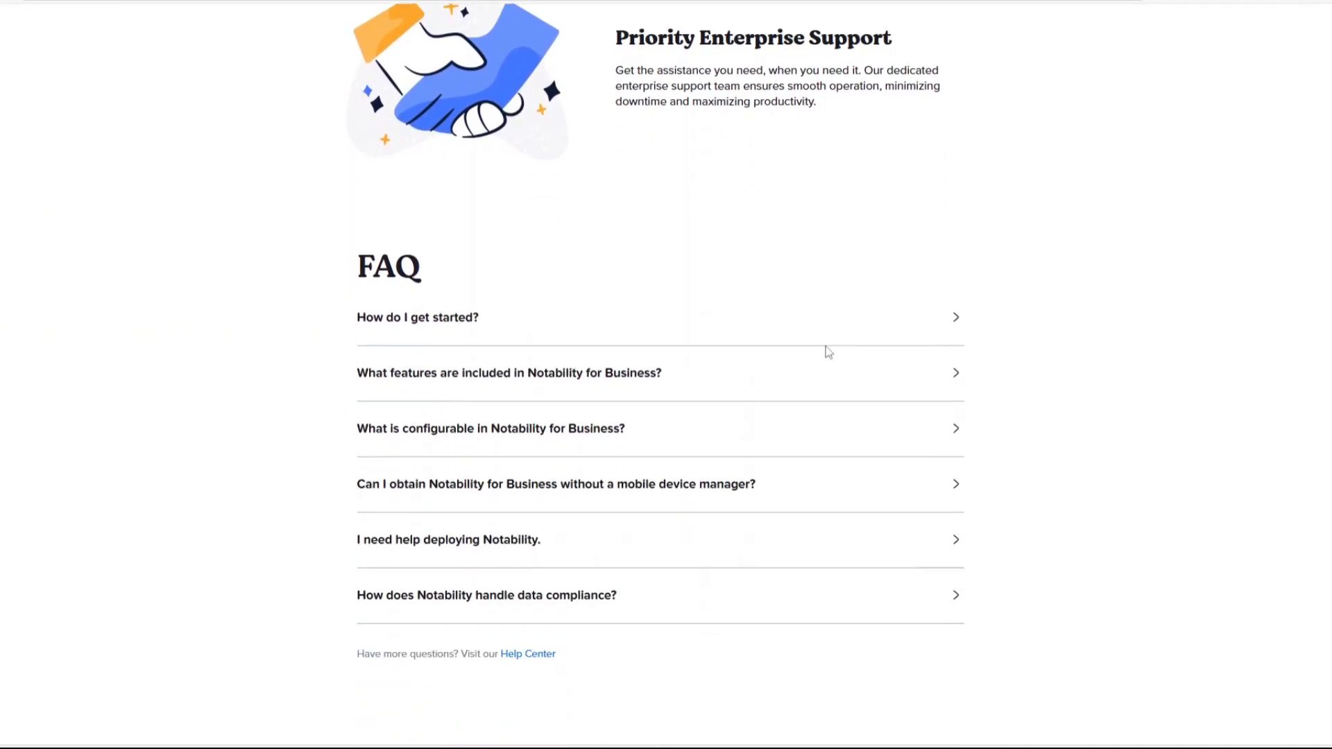
pyautogui.moveTo(693, 331)
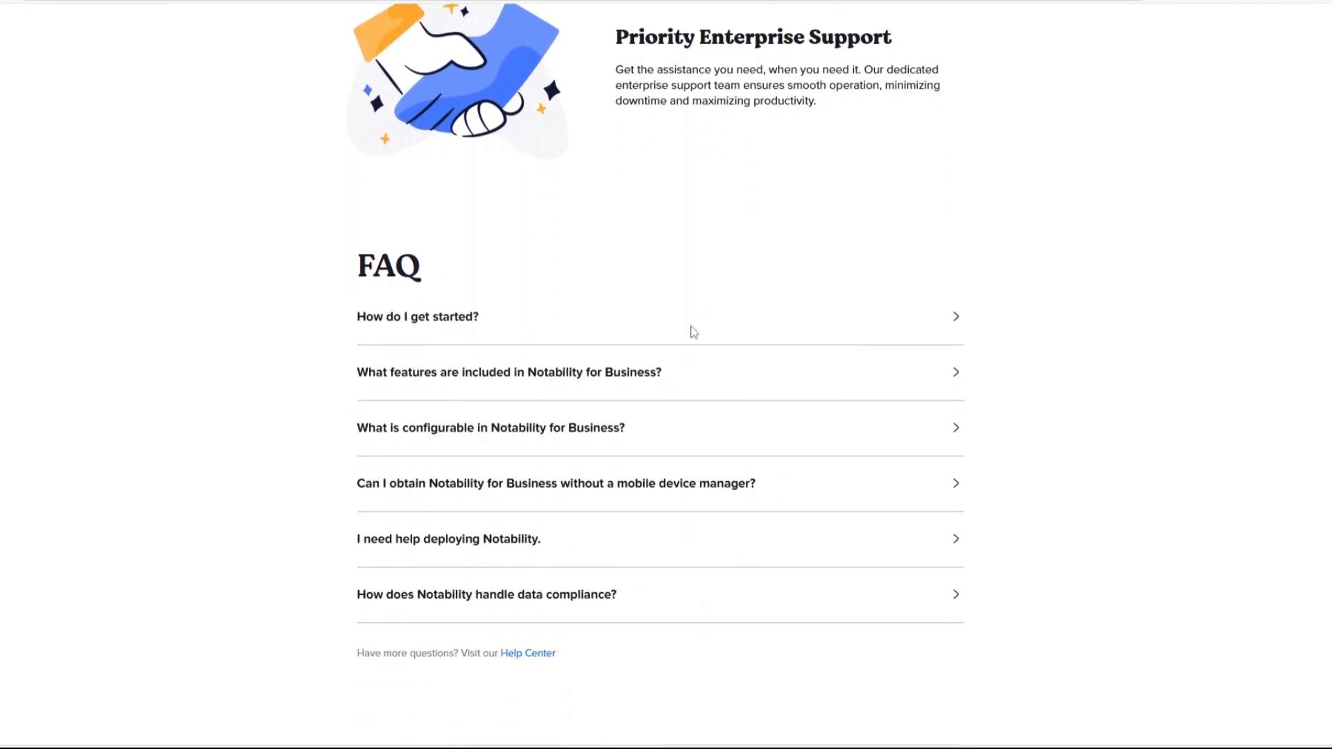
pyautogui.scroll(-3)
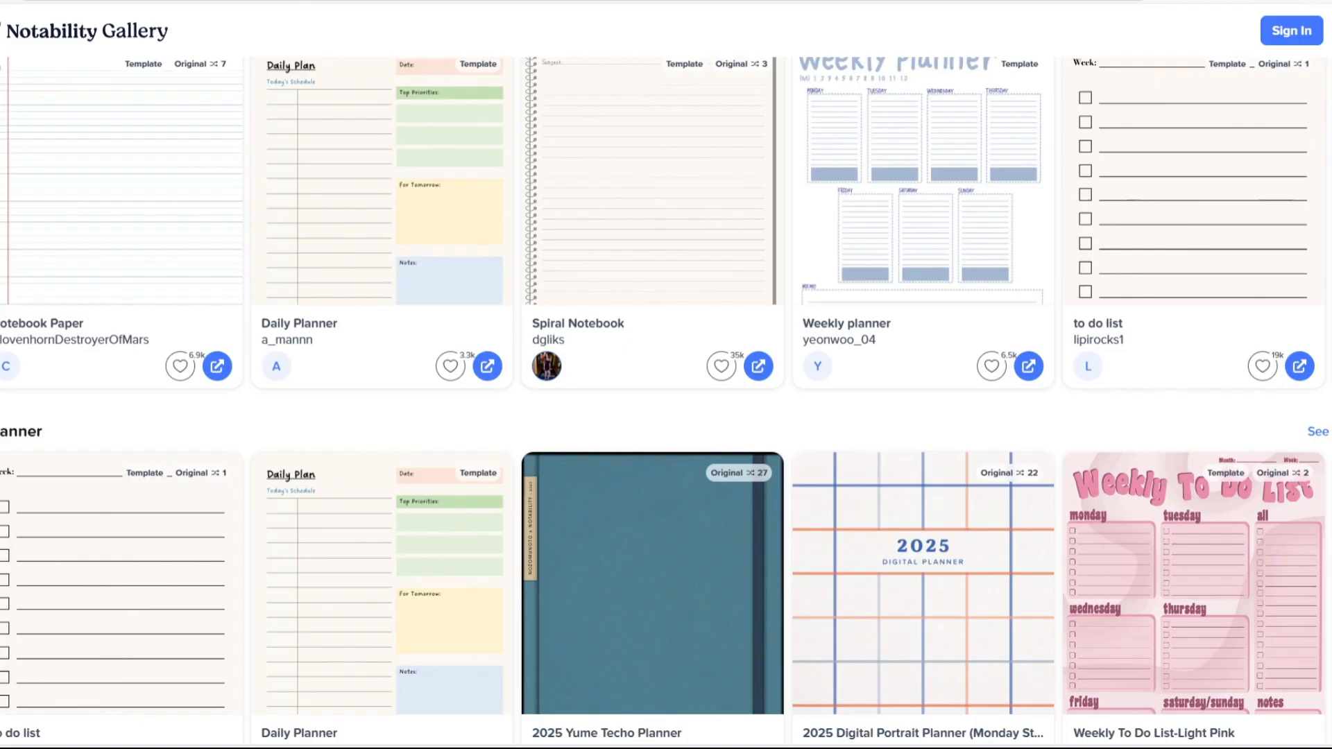
# - Scroll through Notability Gallery template rows down to the monthly planner and study rows
pyautogui.scroll(-3)
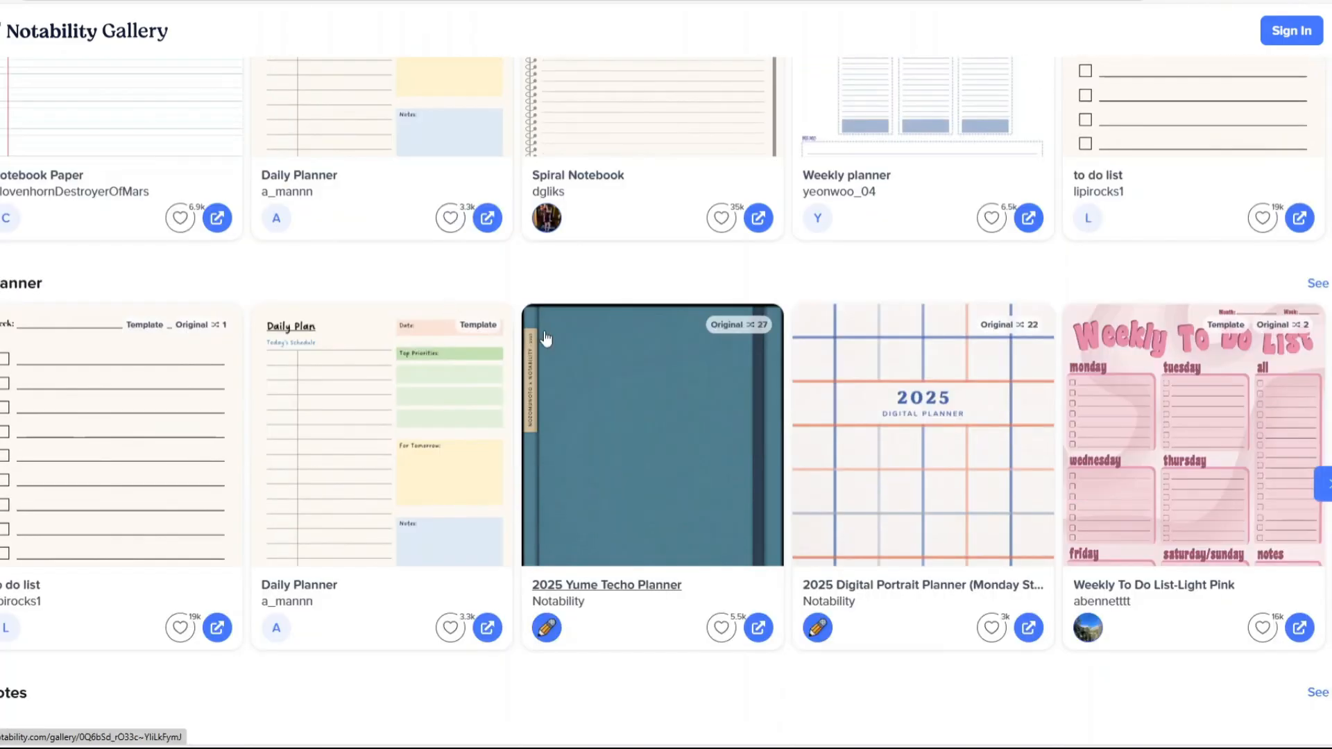
pyautogui.scroll(-3)
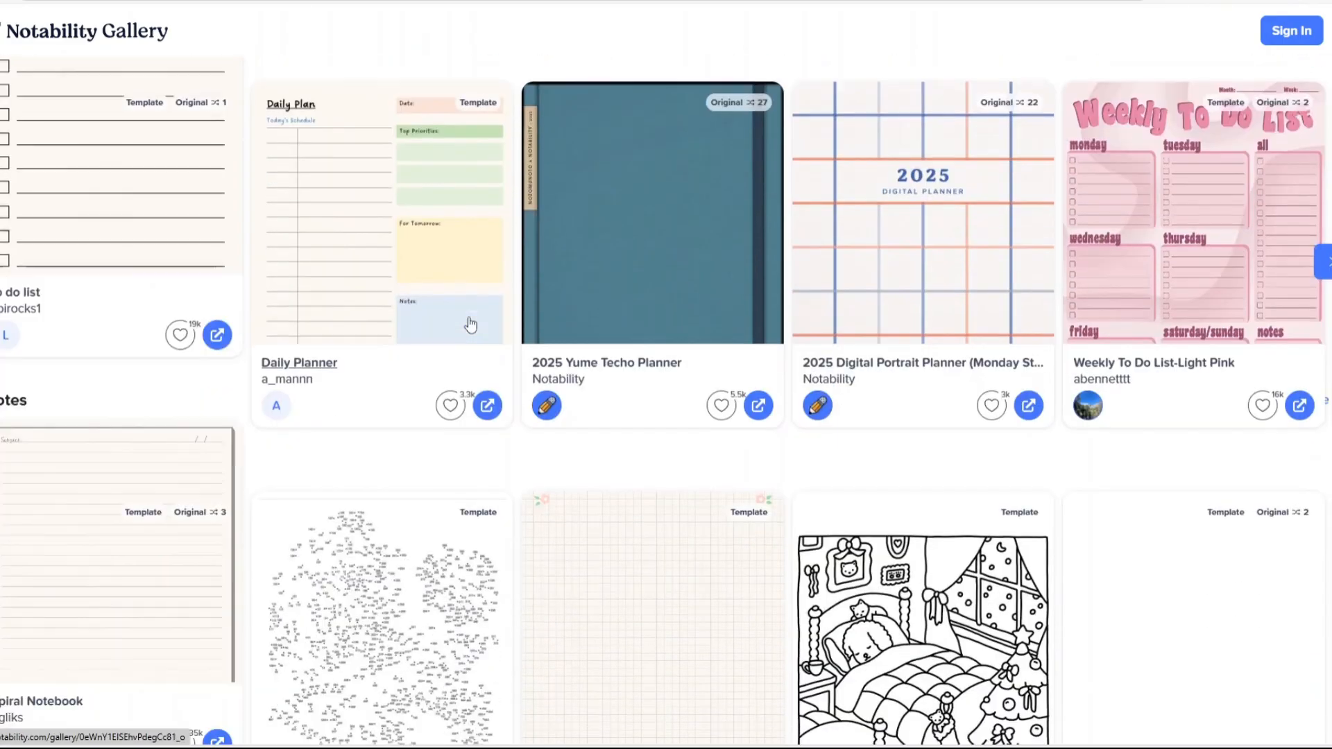
pyautogui.scroll(-3)
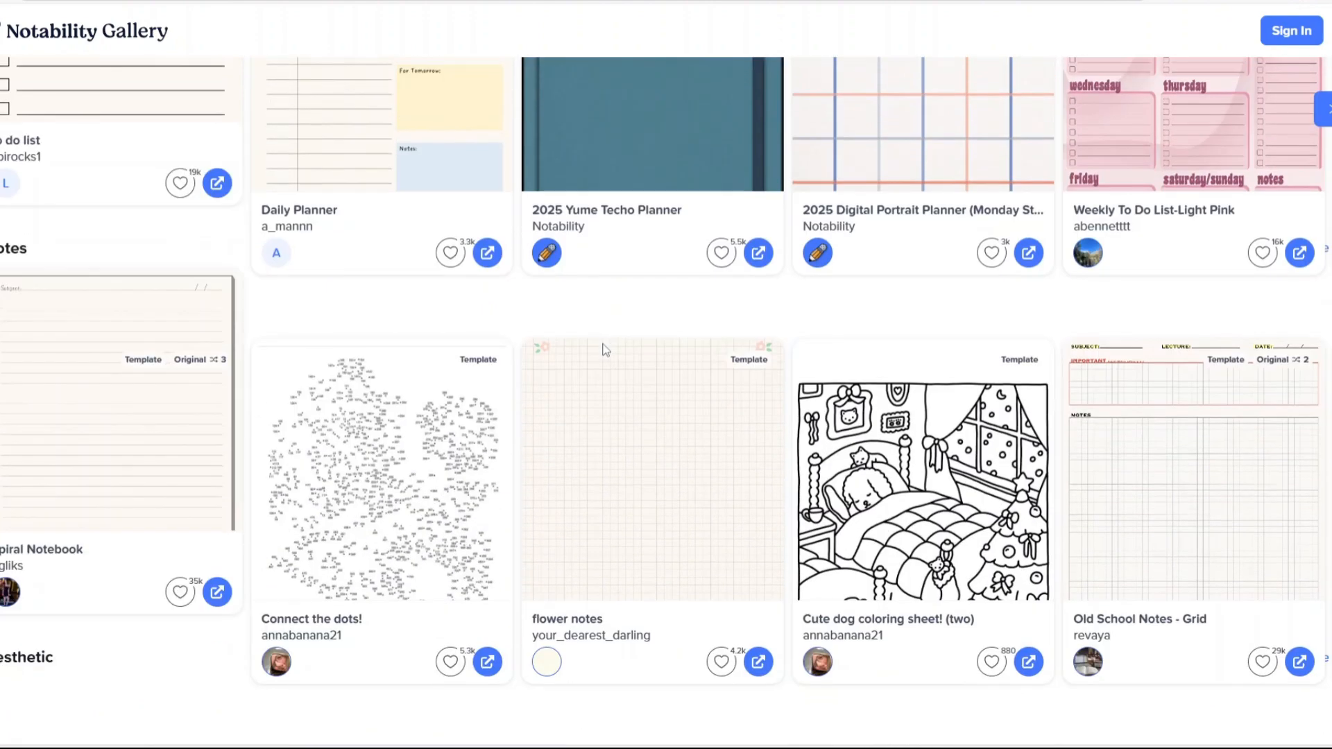
pyautogui.scroll(-3)
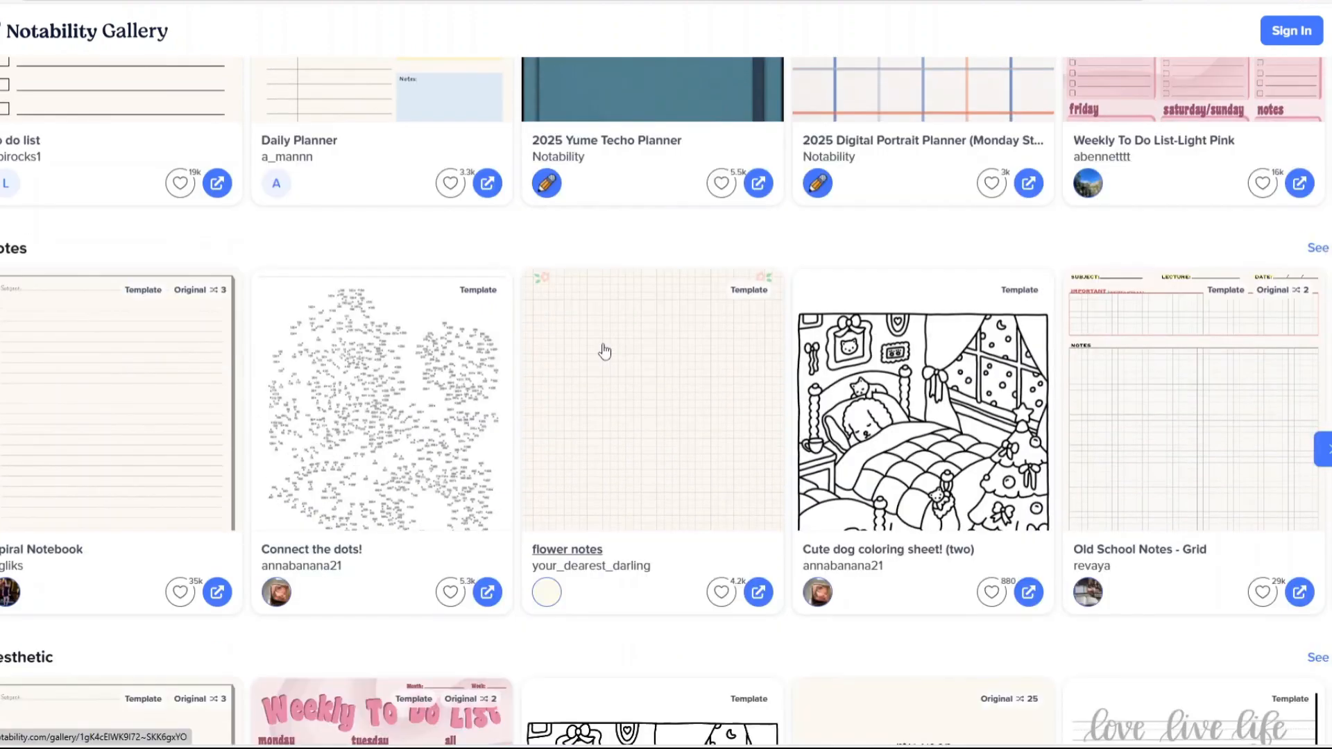
pyautogui.scroll(-3)
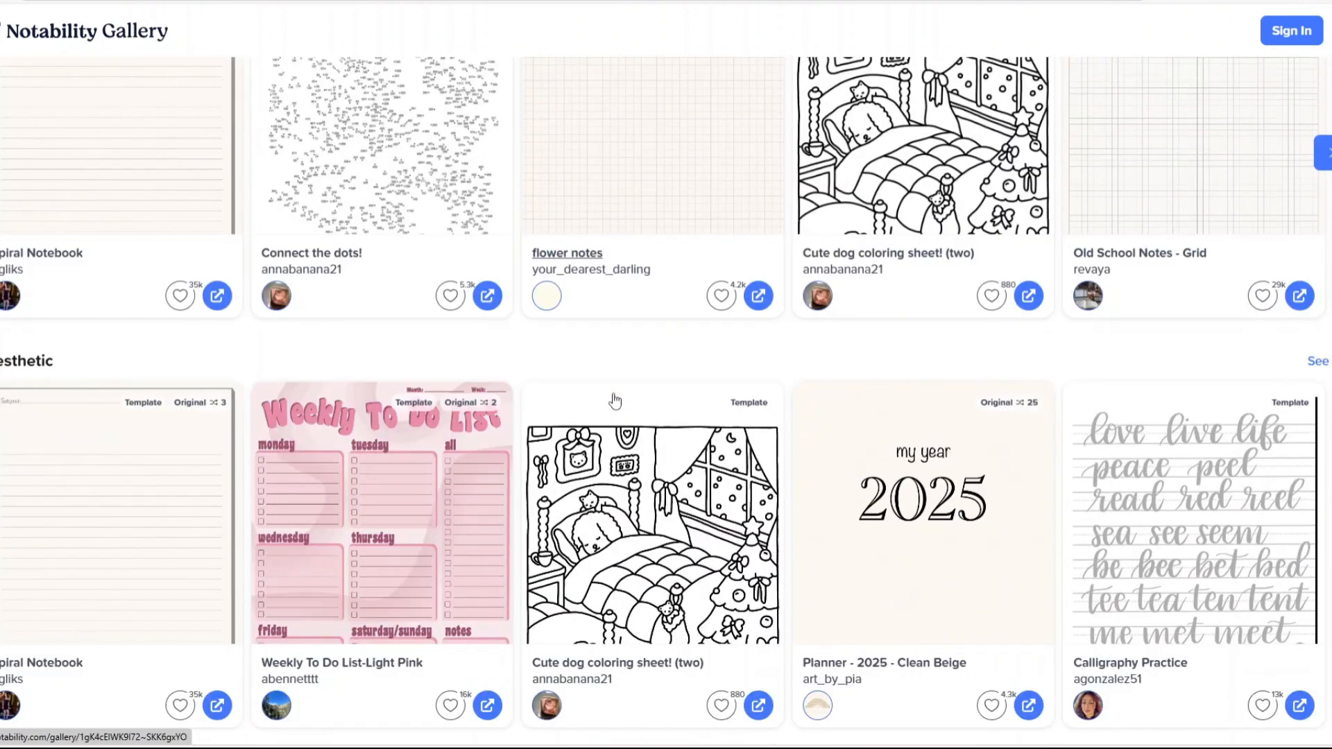
pyautogui.scroll(-3)
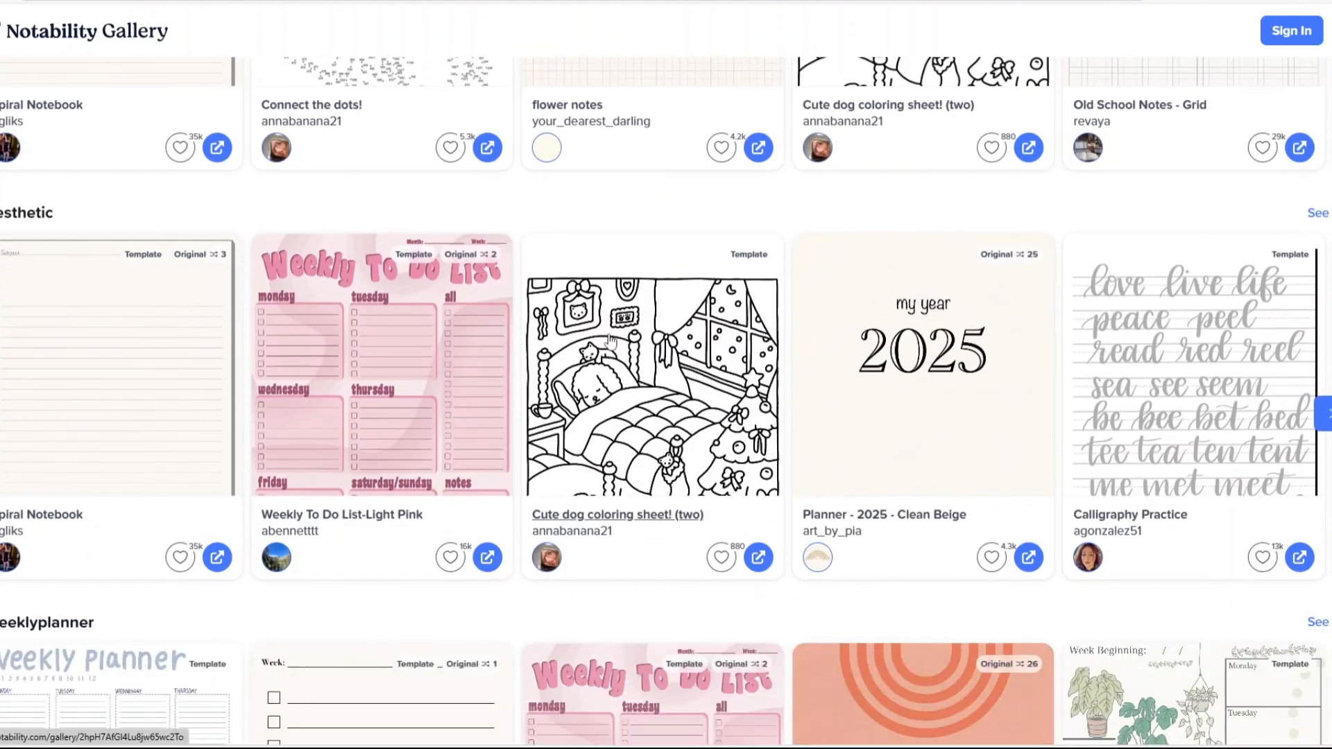
pyautogui.scroll(-3)
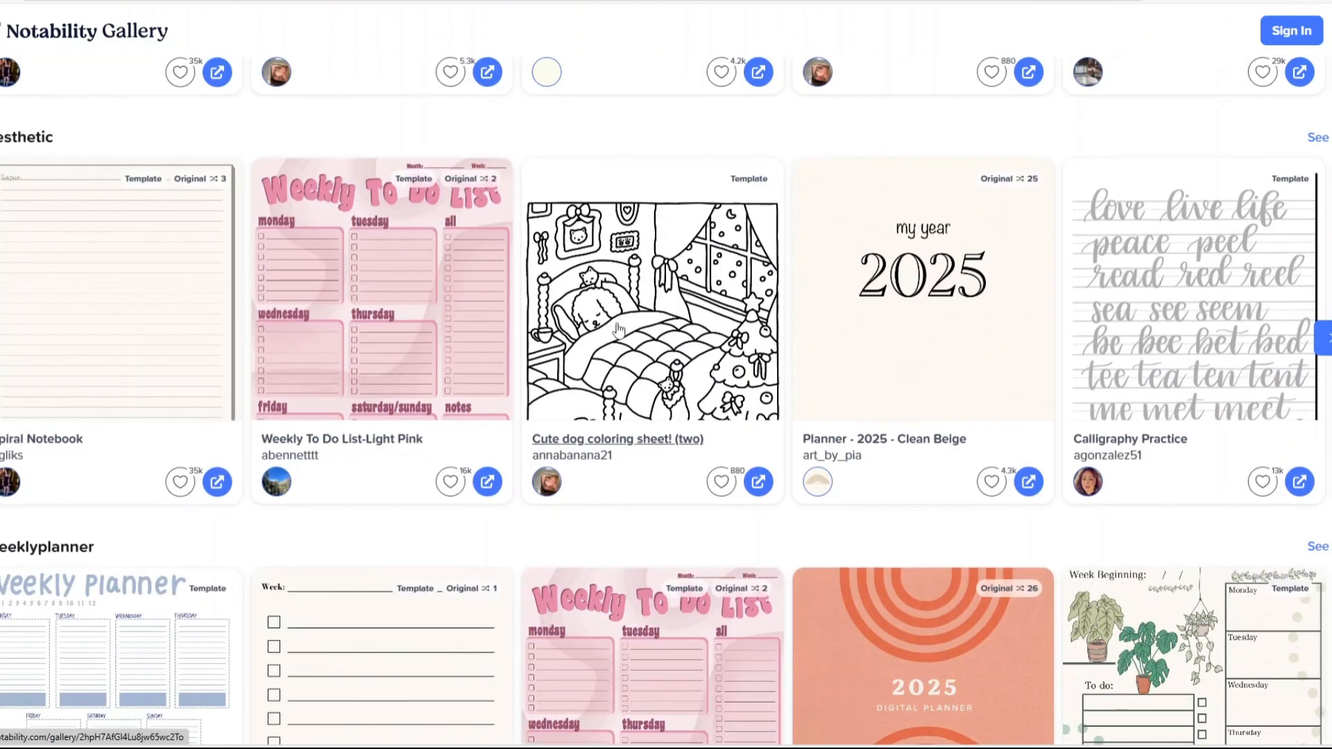
pyautogui.scroll(-3)
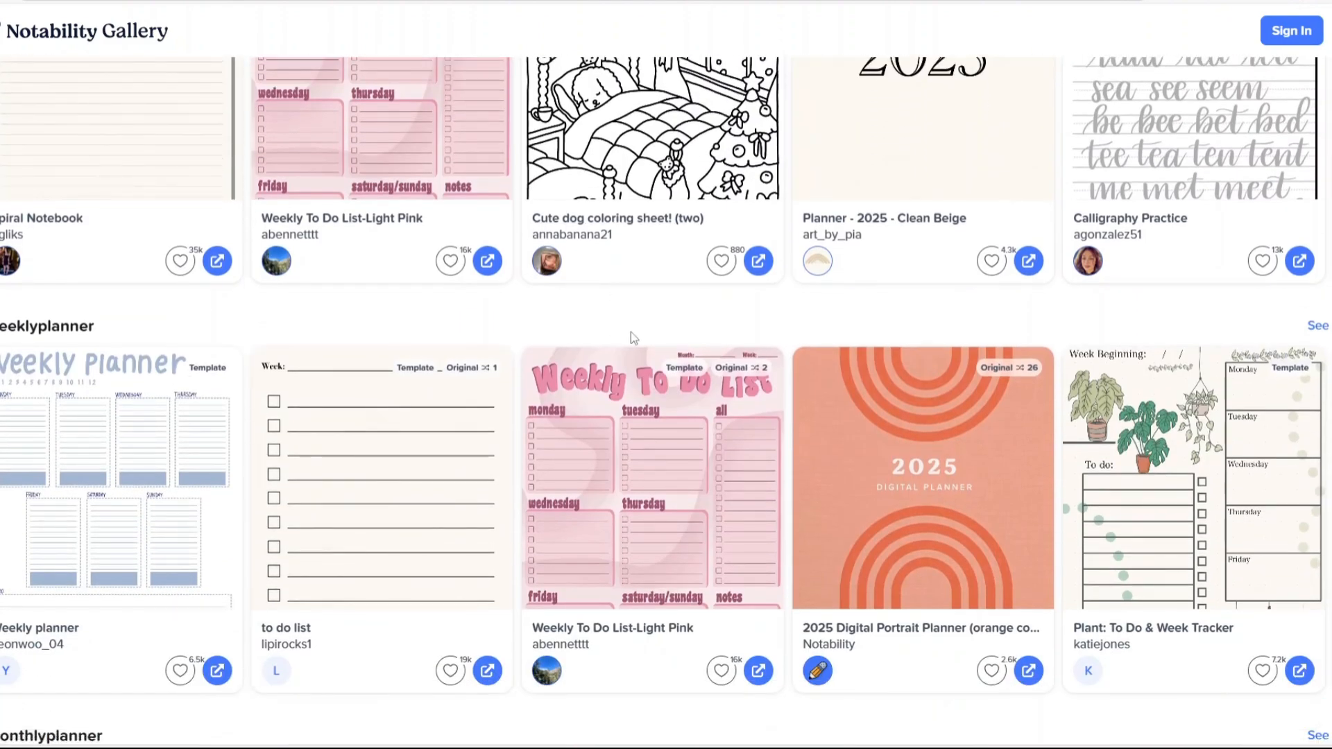
pyautogui.scroll(-3)
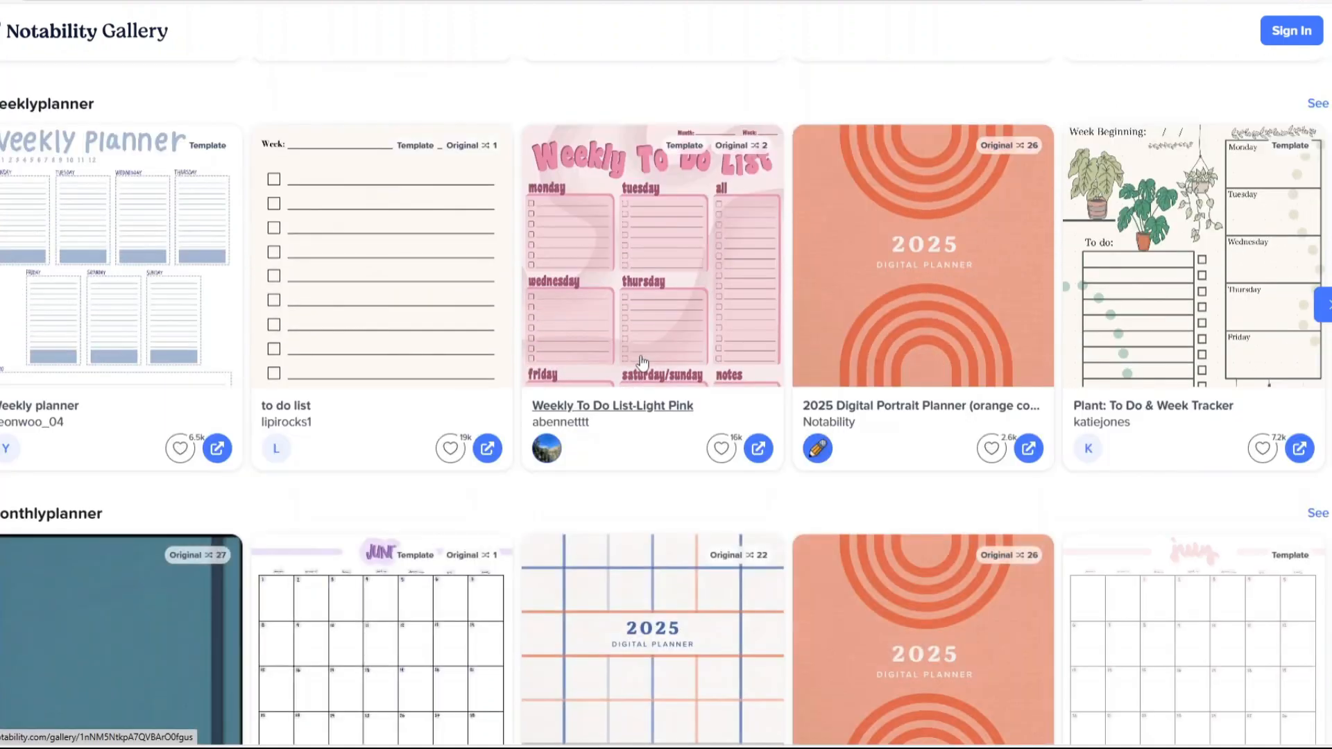
pyautogui.scroll(-3)
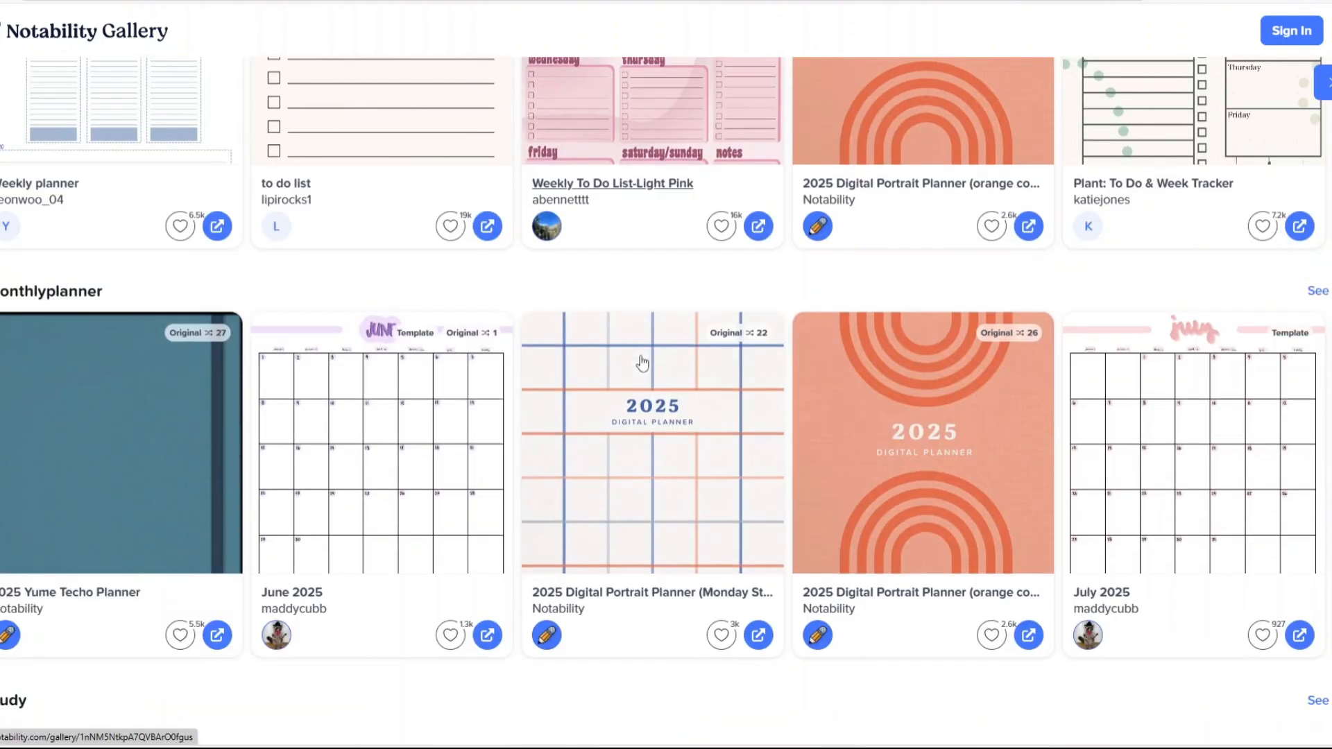
pyautogui.scroll(-3)
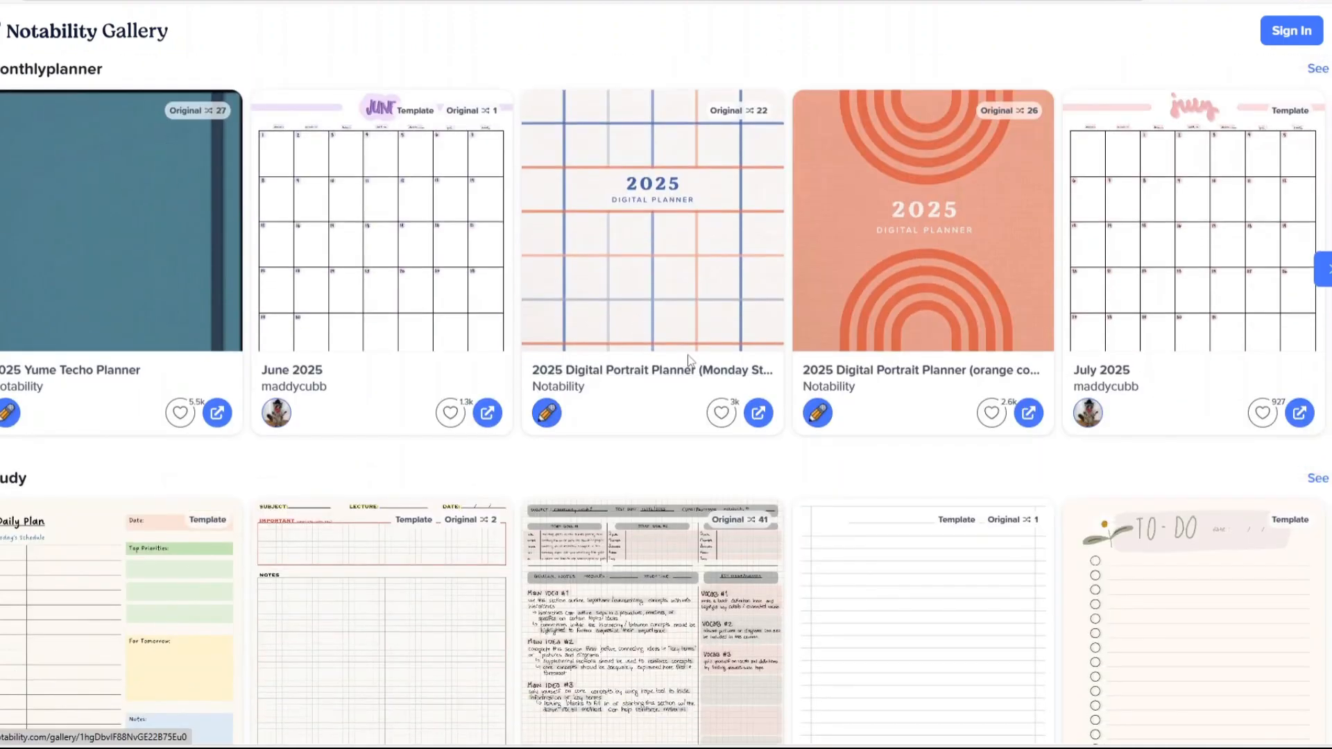
pyautogui.scroll(-3)
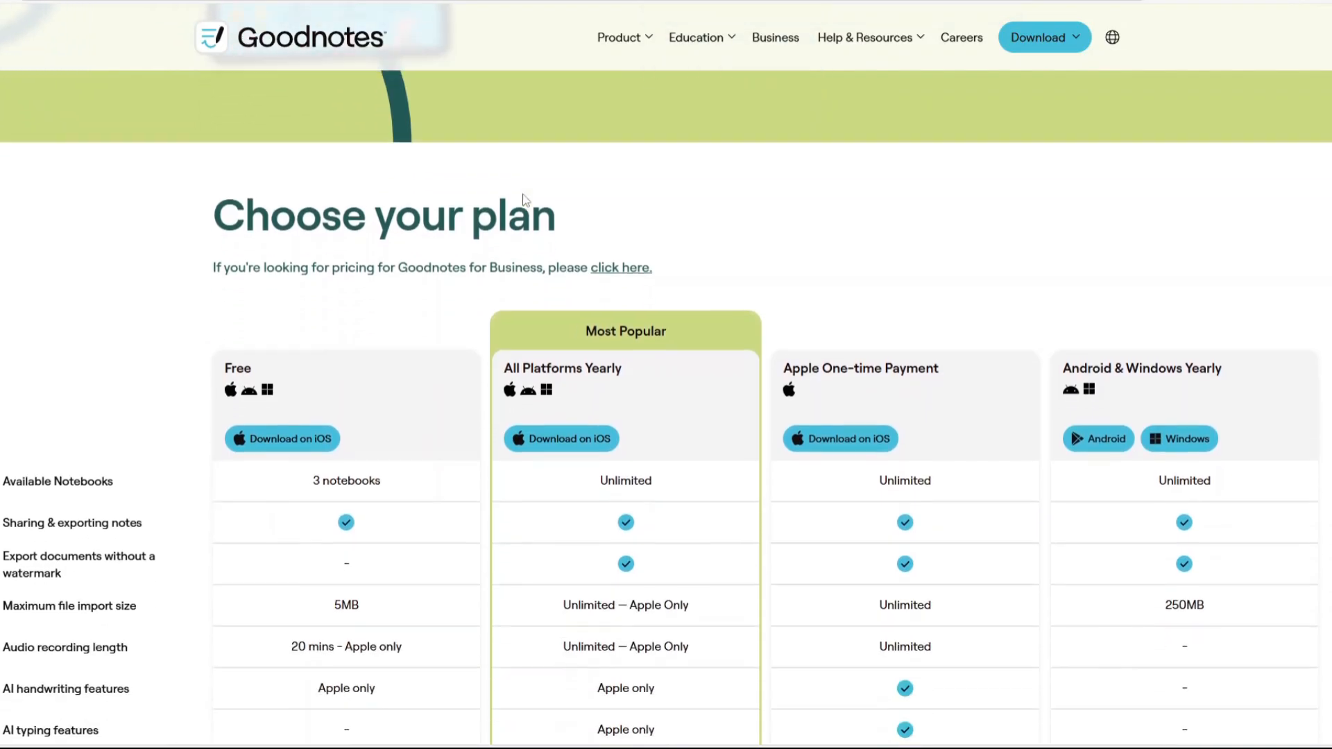
# - Compare Free, All Platforms Yearly, Apple One-time and Android & Windows Yearly plan columns
pyautogui.scroll(-3)
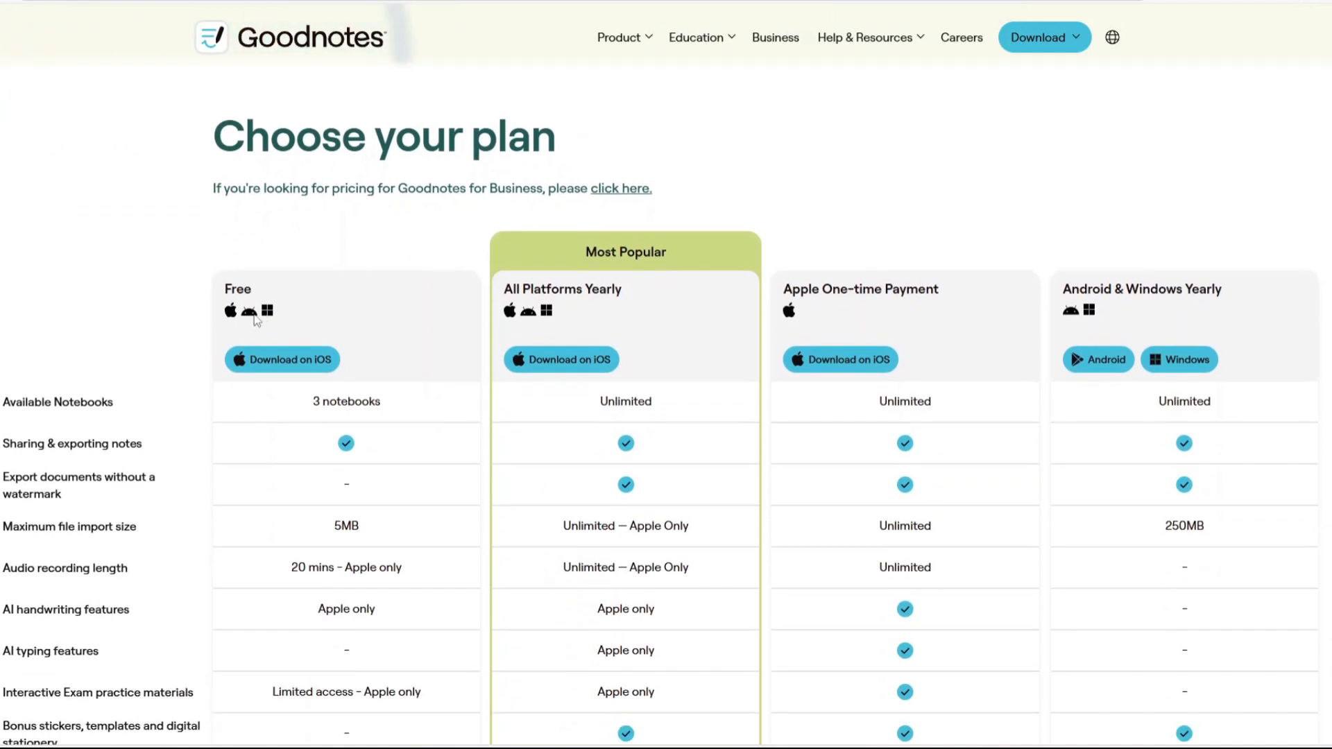
pyautogui.moveTo(251, 322)
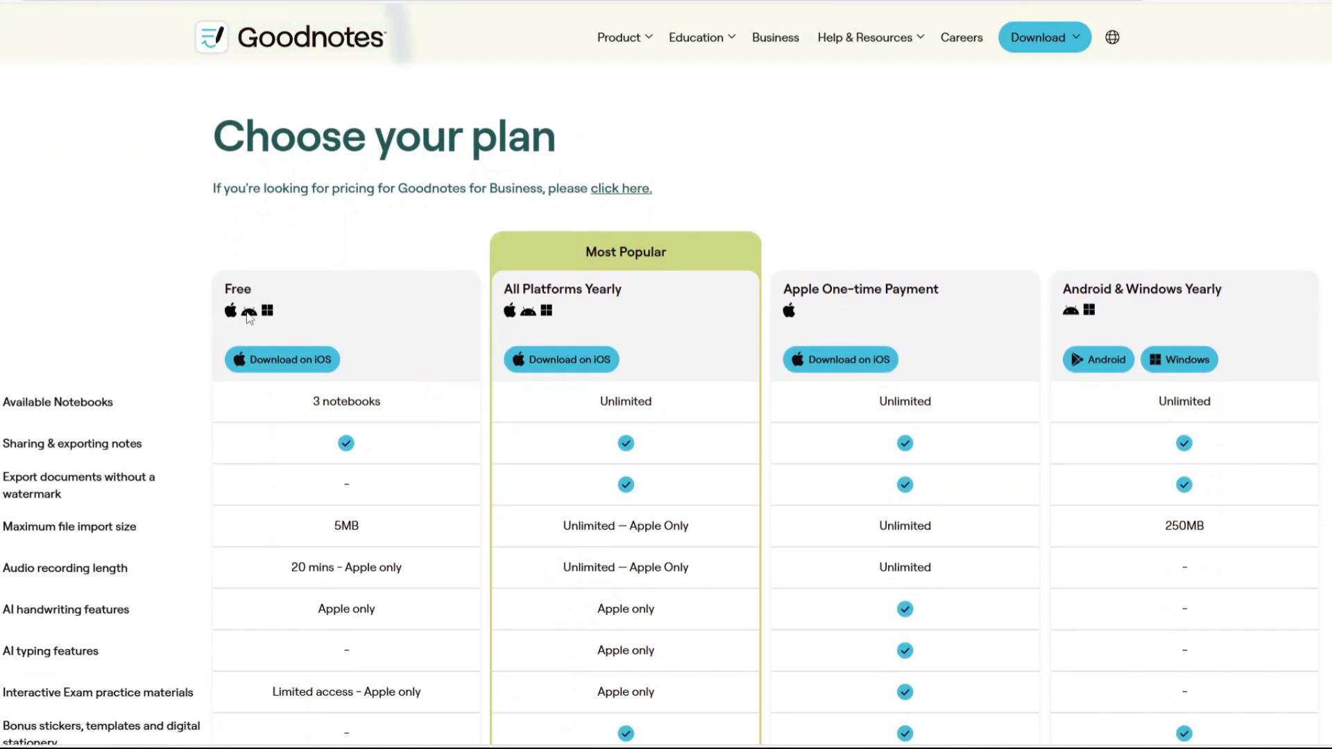
pyautogui.moveTo(453, 288)
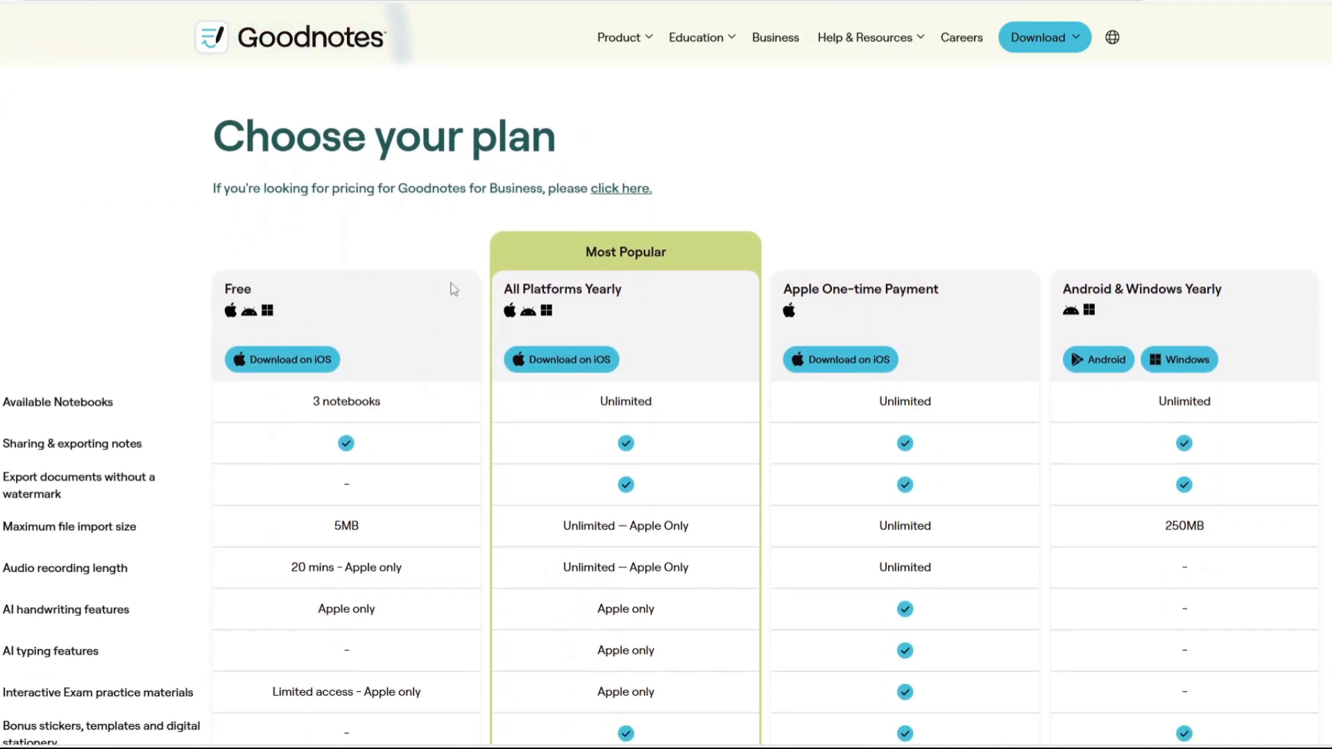
pyautogui.scroll(-3)
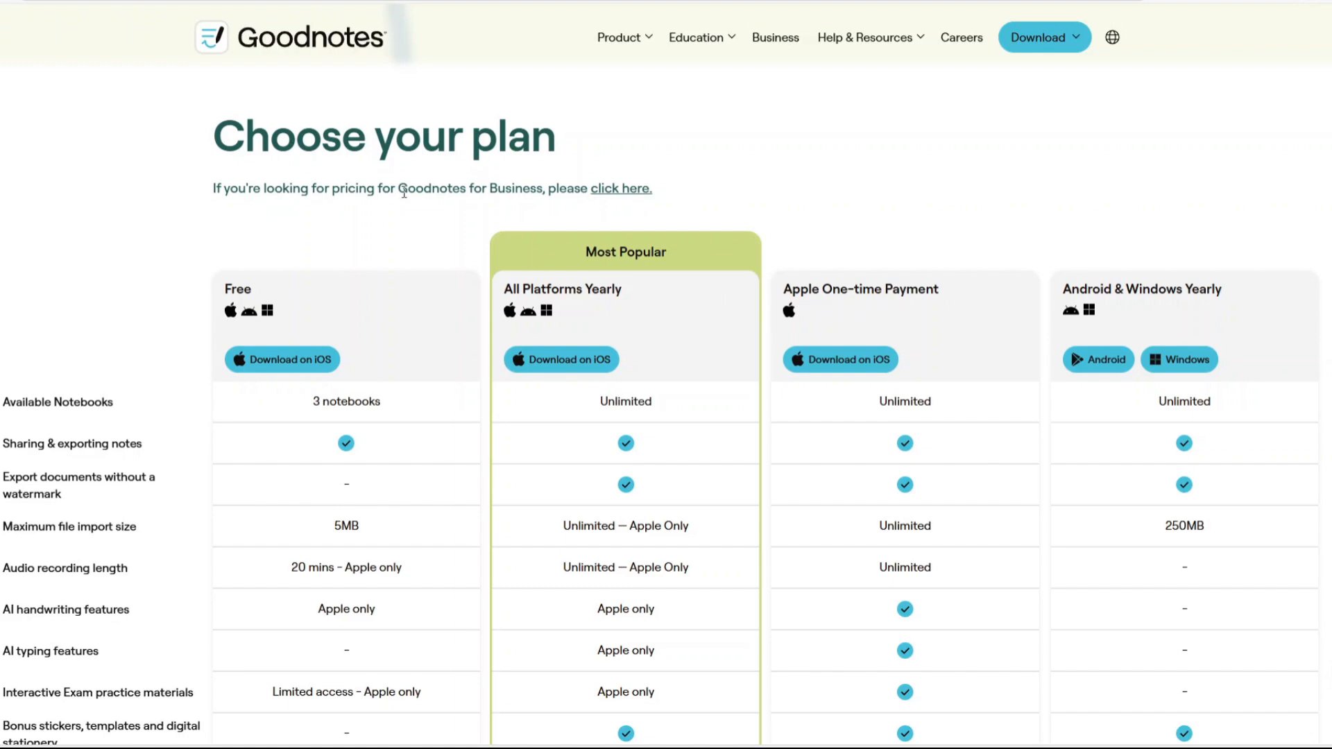
pyautogui.moveTo(970, 306)
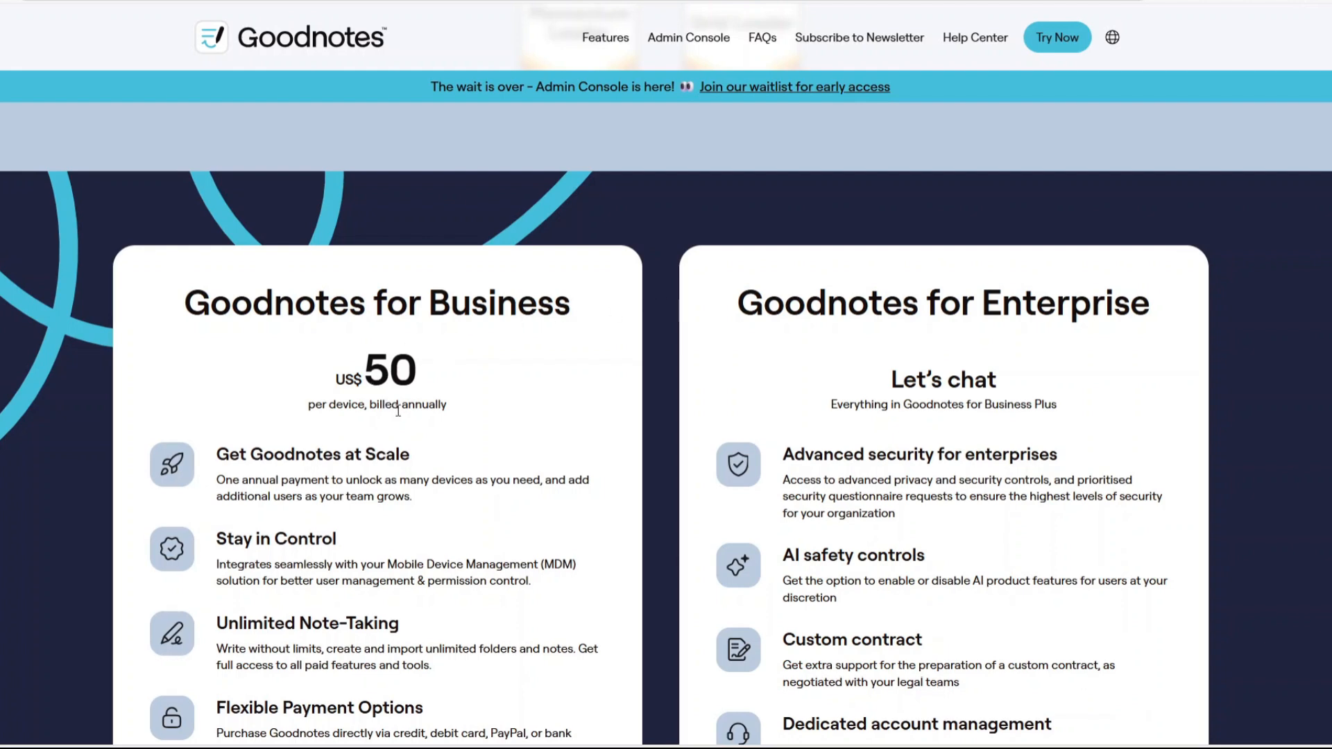
# - View Goodnotes for Business at US$50 per device beside Goodnotes for Enterprise
pyautogui.scroll(-3)
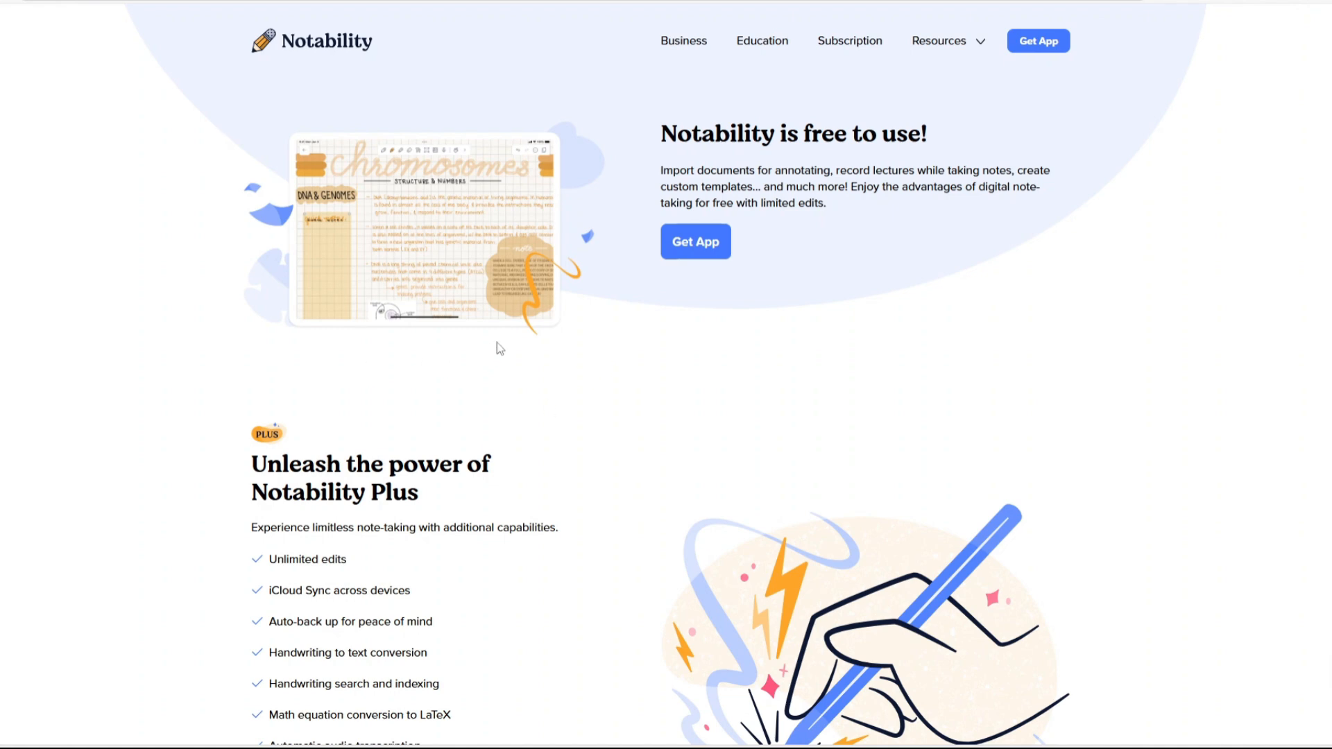
# - Scroll Notability's pricing page through Plus features, the Starter-versus-Plus comparison and education offer
pyautogui.scroll(-3)
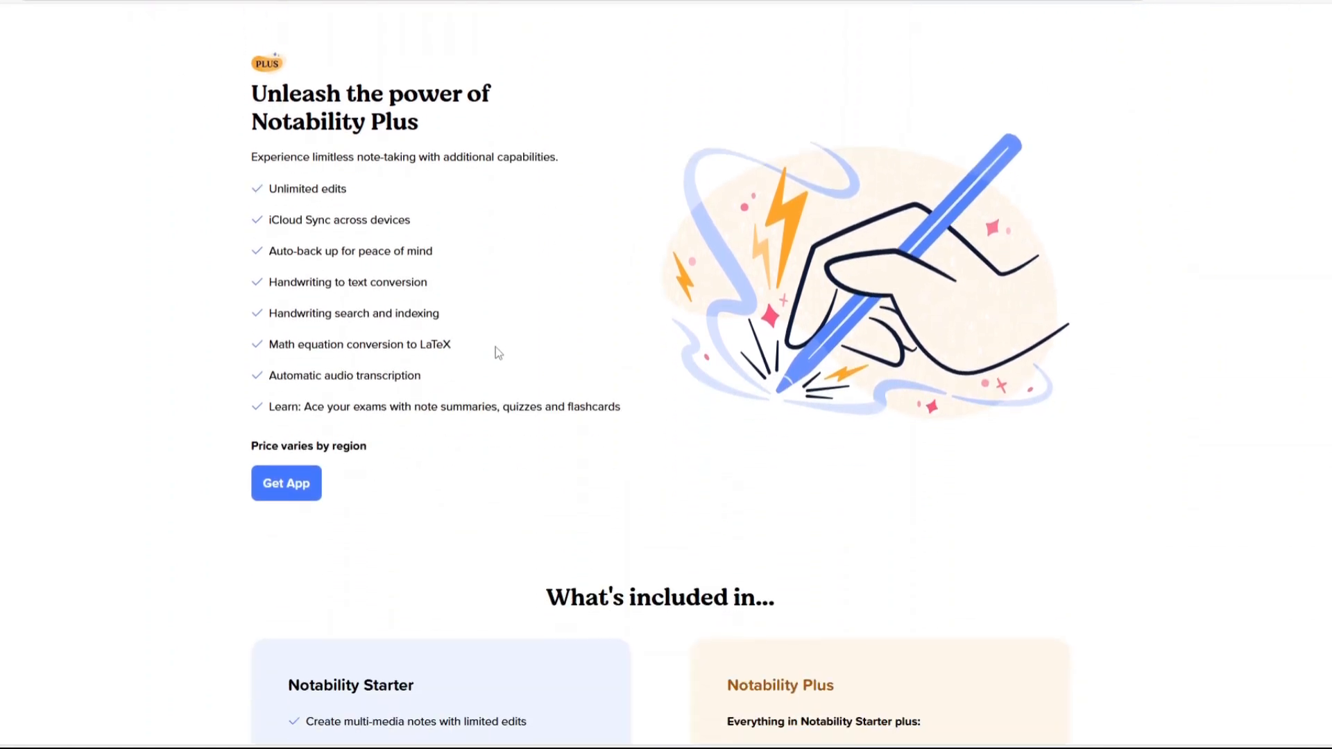
pyautogui.scroll(-3)
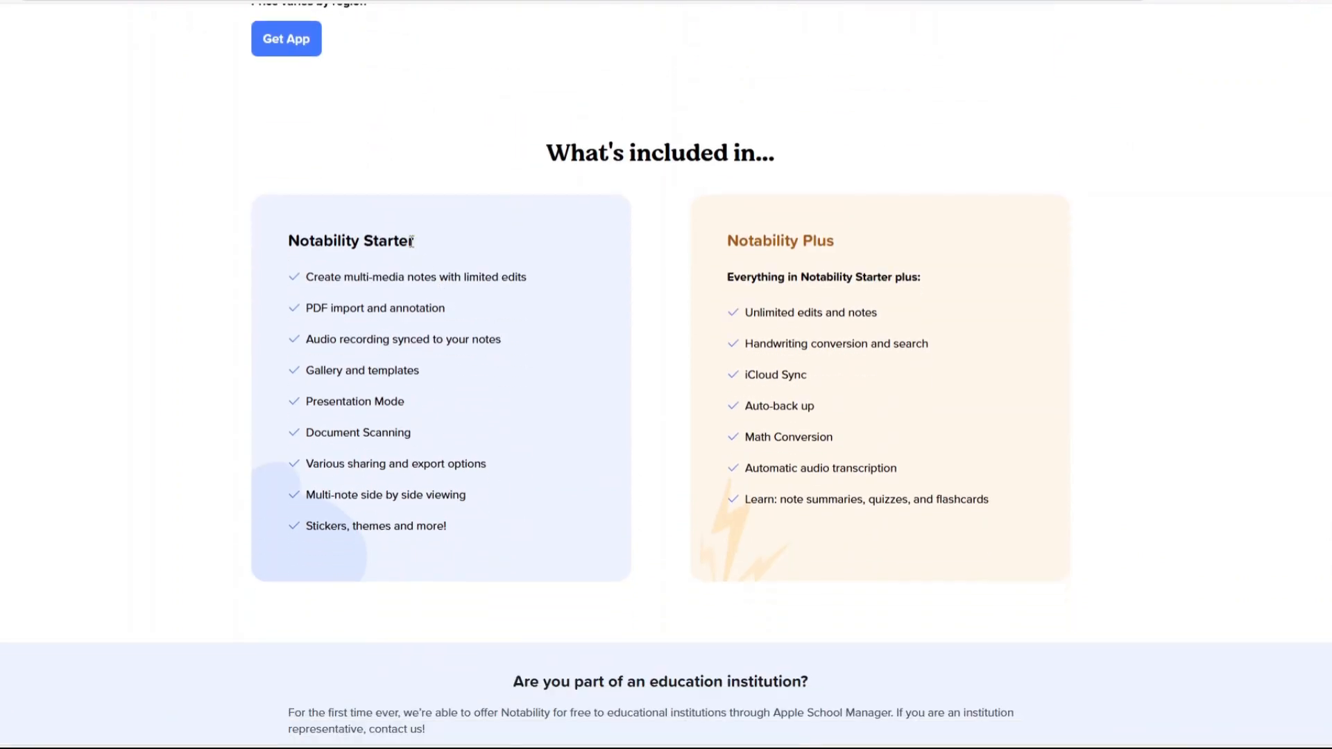
pyautogui.scroll(-3)
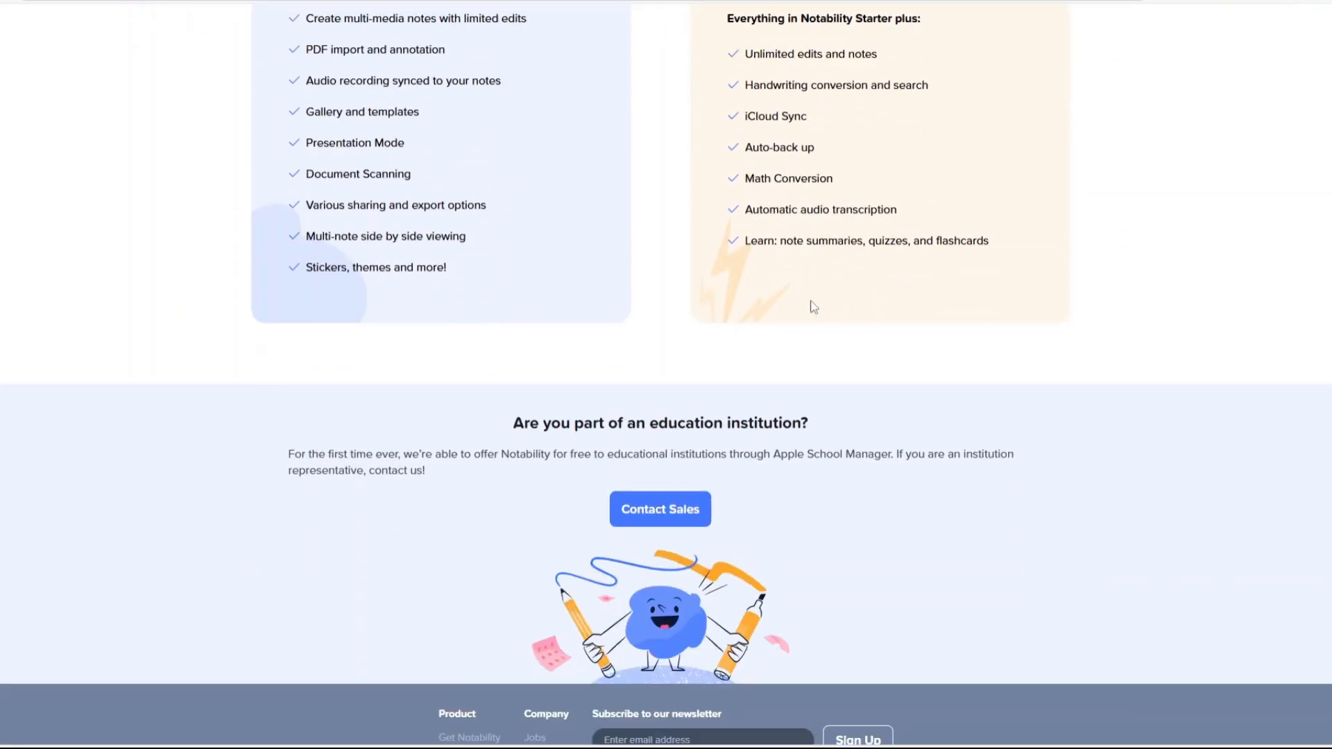
pyautogui.scroll(-3)
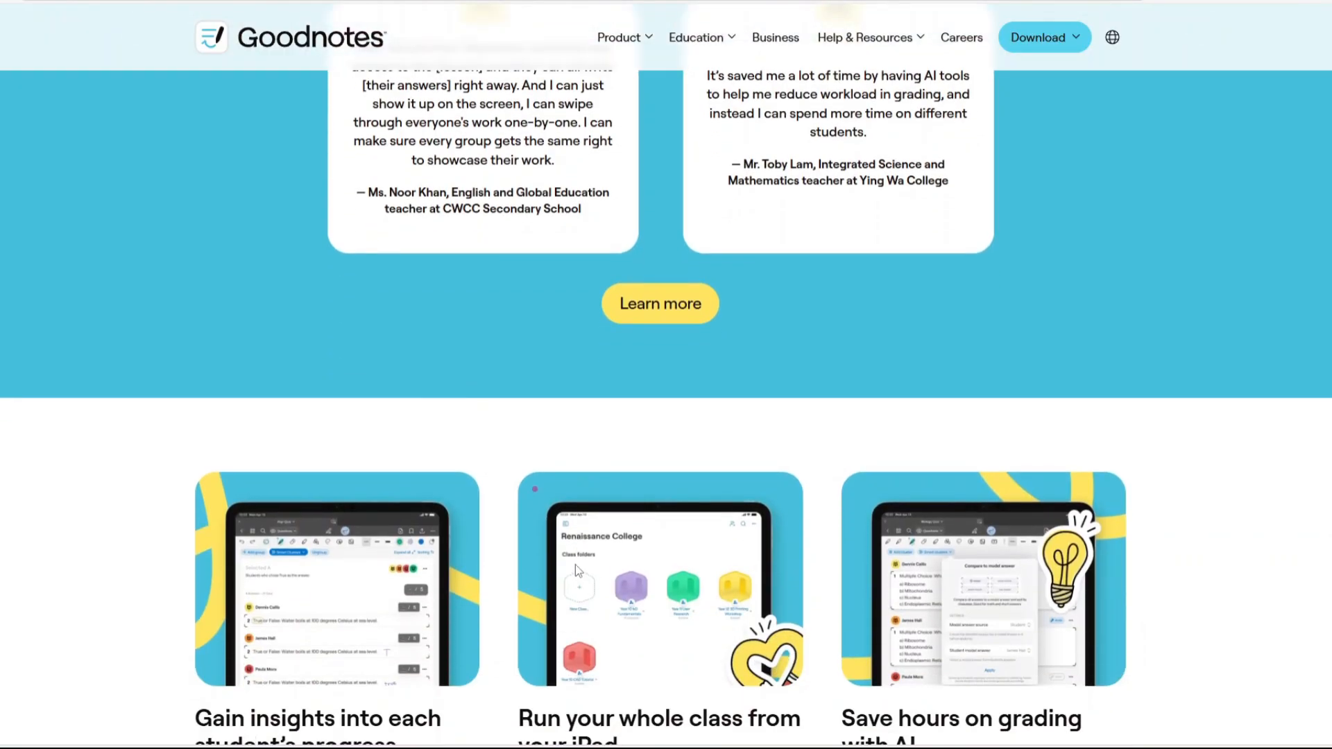
# - Scroll the Goodnotes Classroom page down to 'Watch students flourish in your class'
pyautogui.scroll(-3)
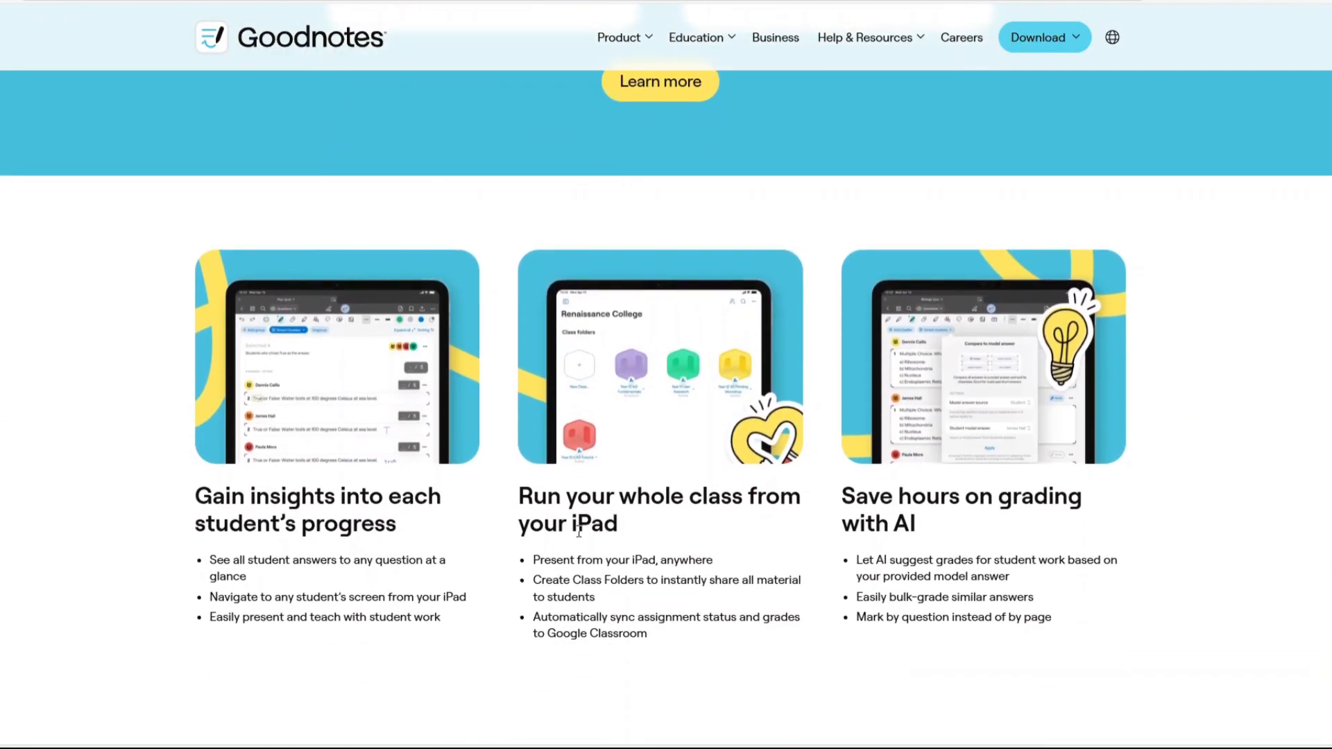
pyautogui.scroll(-3)
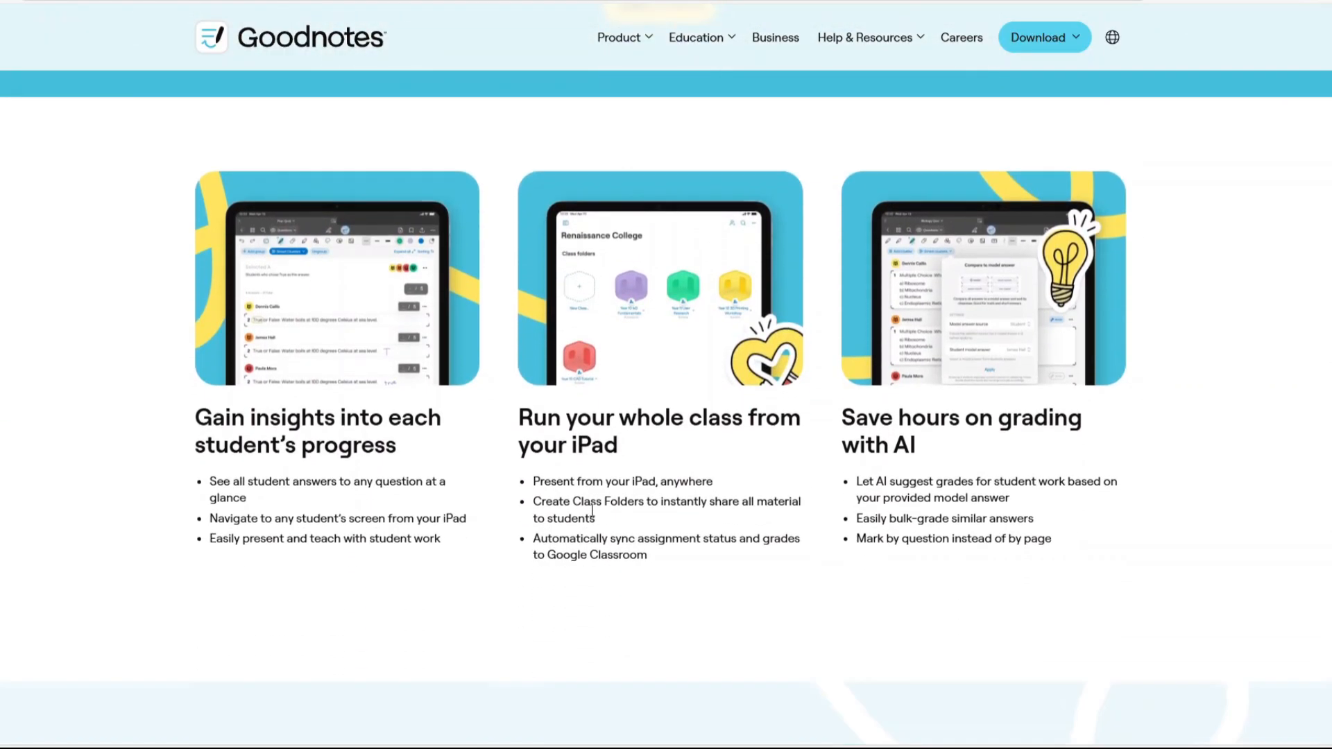
pyautogui.scroll(-3)
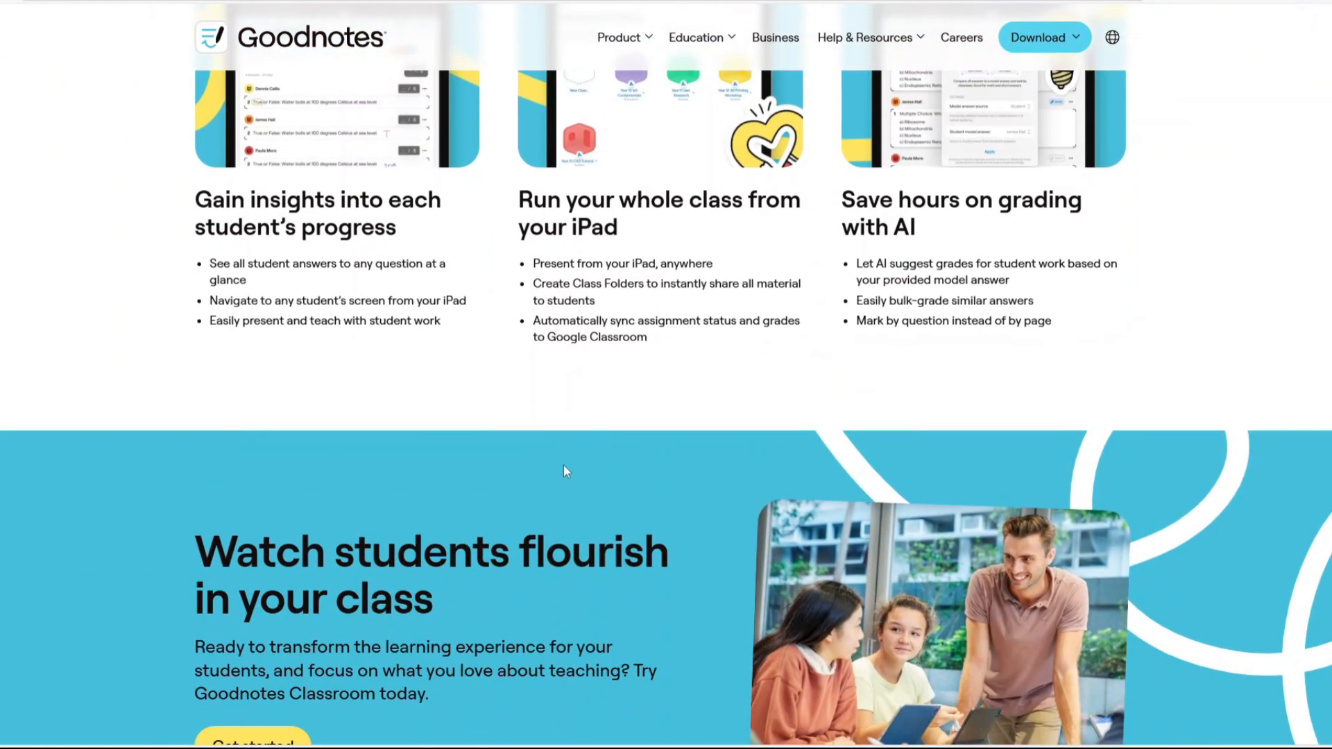
pyautogui.scroll(-3)
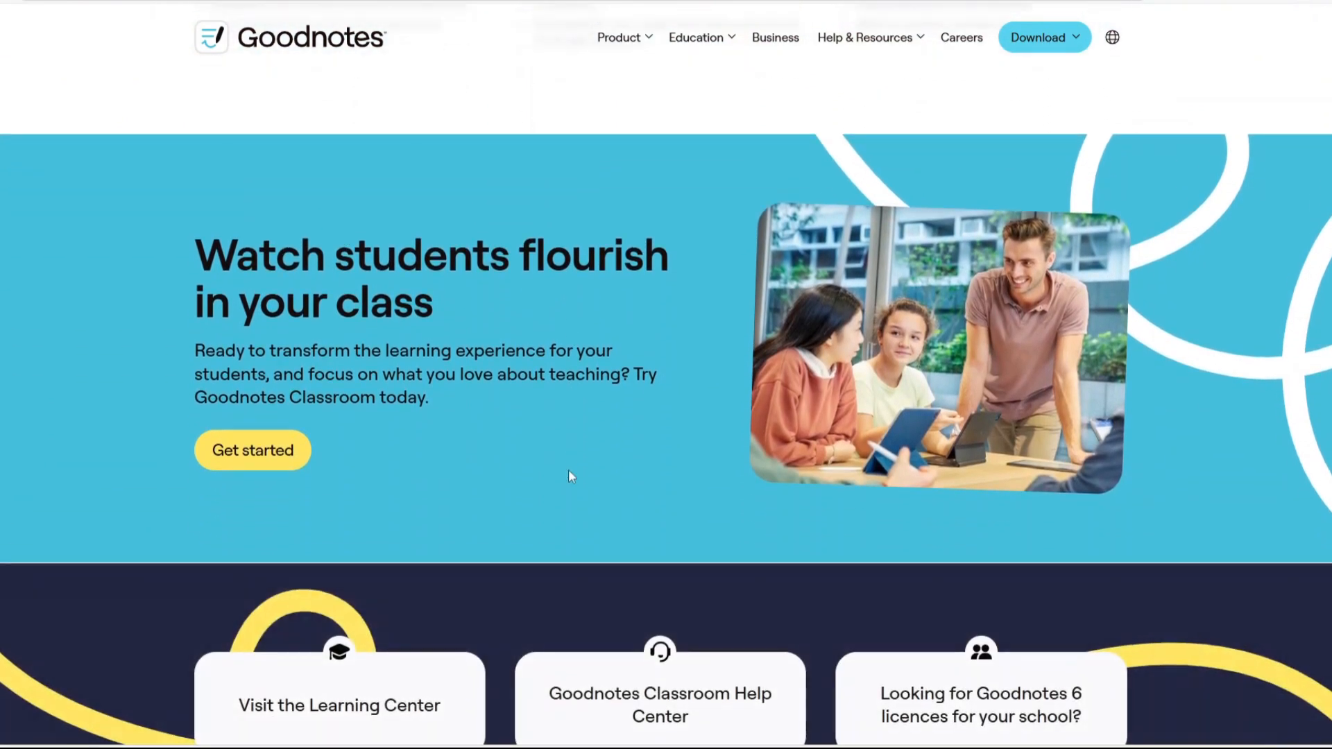
pyautogui.scroll(-3)
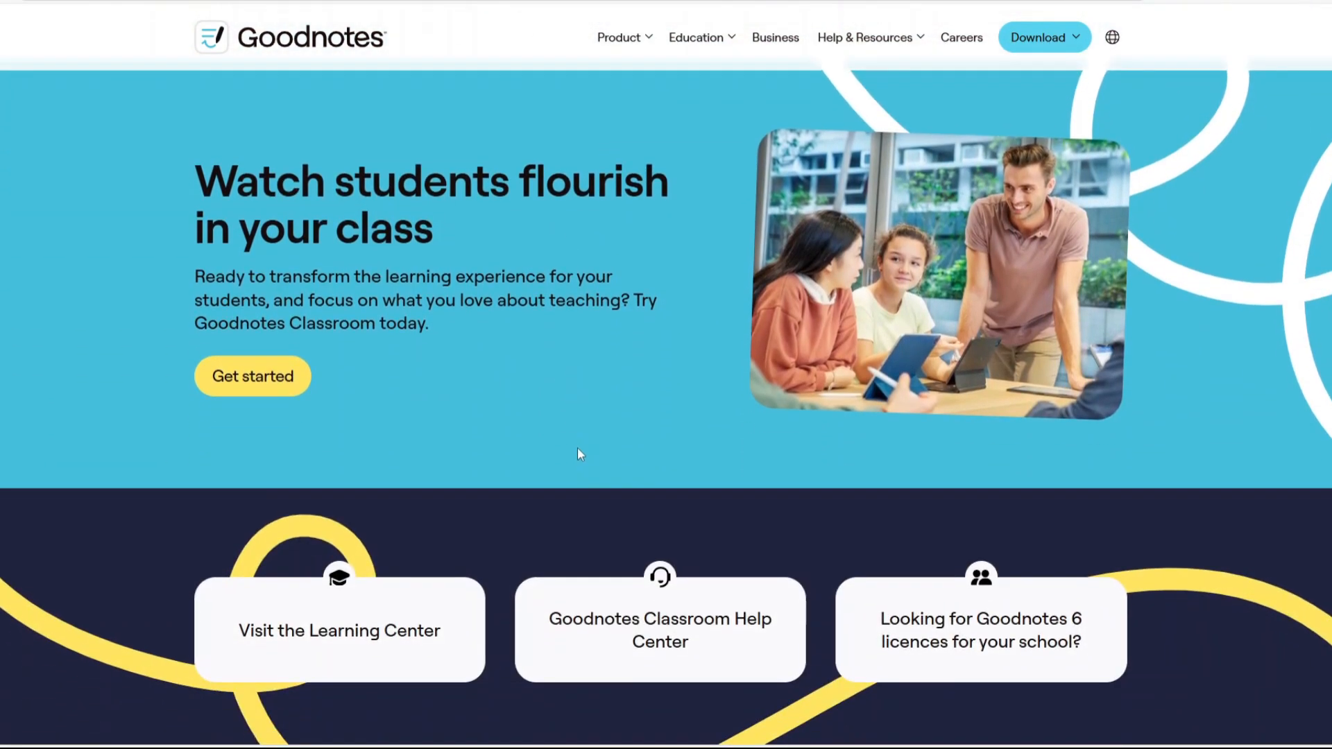
pyautogui.scroll(-3)
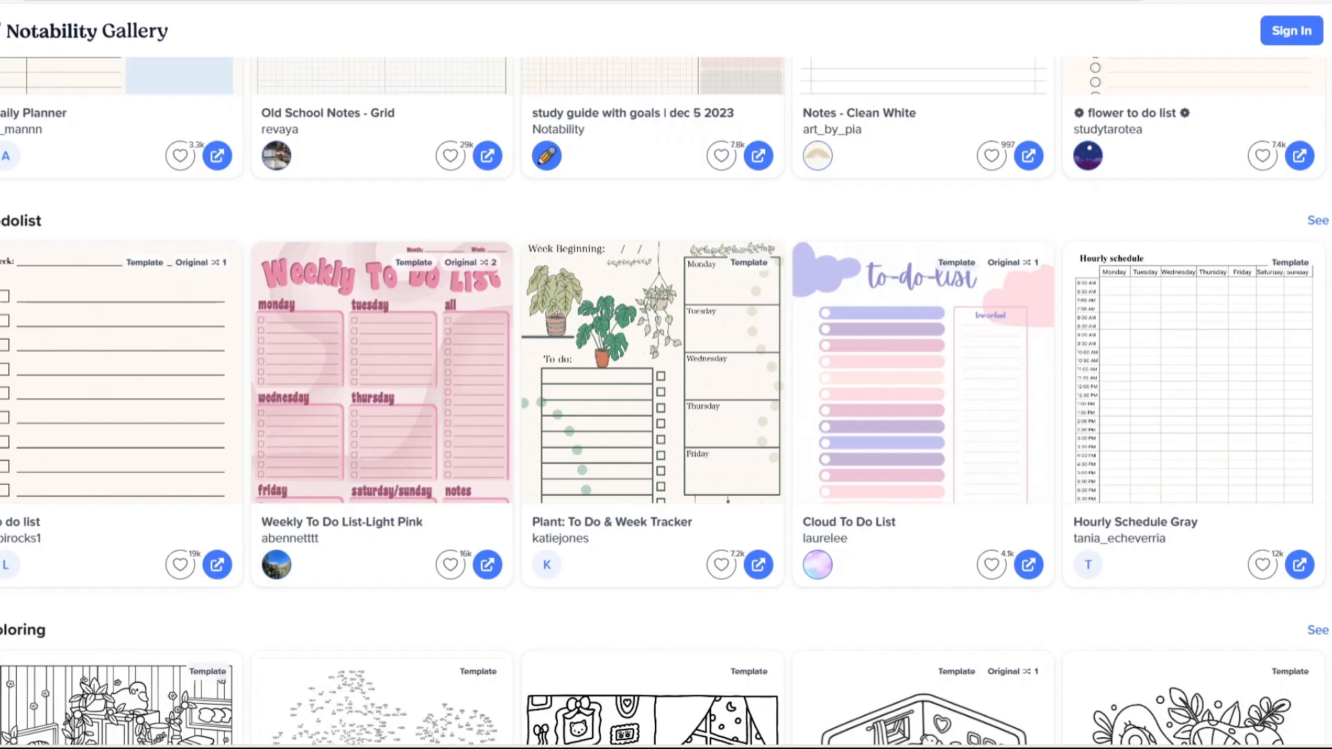
pyautogui.moveTo(699, 181)
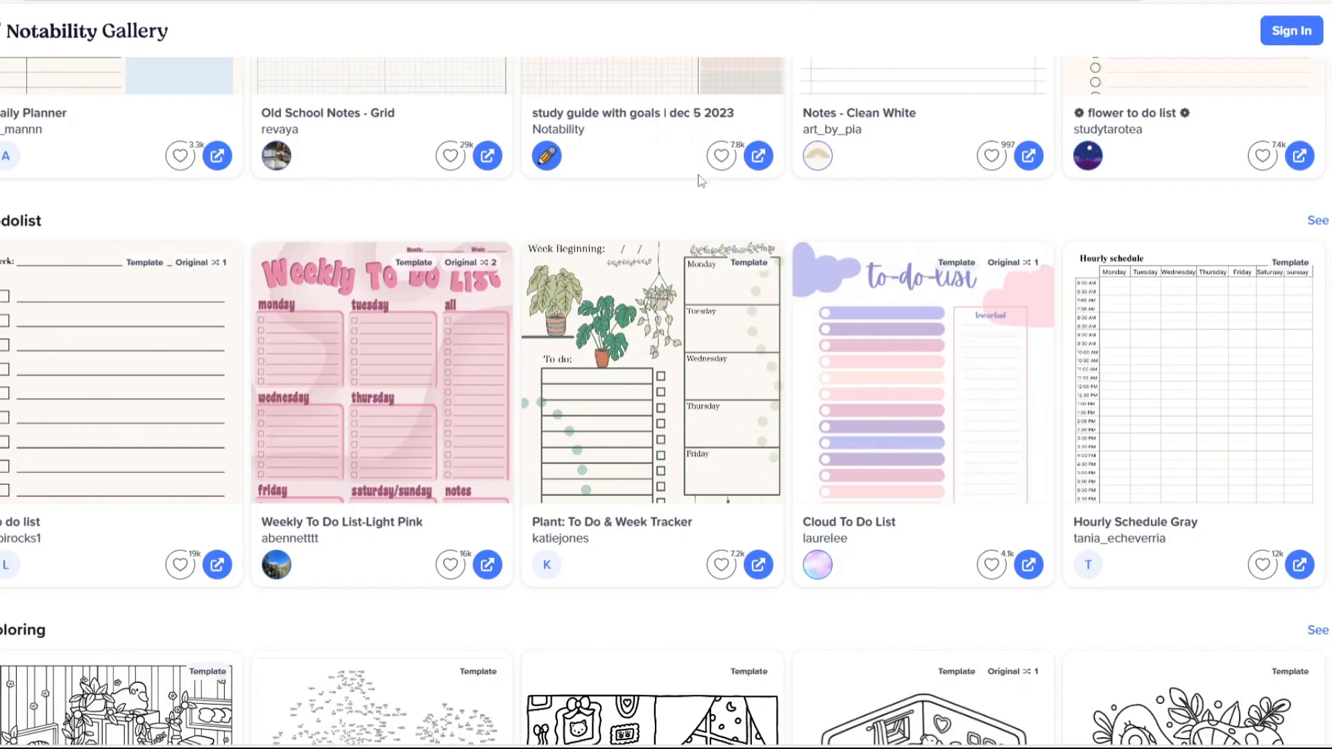
# - Browse The Notability Blog post cards from Scribble Talks to Notability Learn
pyautogui.scroll(-3)
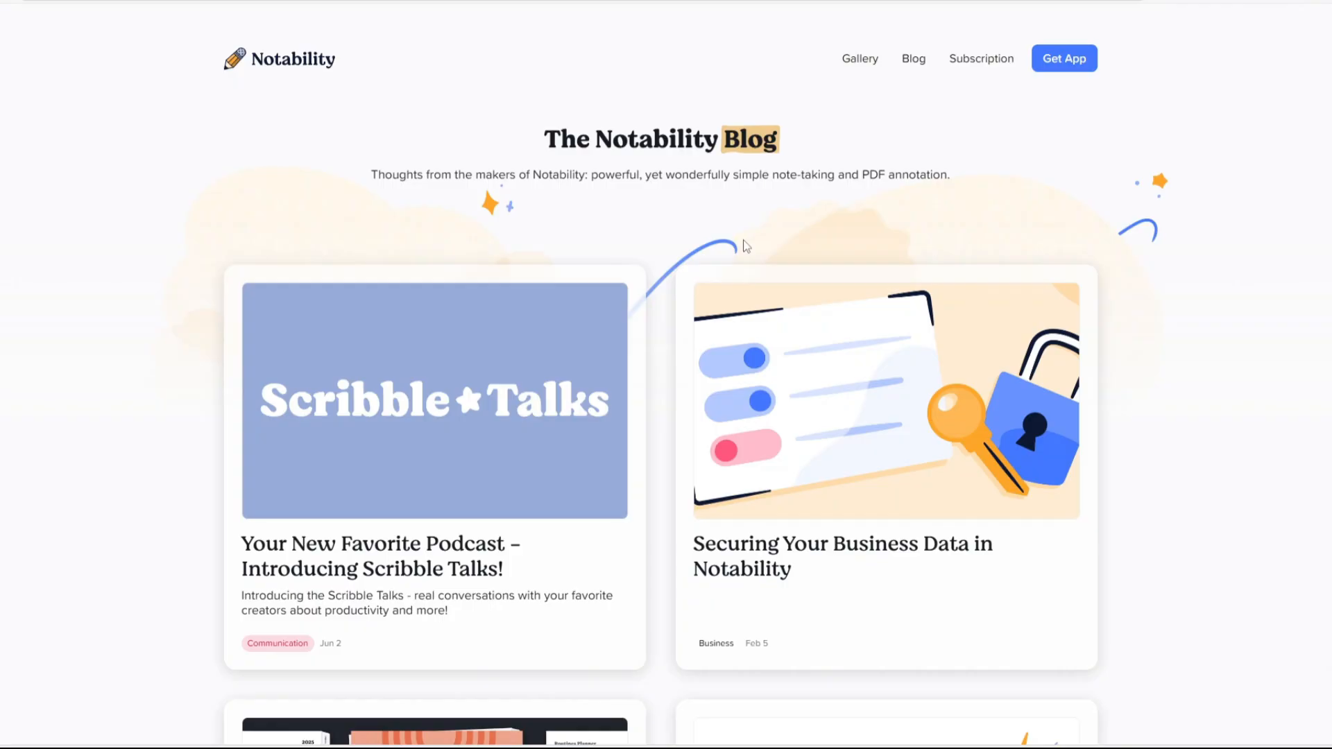
pyautogui.scroll(-3)
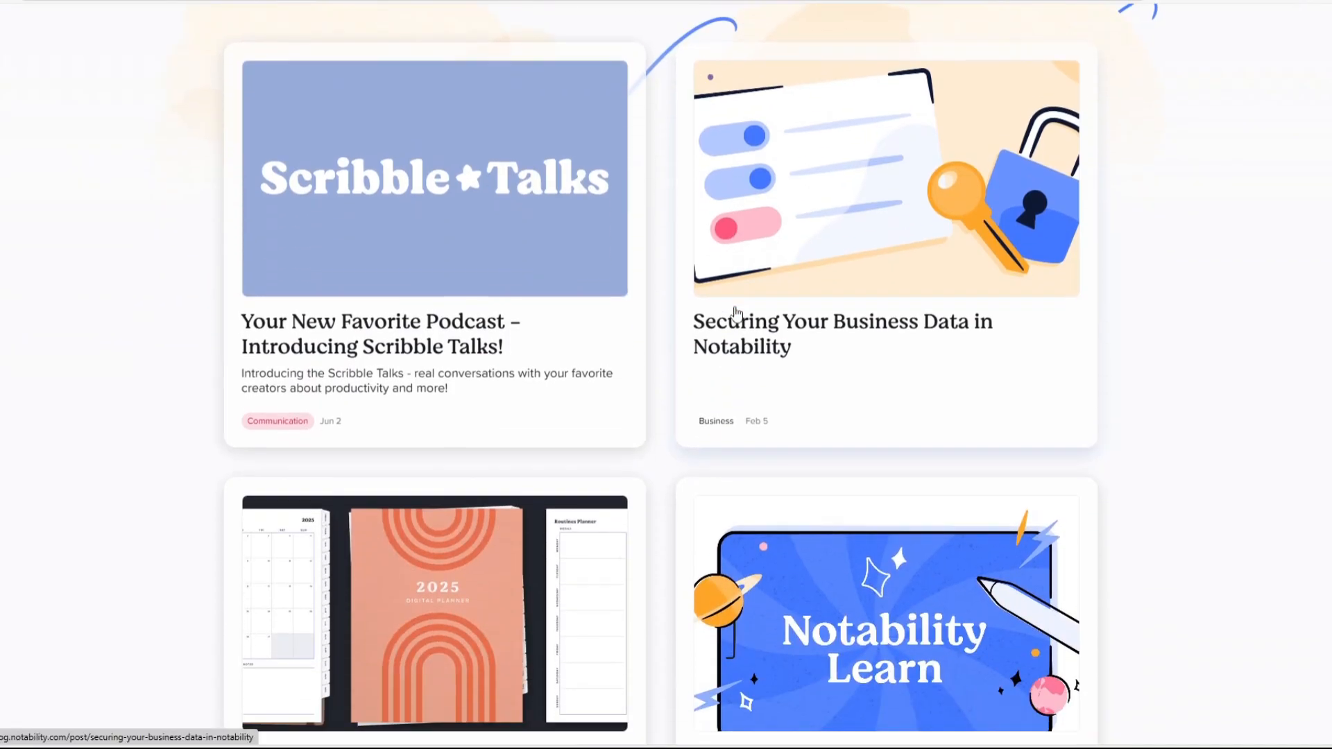
pyautogui.scroll(-3)
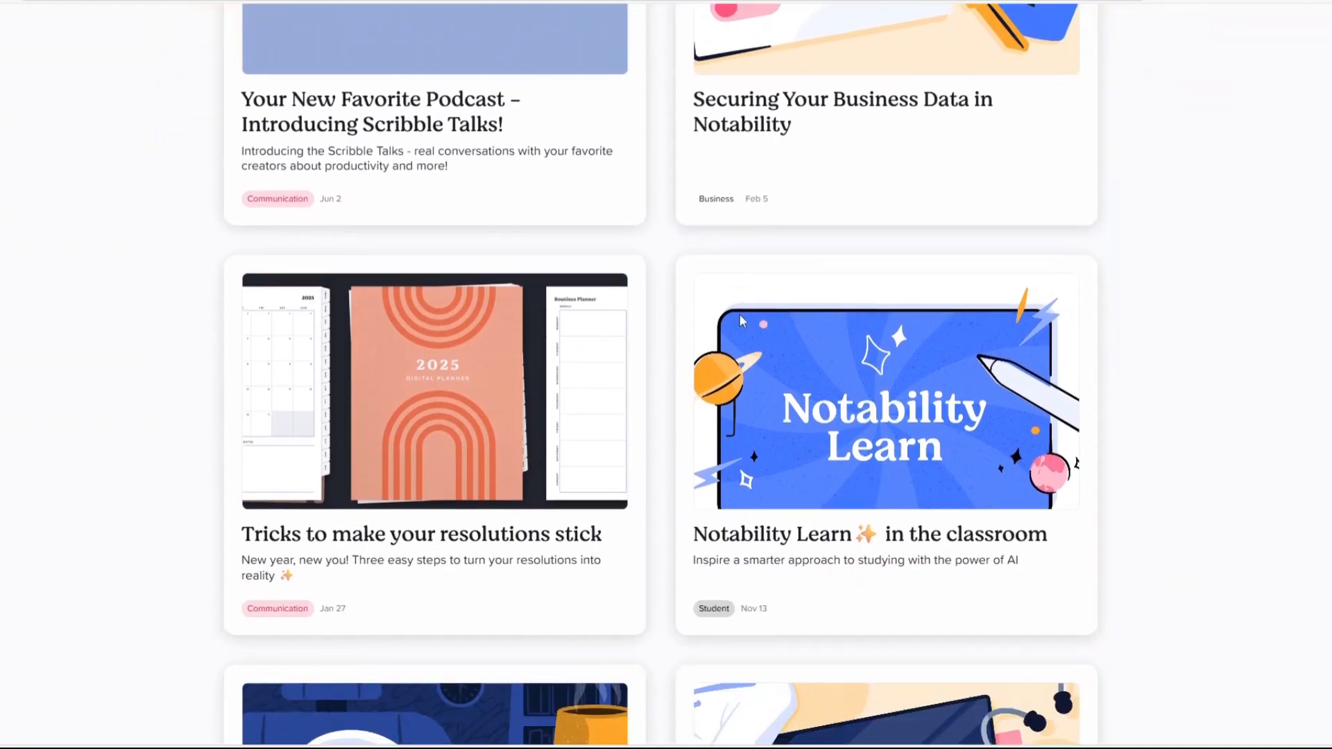
pyautogui.scroll(-3)
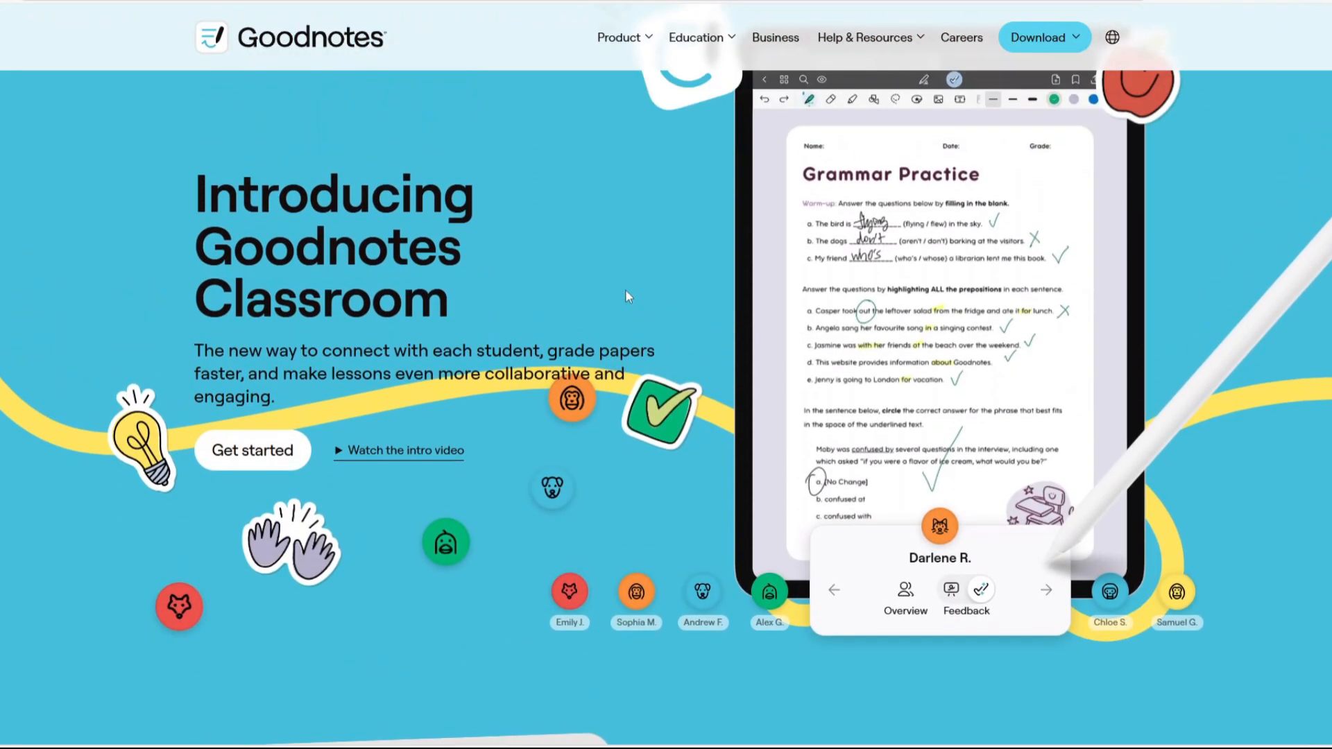
# - Scroll the Goodnotes Classroom hero down to 'Stay connected to each and every student'
pyautogui.scroll(-3)
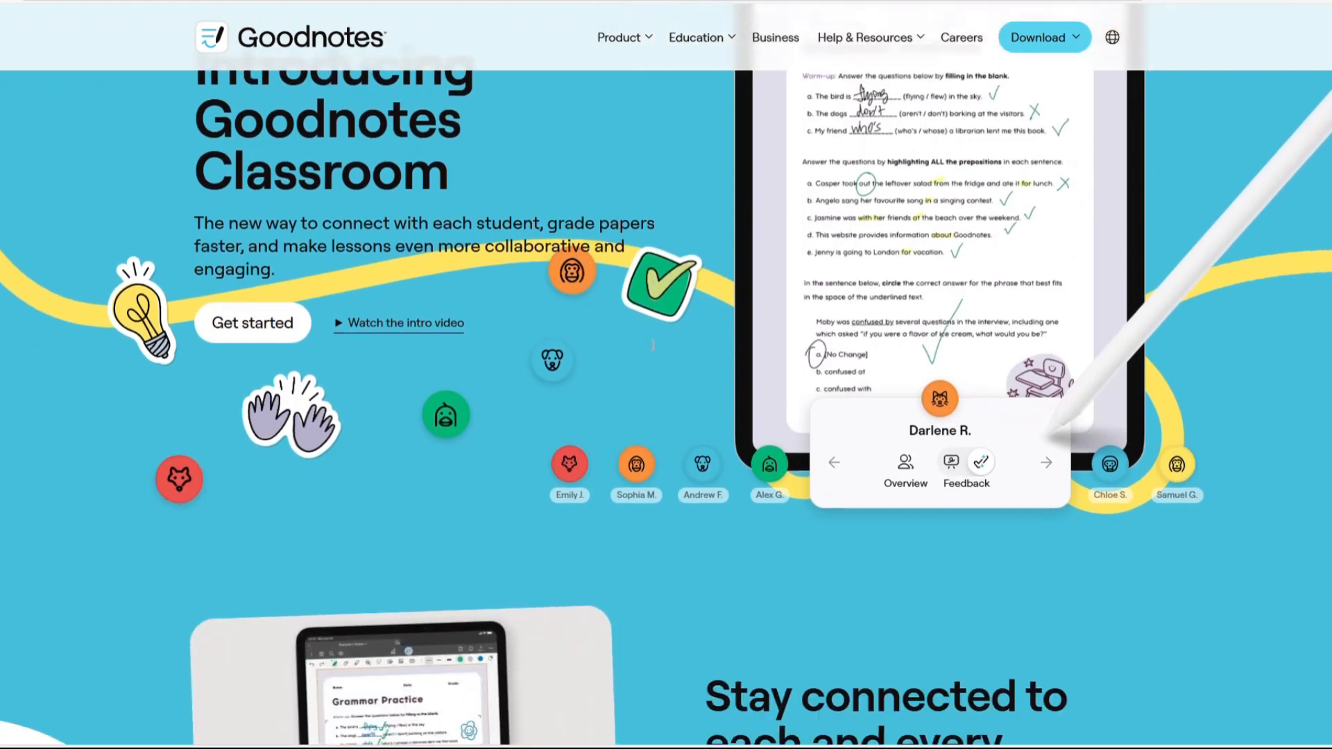
pyautogui.scroll(-3)
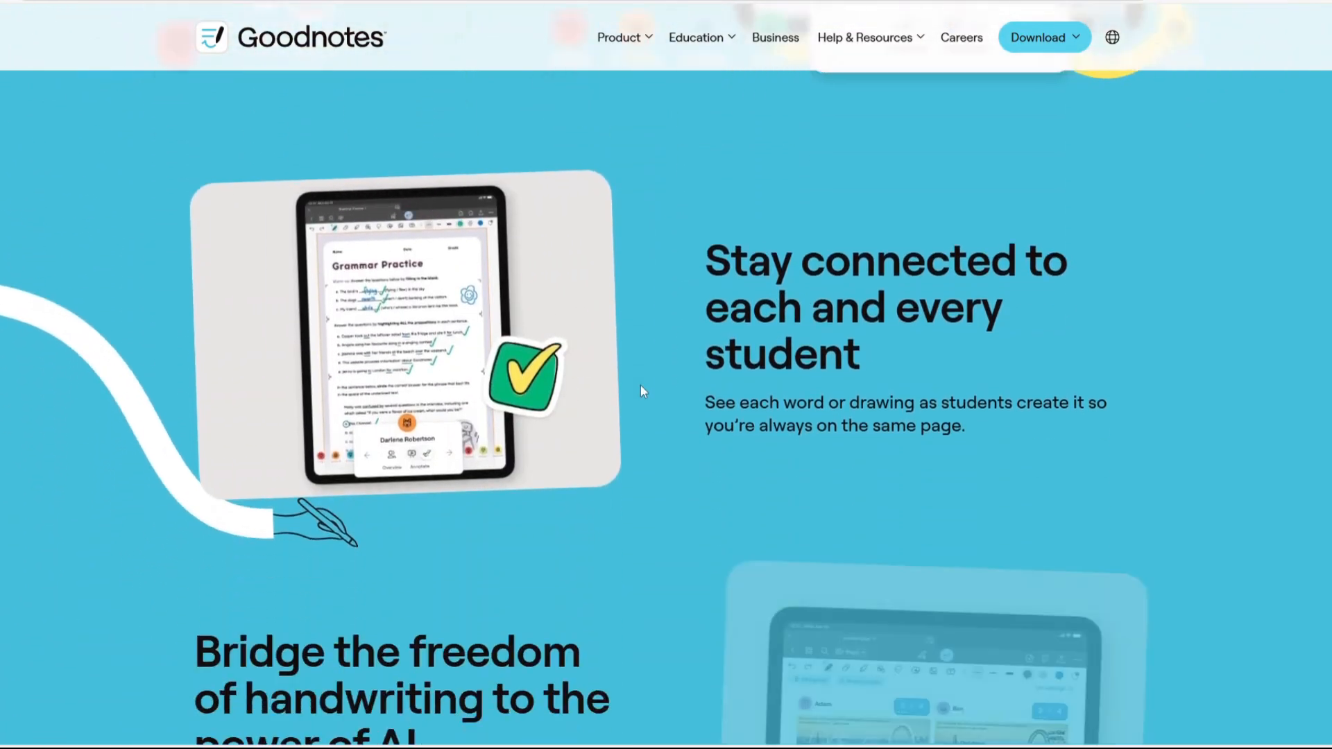
pyautogui.scroll(-3)
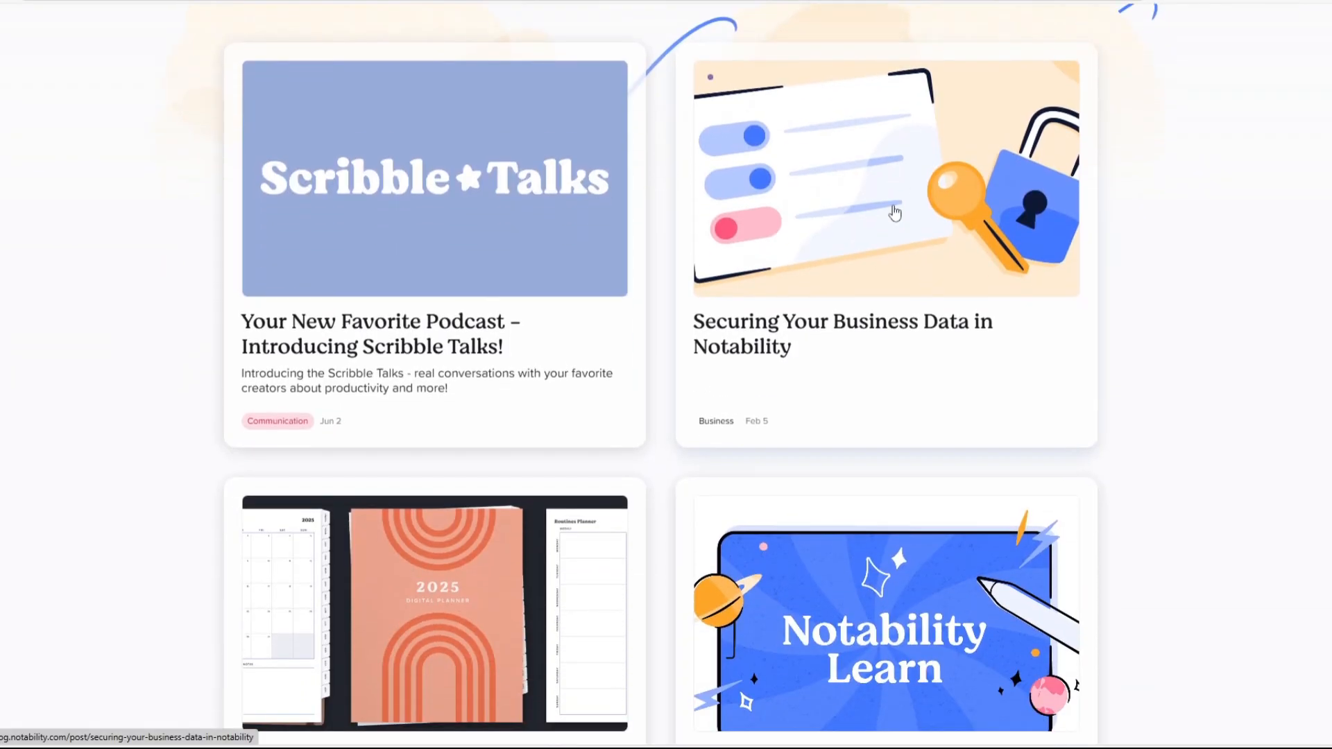
# - Scroll the blog to 'How to study like a pro', then the homepage to 'A simple, powerful toolset'
pyautogui.scroll(-3)
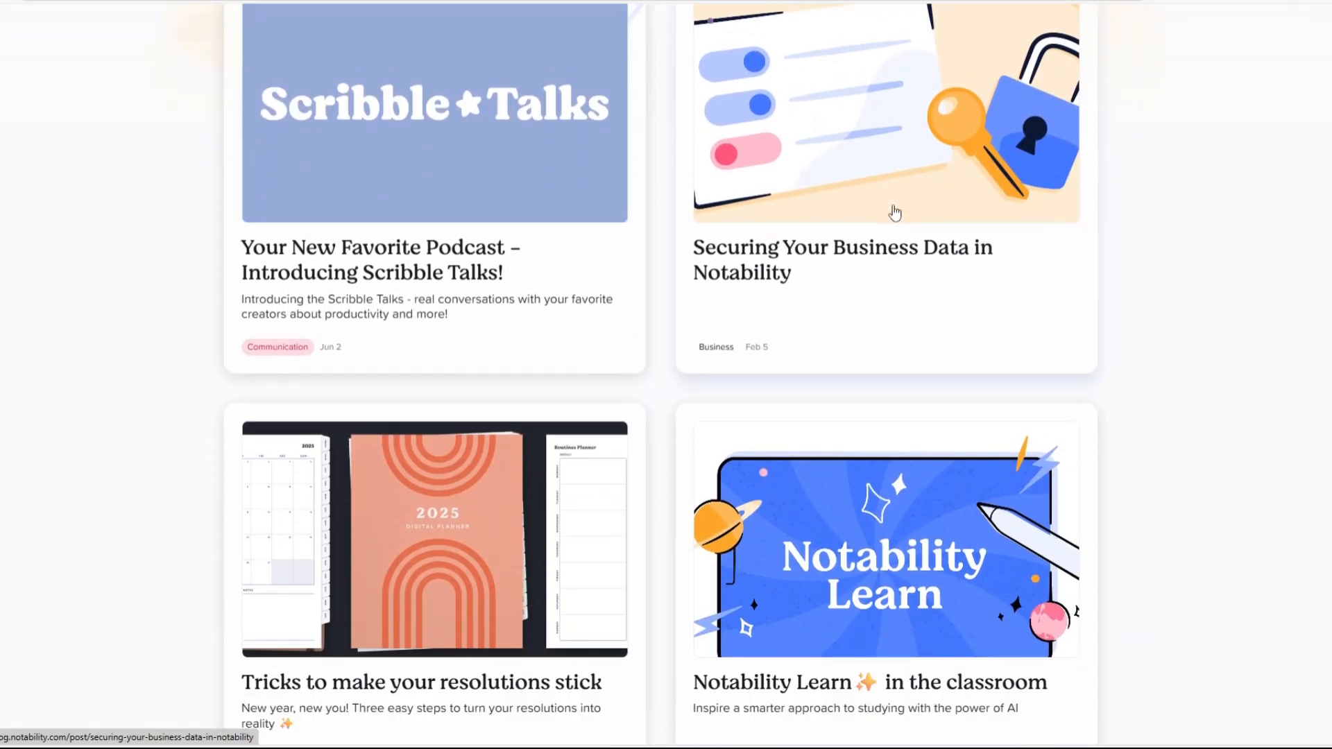
pyautogui.scroll(-3)
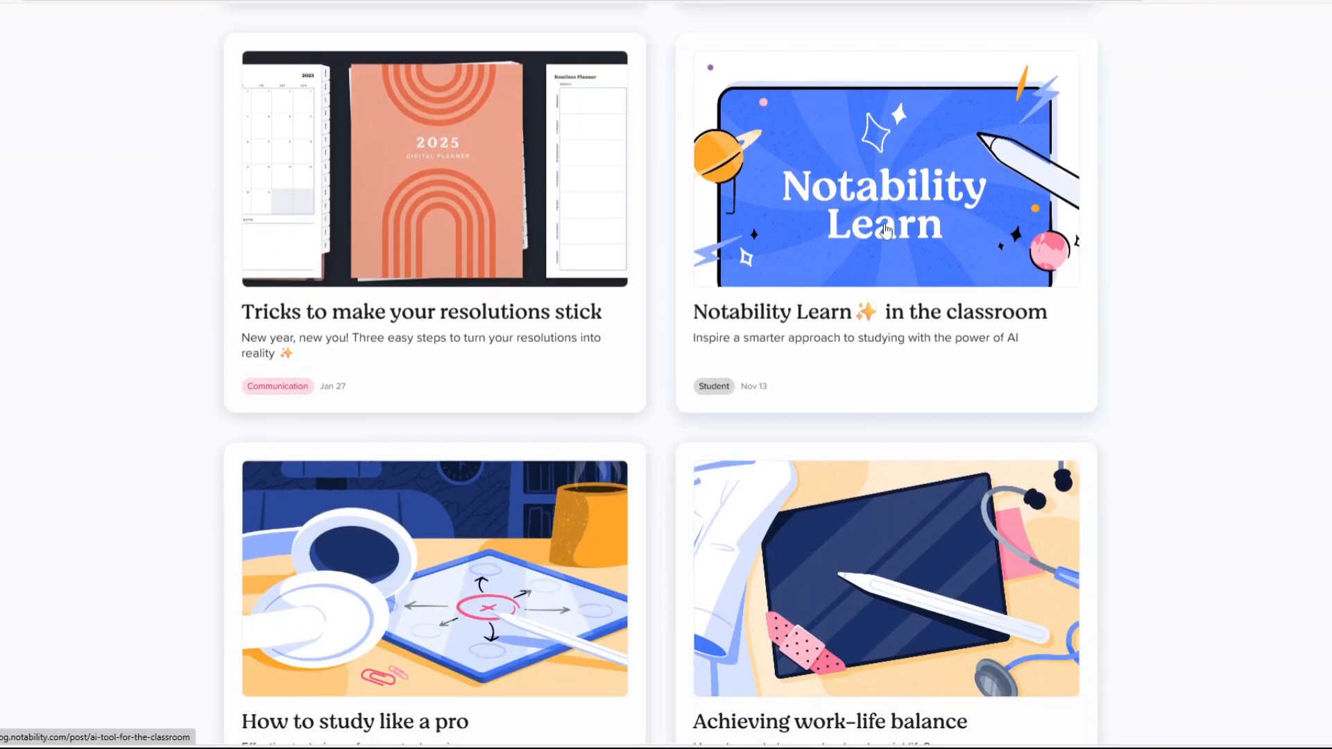
pyautogui.scroll(-3)
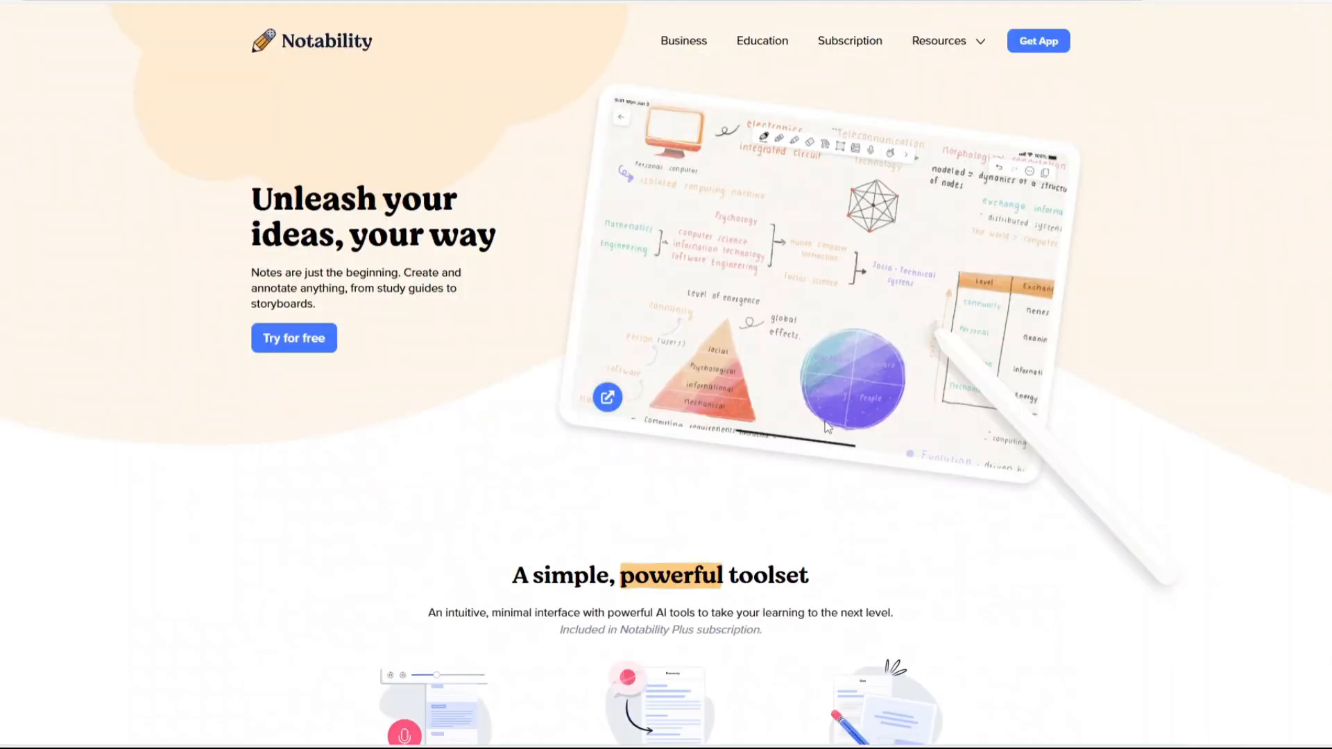
pyautogui.moveTo(712, 441)
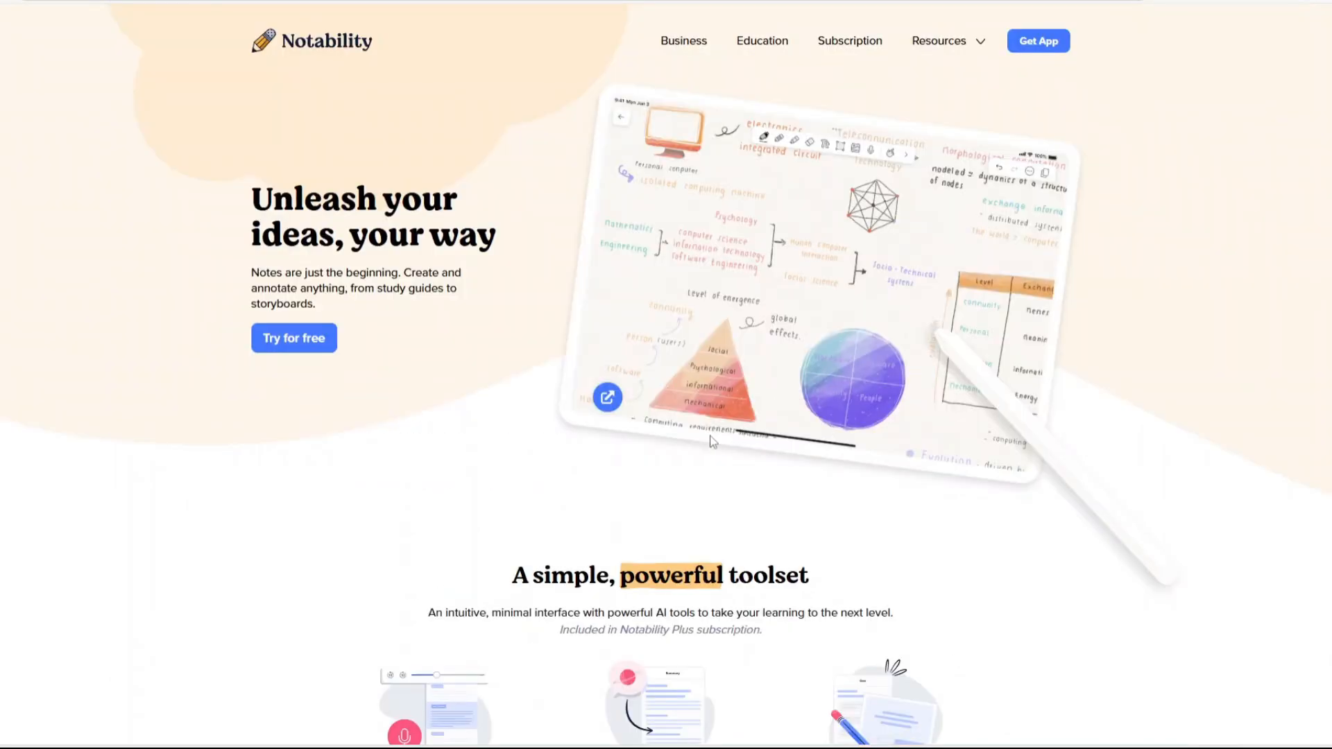
pyautogui.scroll(-3)
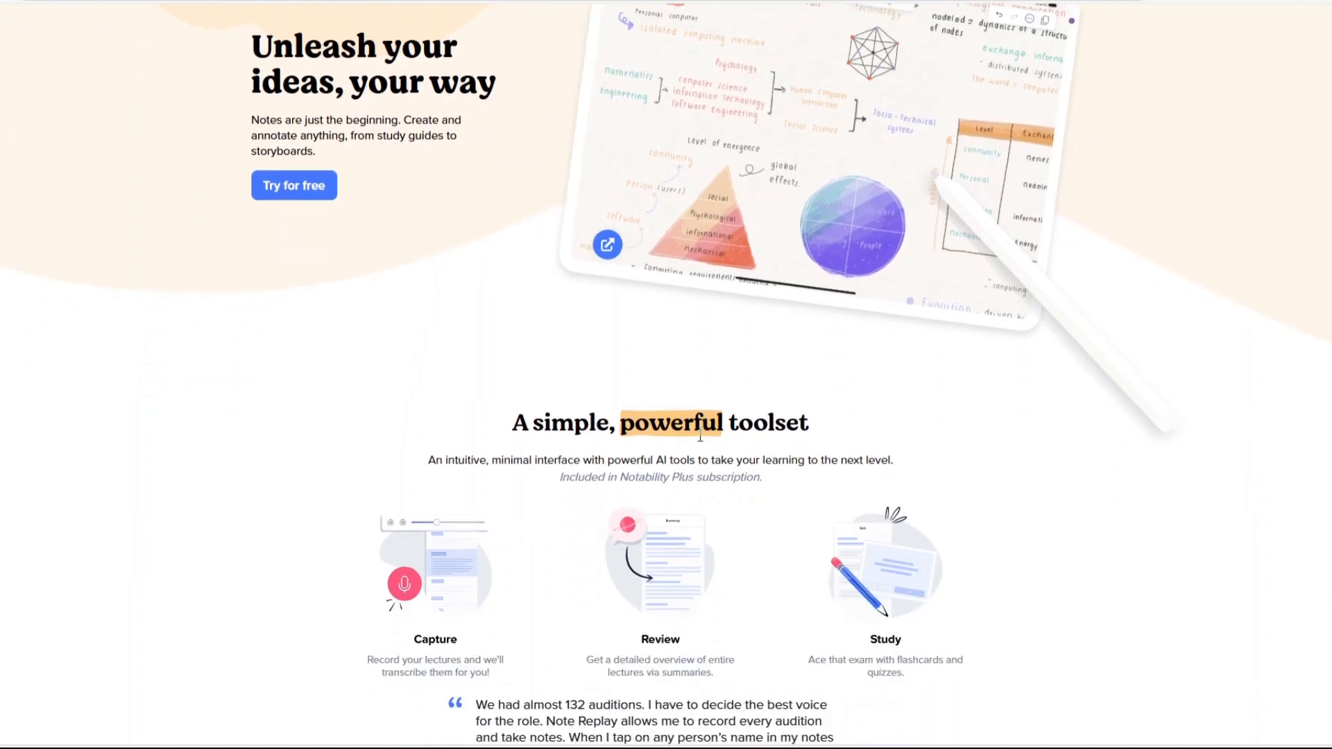
pyautogui.scroll(-3)
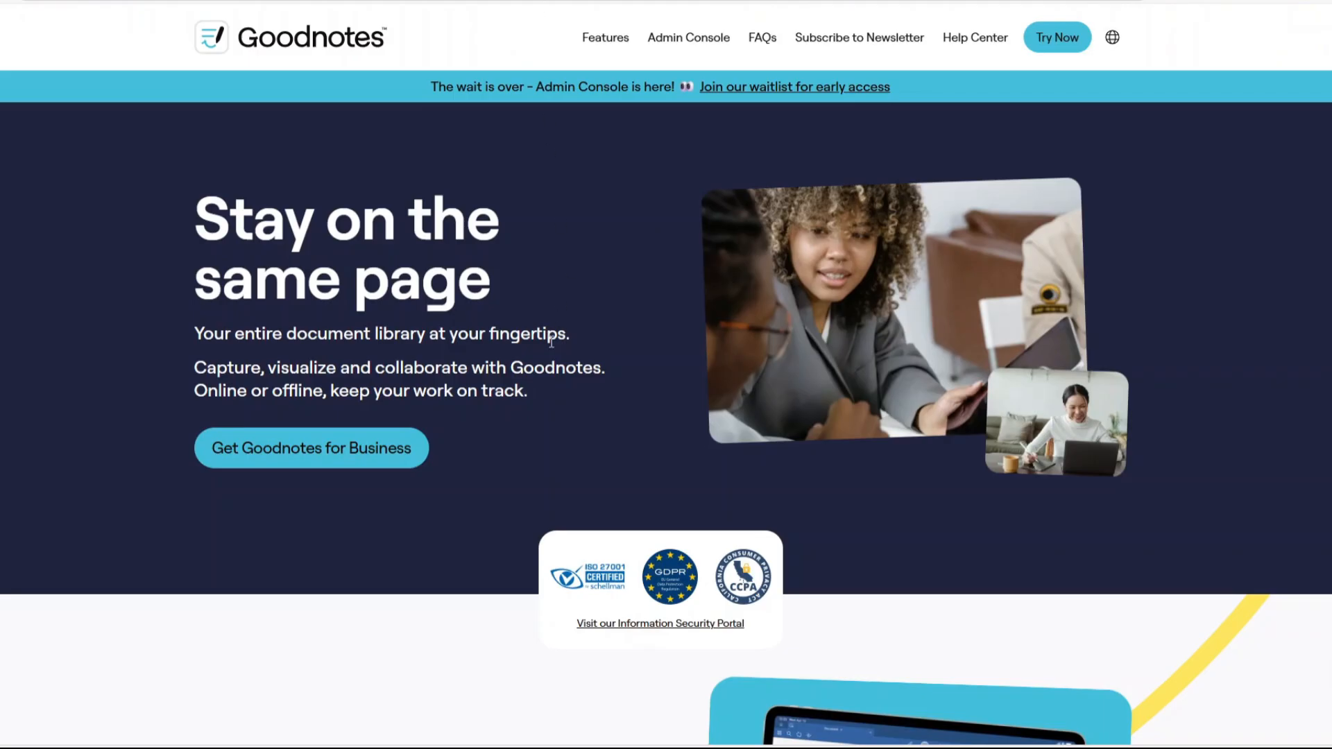
# - Scroll Goodnotes for Business features from PDF annotation and idea sharing to the App Store awards
pyautogui.scroll(-3)
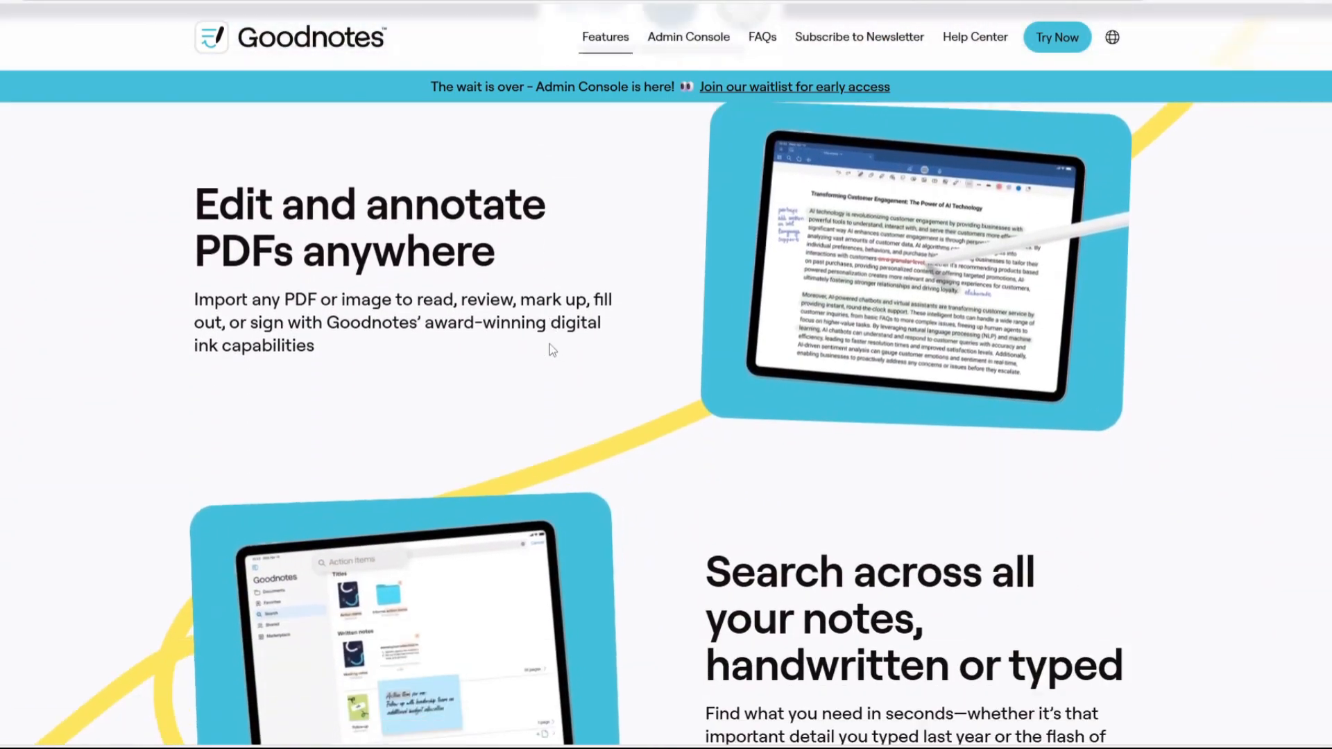
pyautogui.scroll(-3)
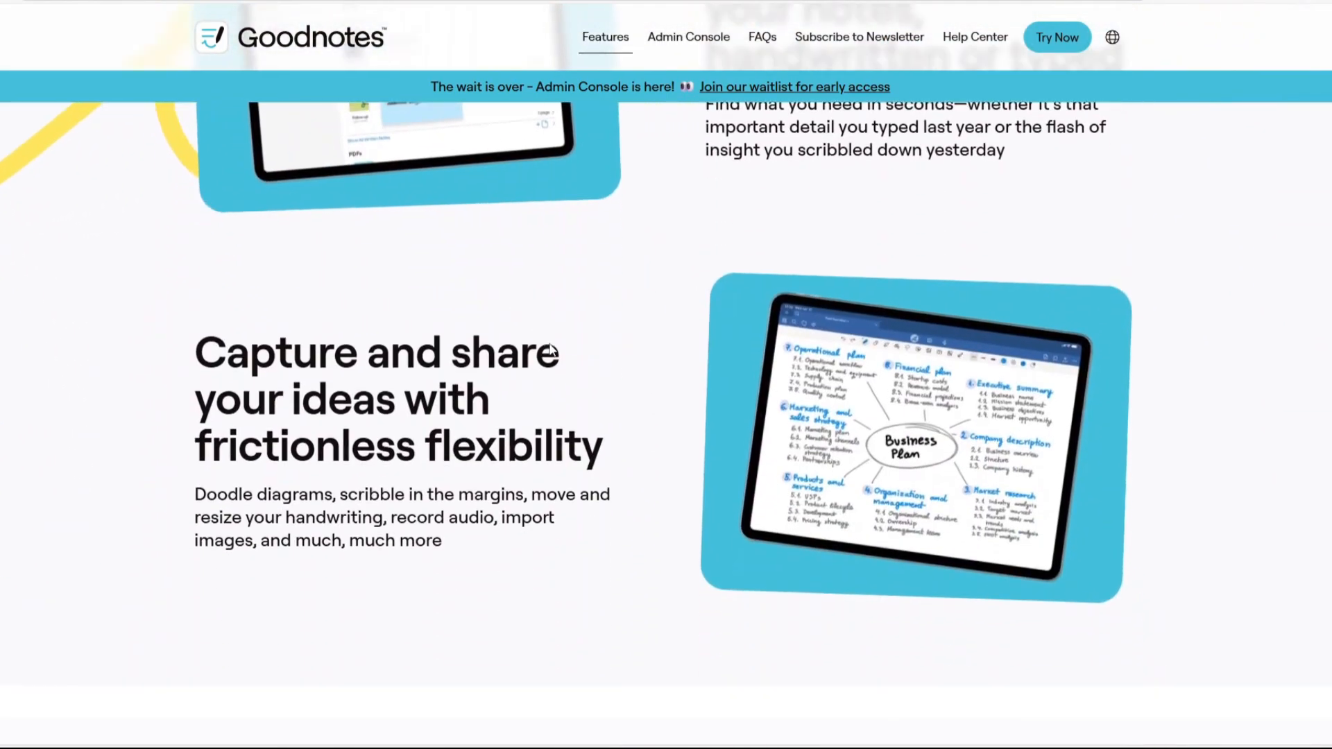
pyautogui.scroll(-3)
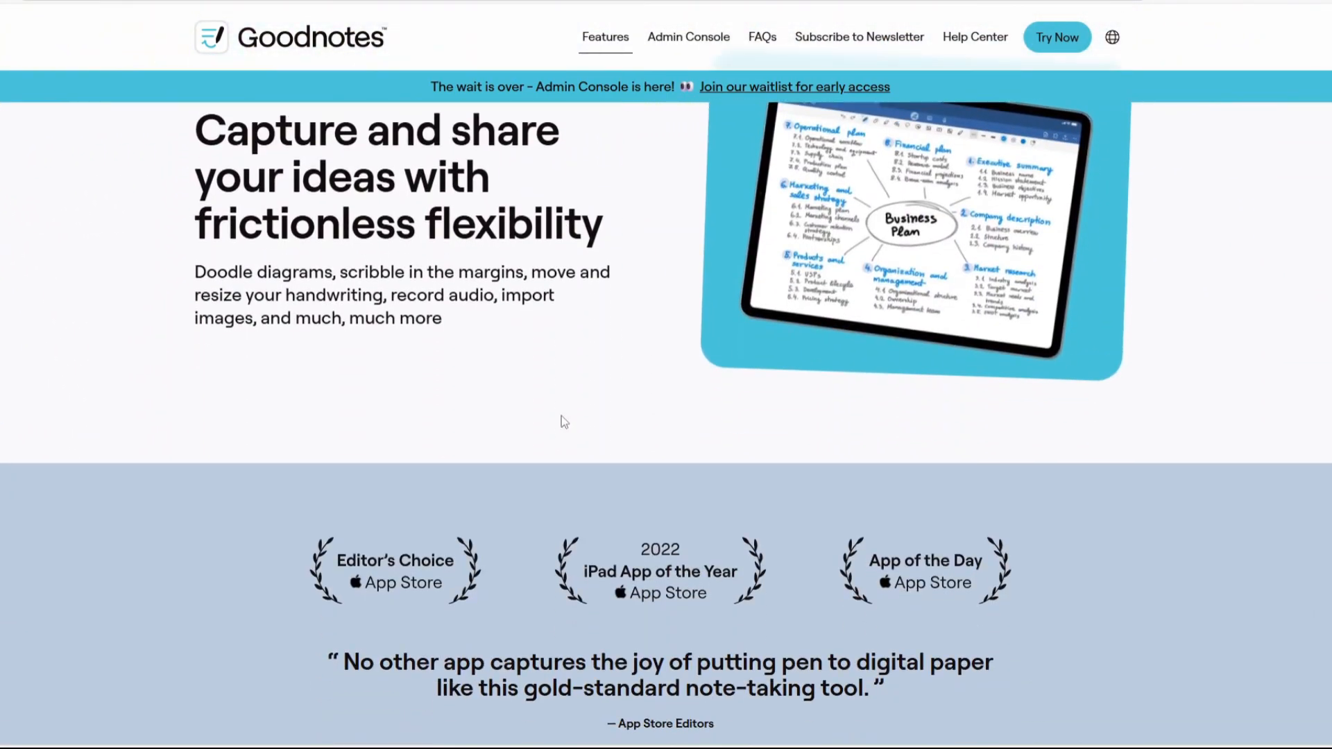
pyautogui.scroll(-3)
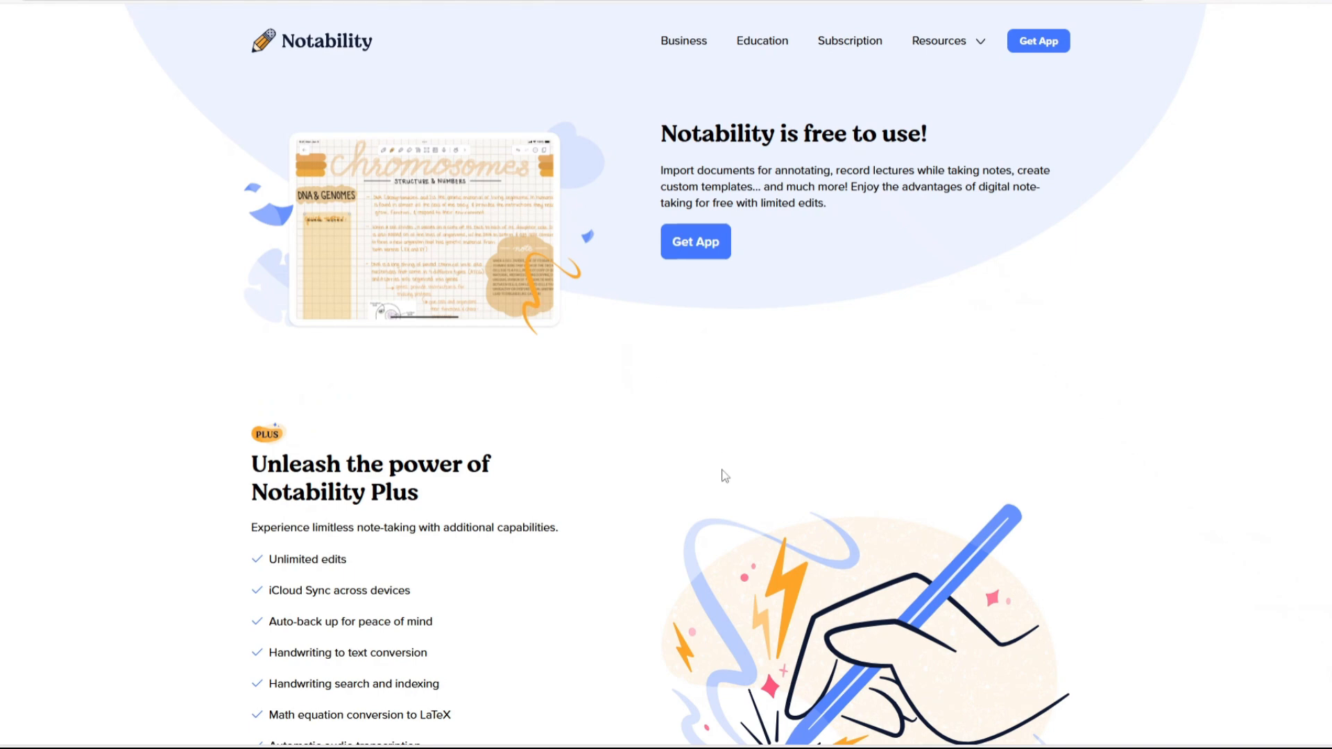
# - Scroll the Subscription page through Plus features to the Notability Starter versus Plus comparison
pyautogui.scroll(-3)
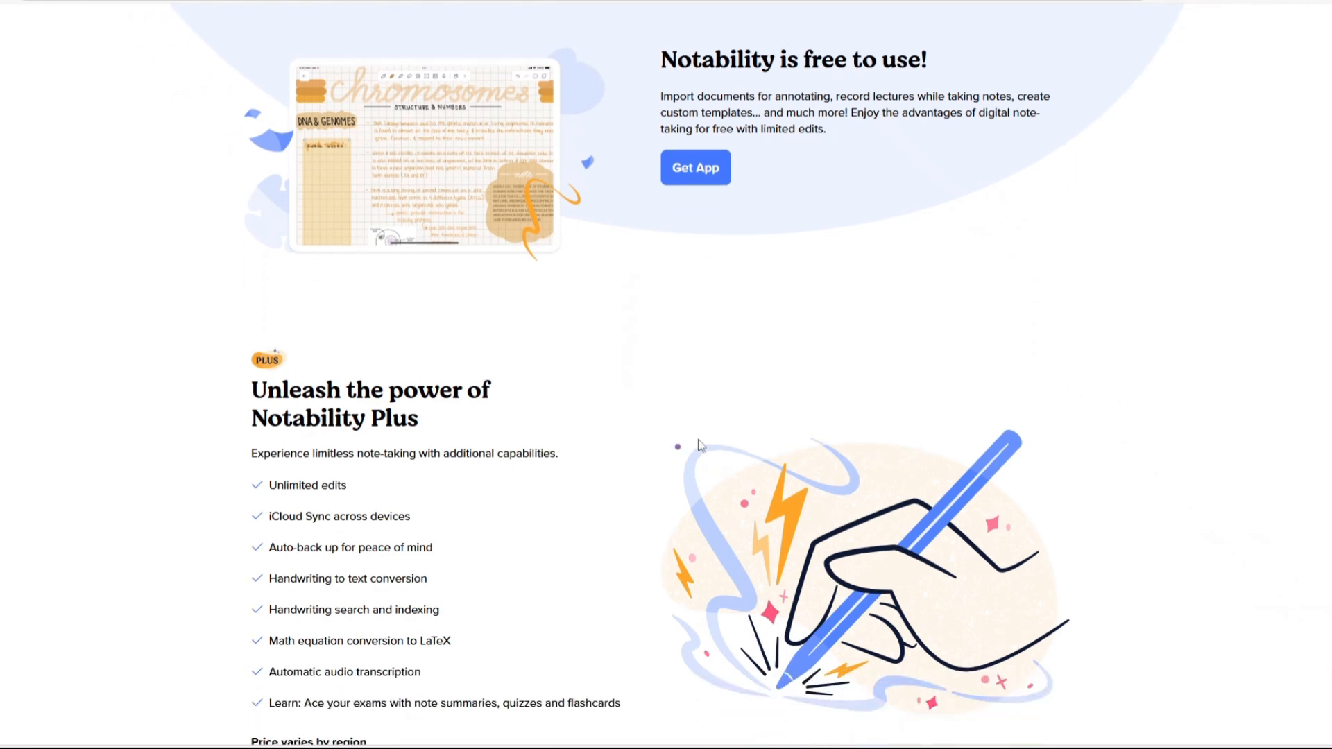
pyautogui.scroll(-3)
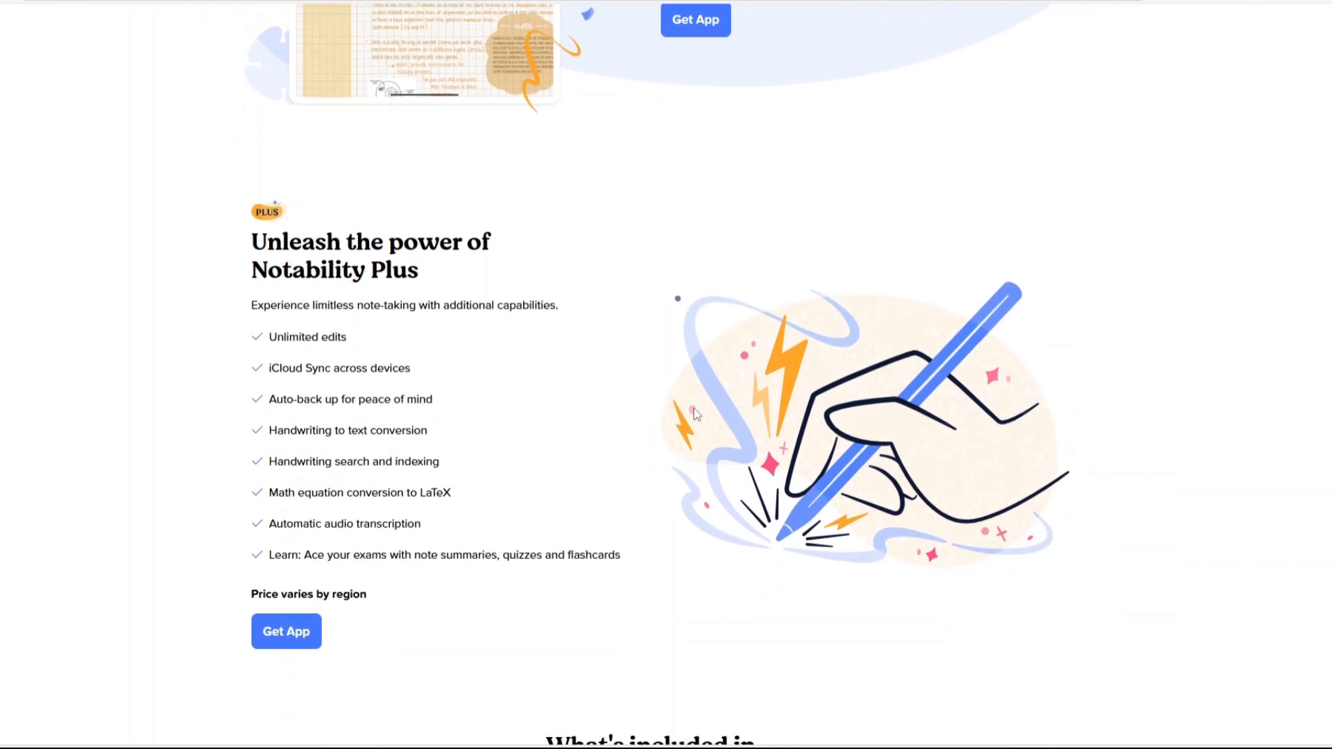
pyautogui.scroll(-3)
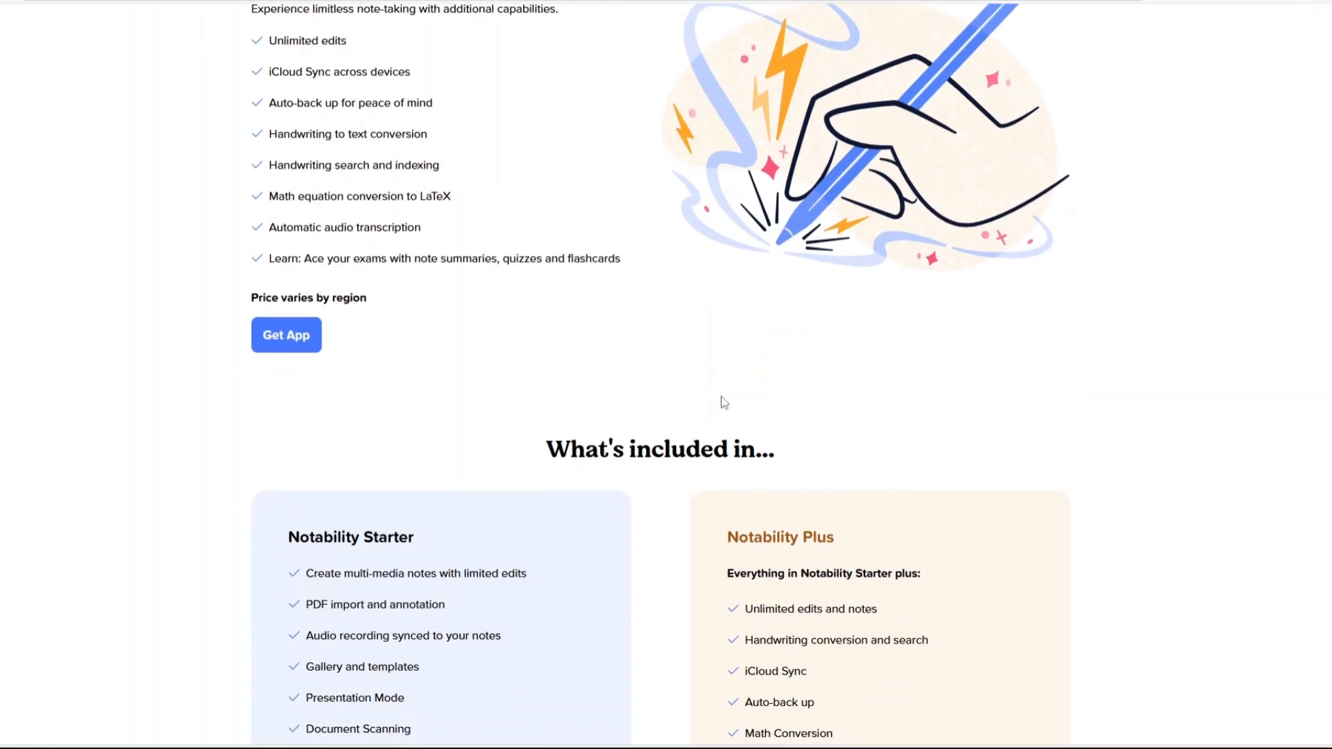
pyautogui.scroll(-3)
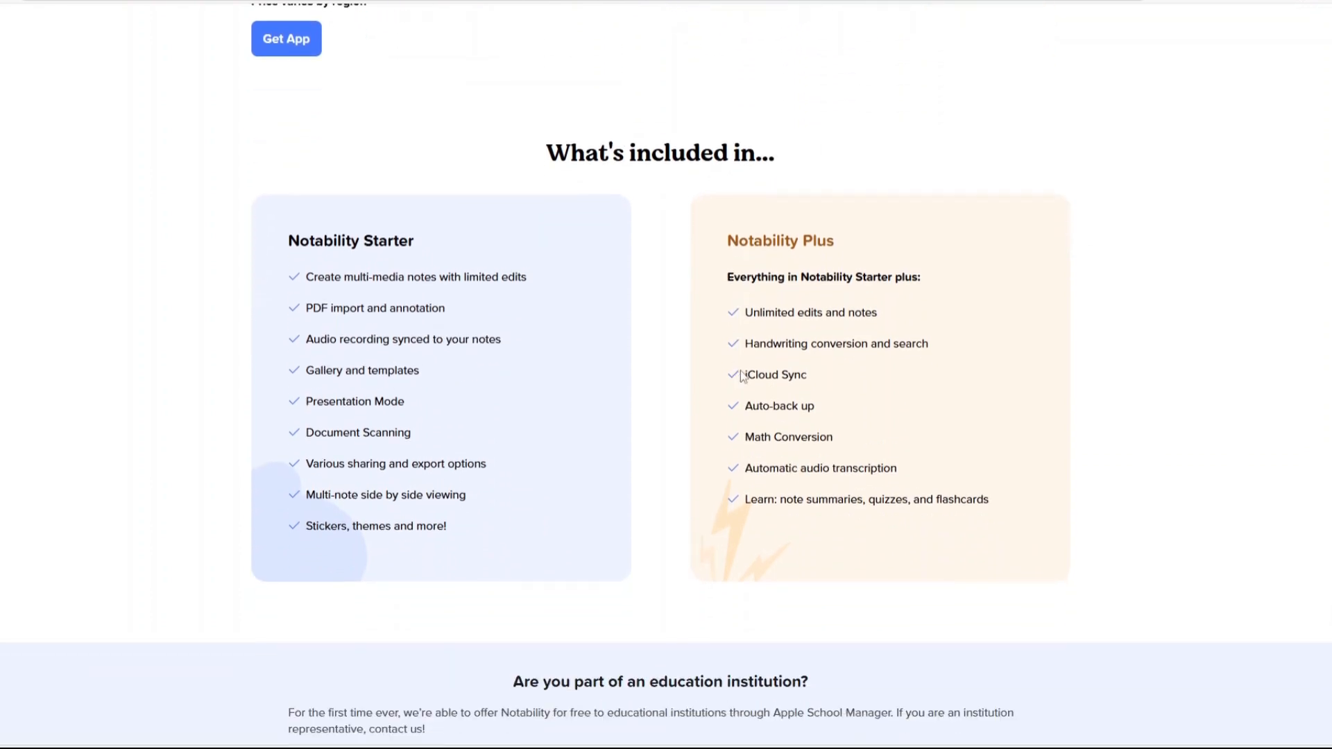
pyautogui.scroll(-3)
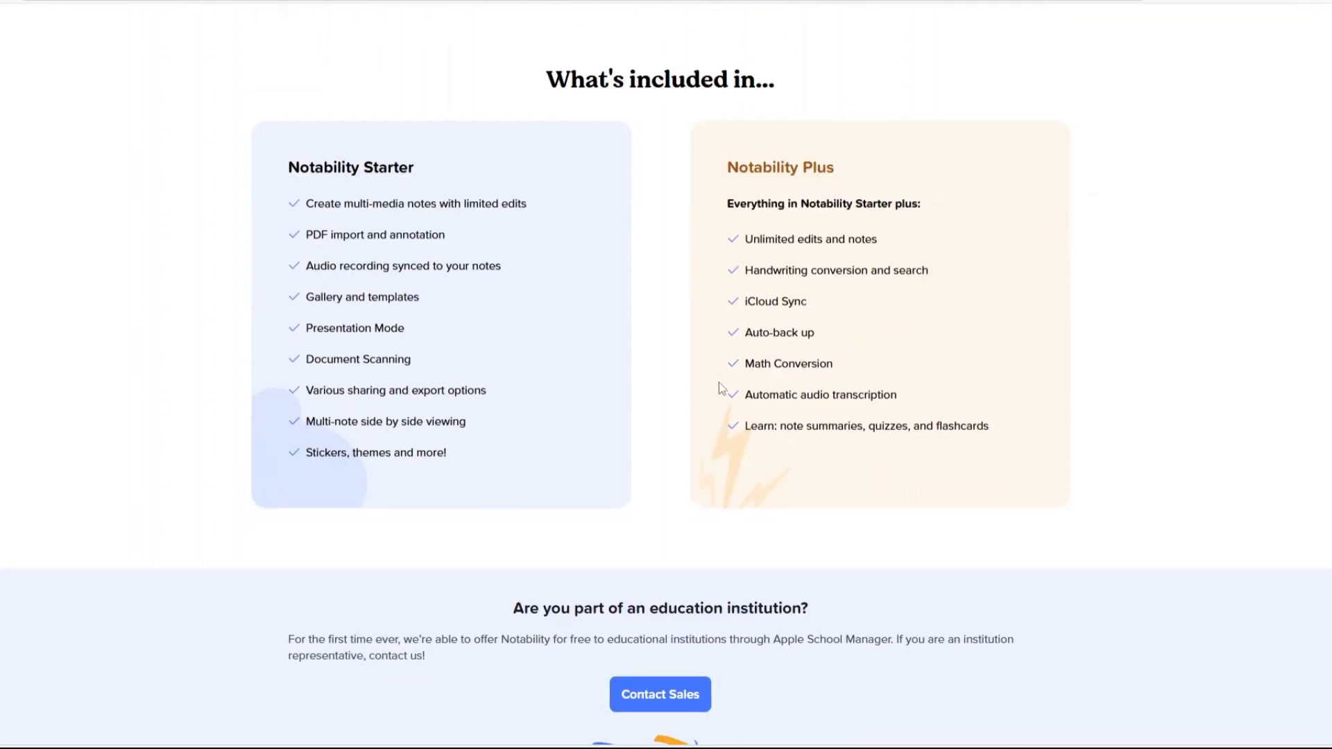
pyautogui.scroll(3)
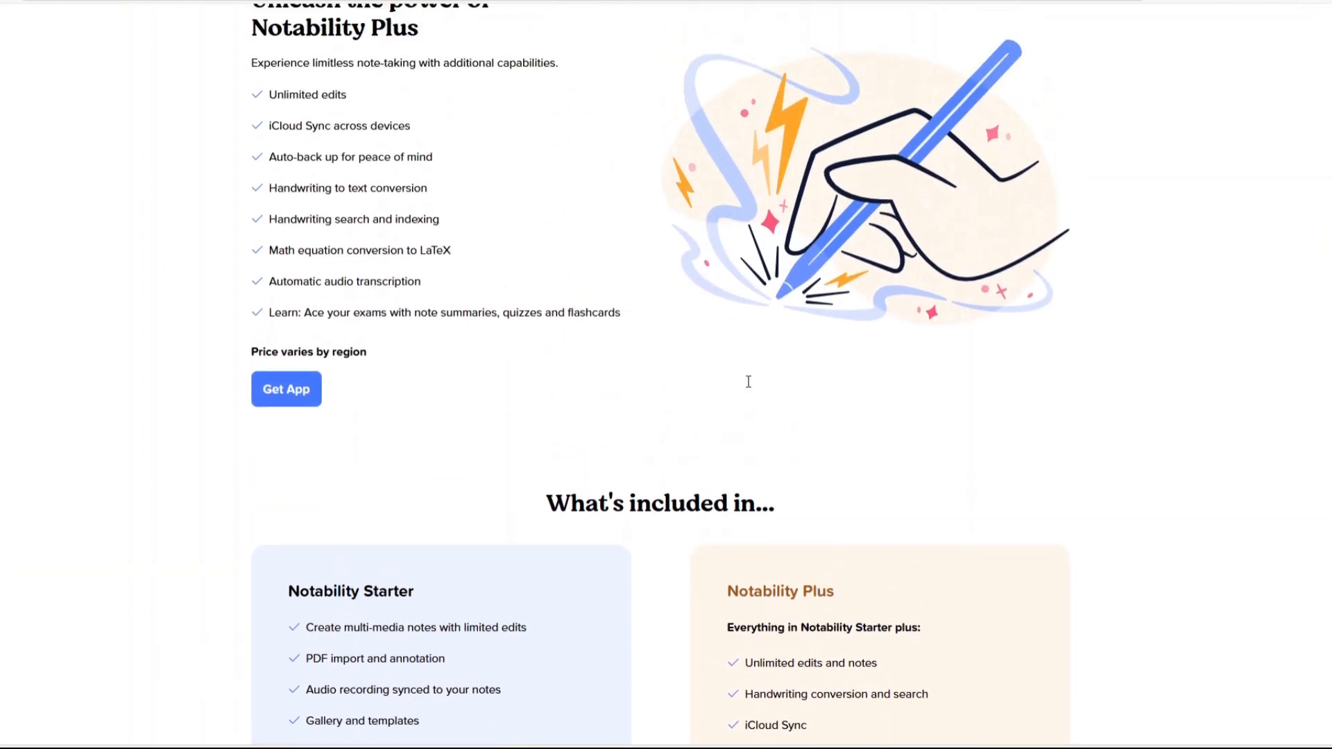
pyautogui.scroll(-3)
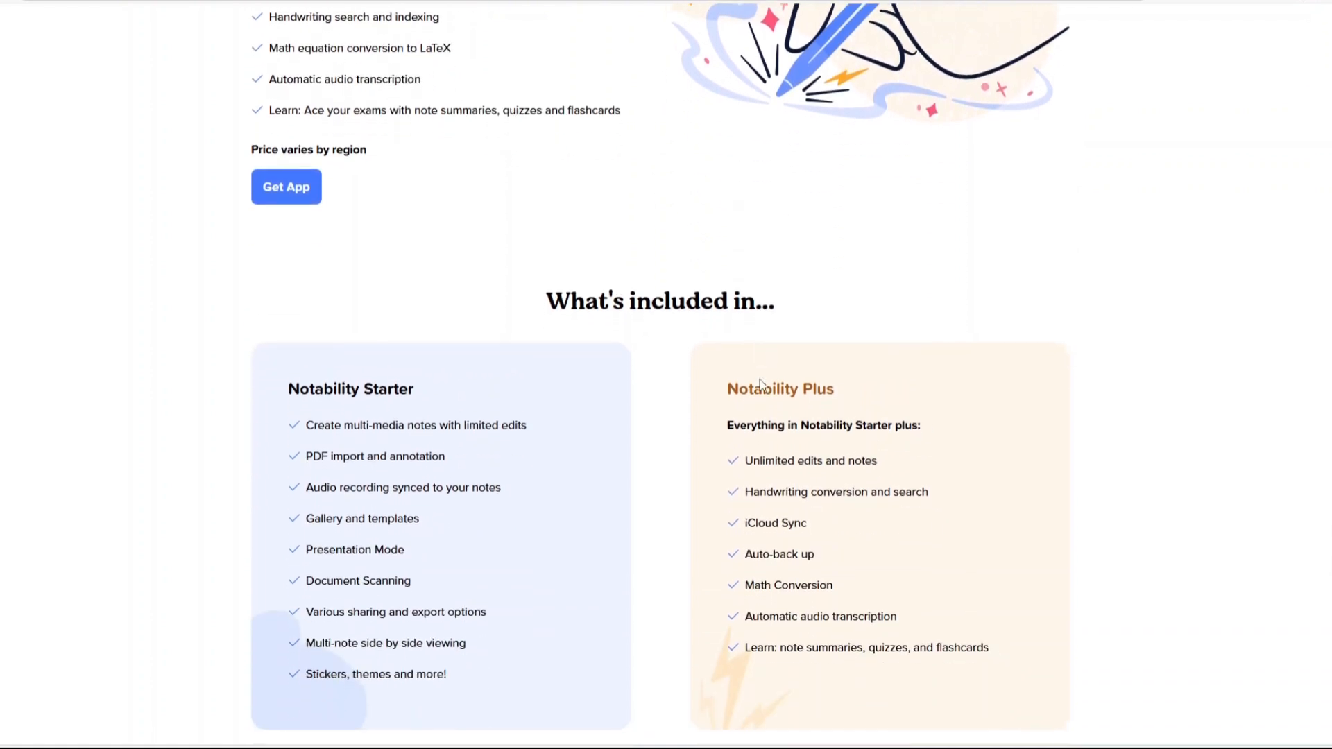
pyautogui.scroll(-3)
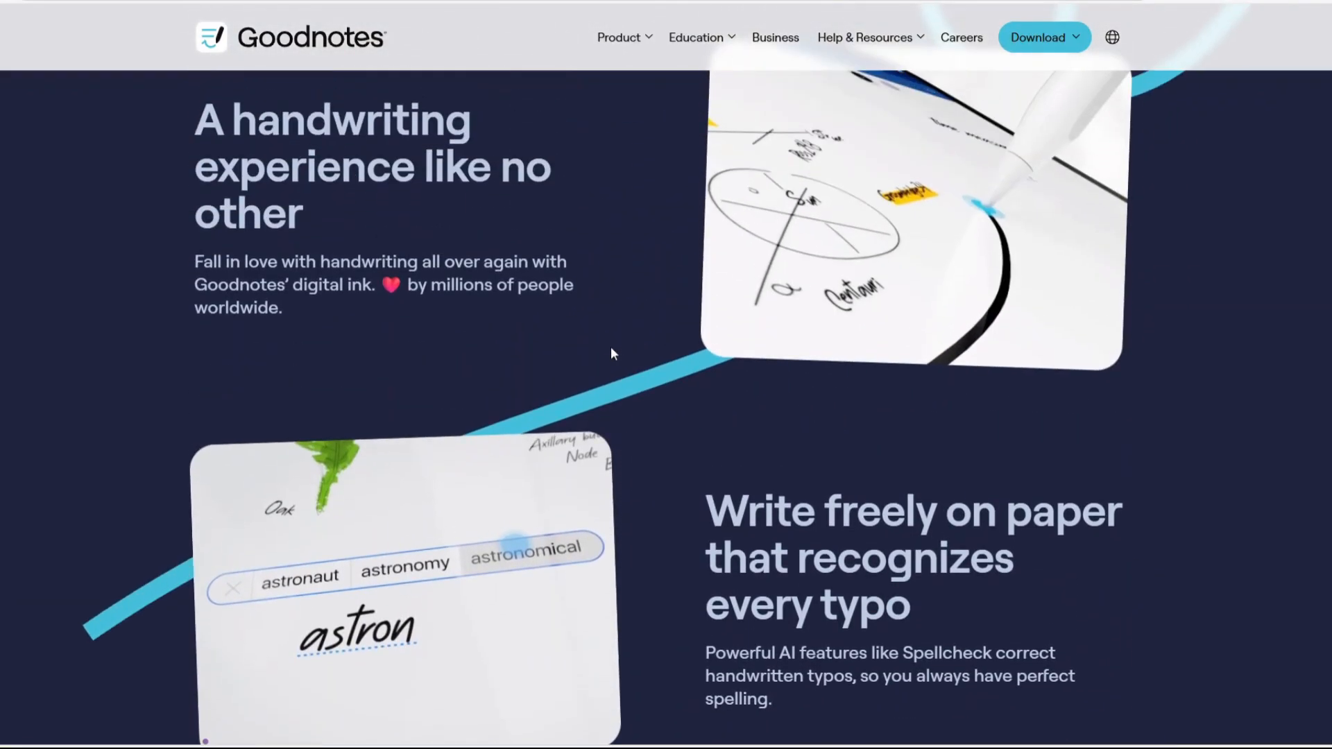
# - Scroll the Goodnotes home page past handwriting and spellcheck to the 'Feed your Mind' example
pyautogui.scroll(-3)
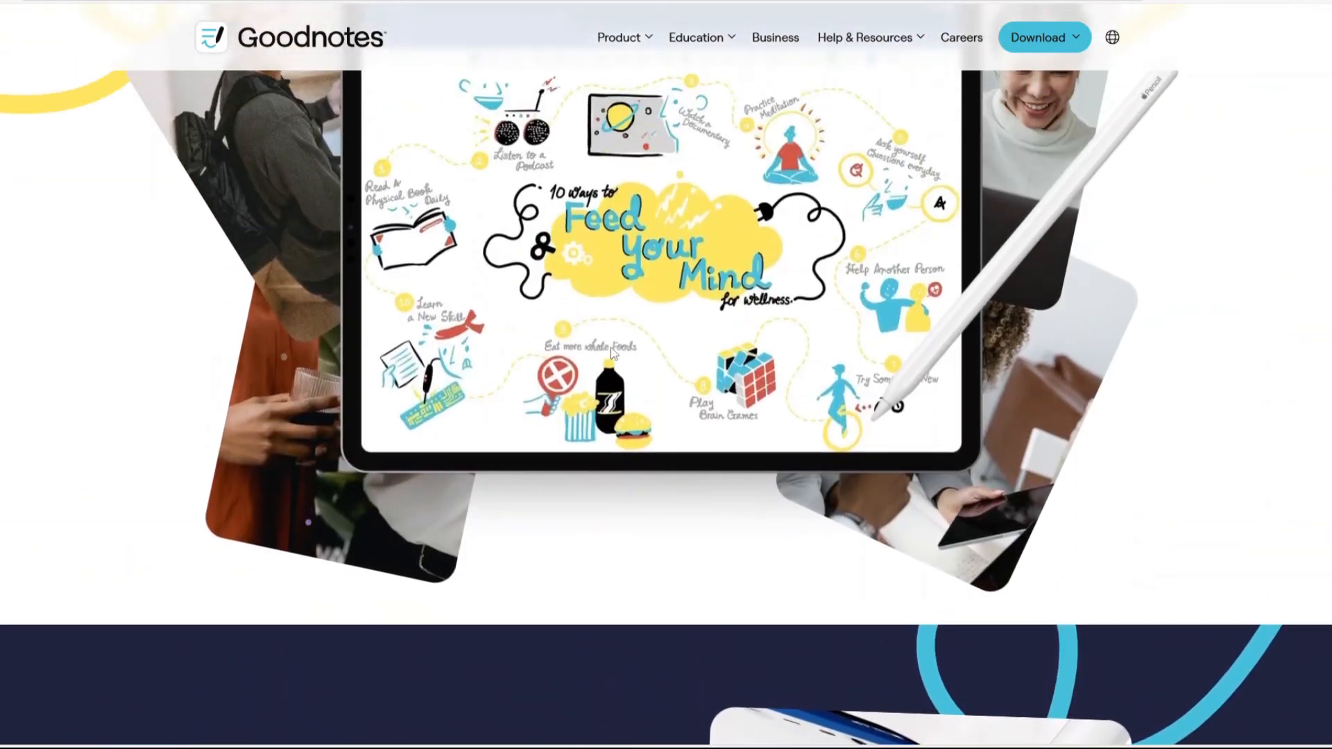